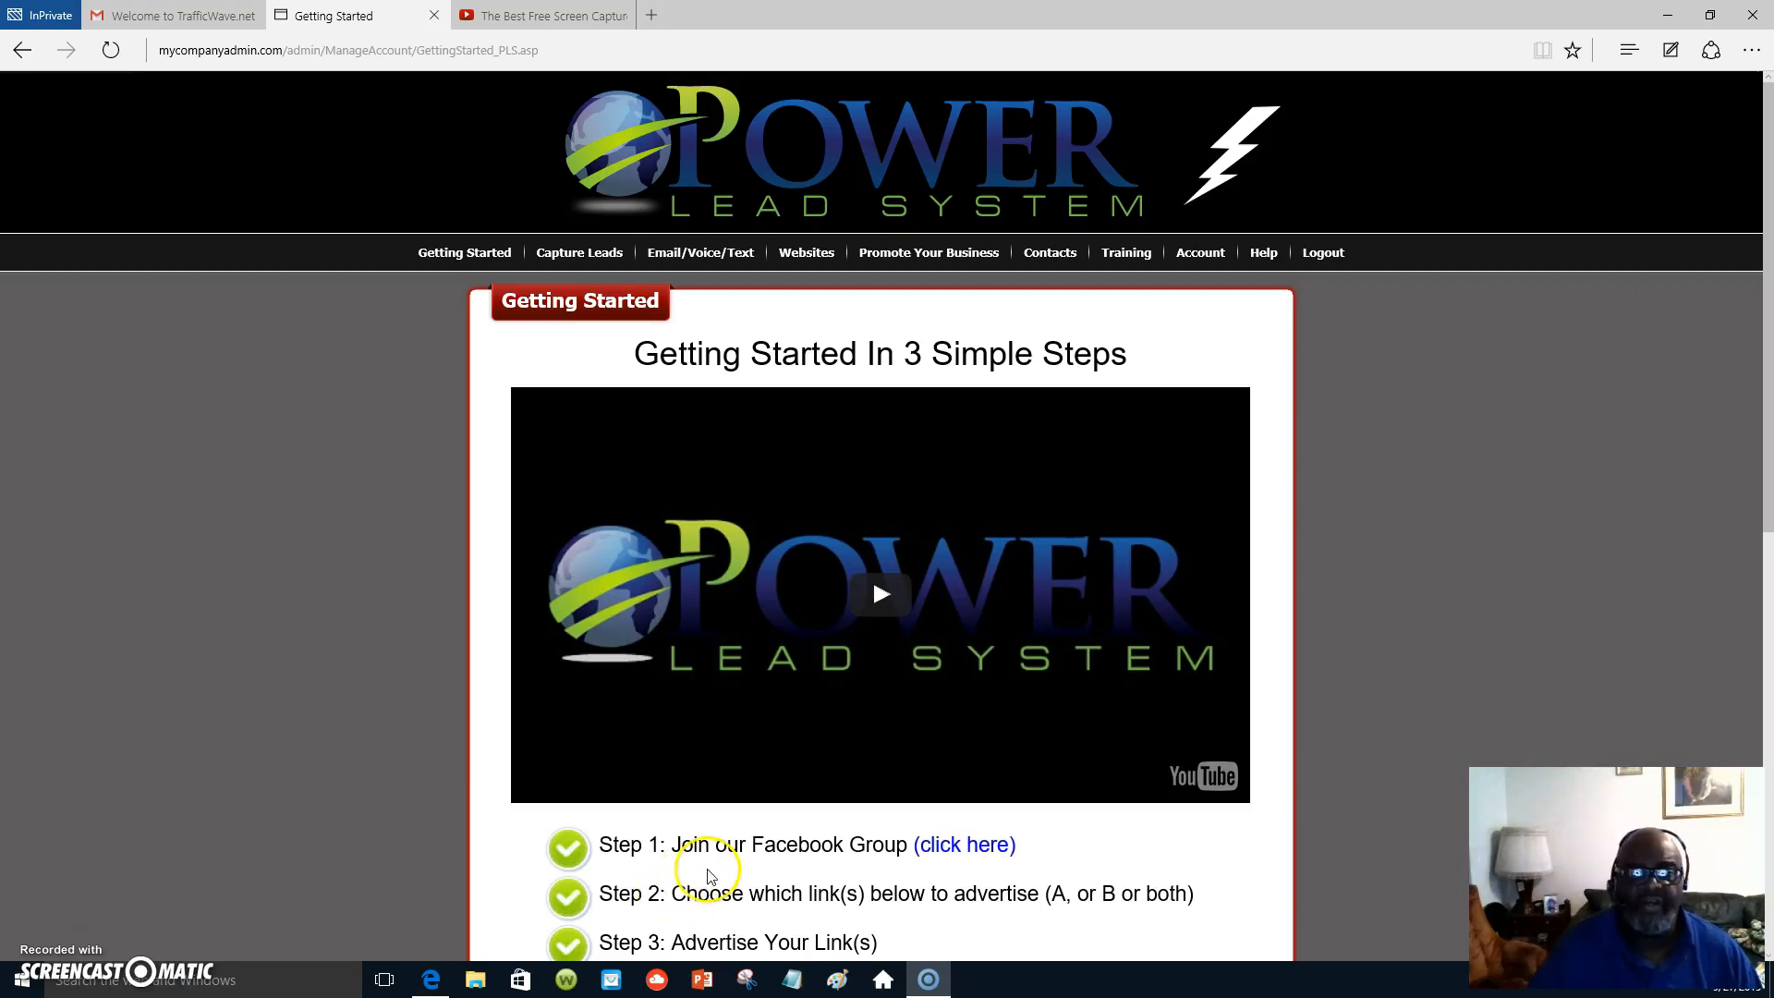
{"action": "mouse_move", "coordinate": [696, 866]}
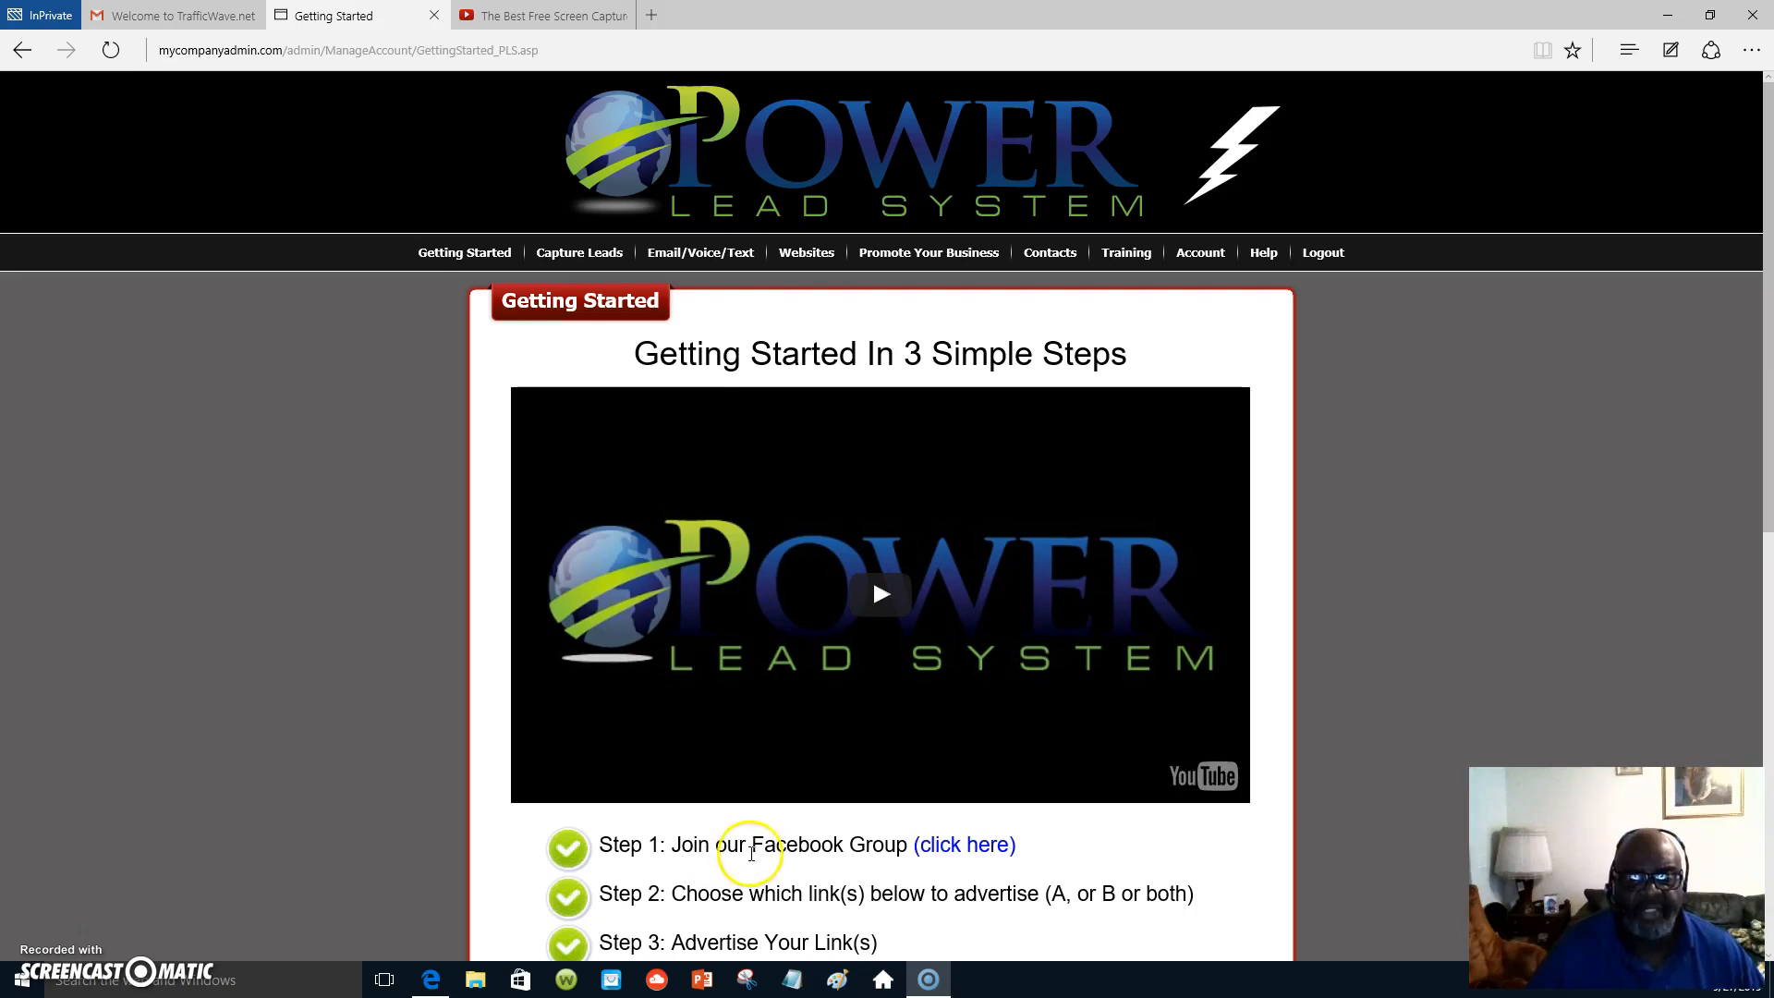
{"action": "mouse_move", "coordinate": [1717, 501]}
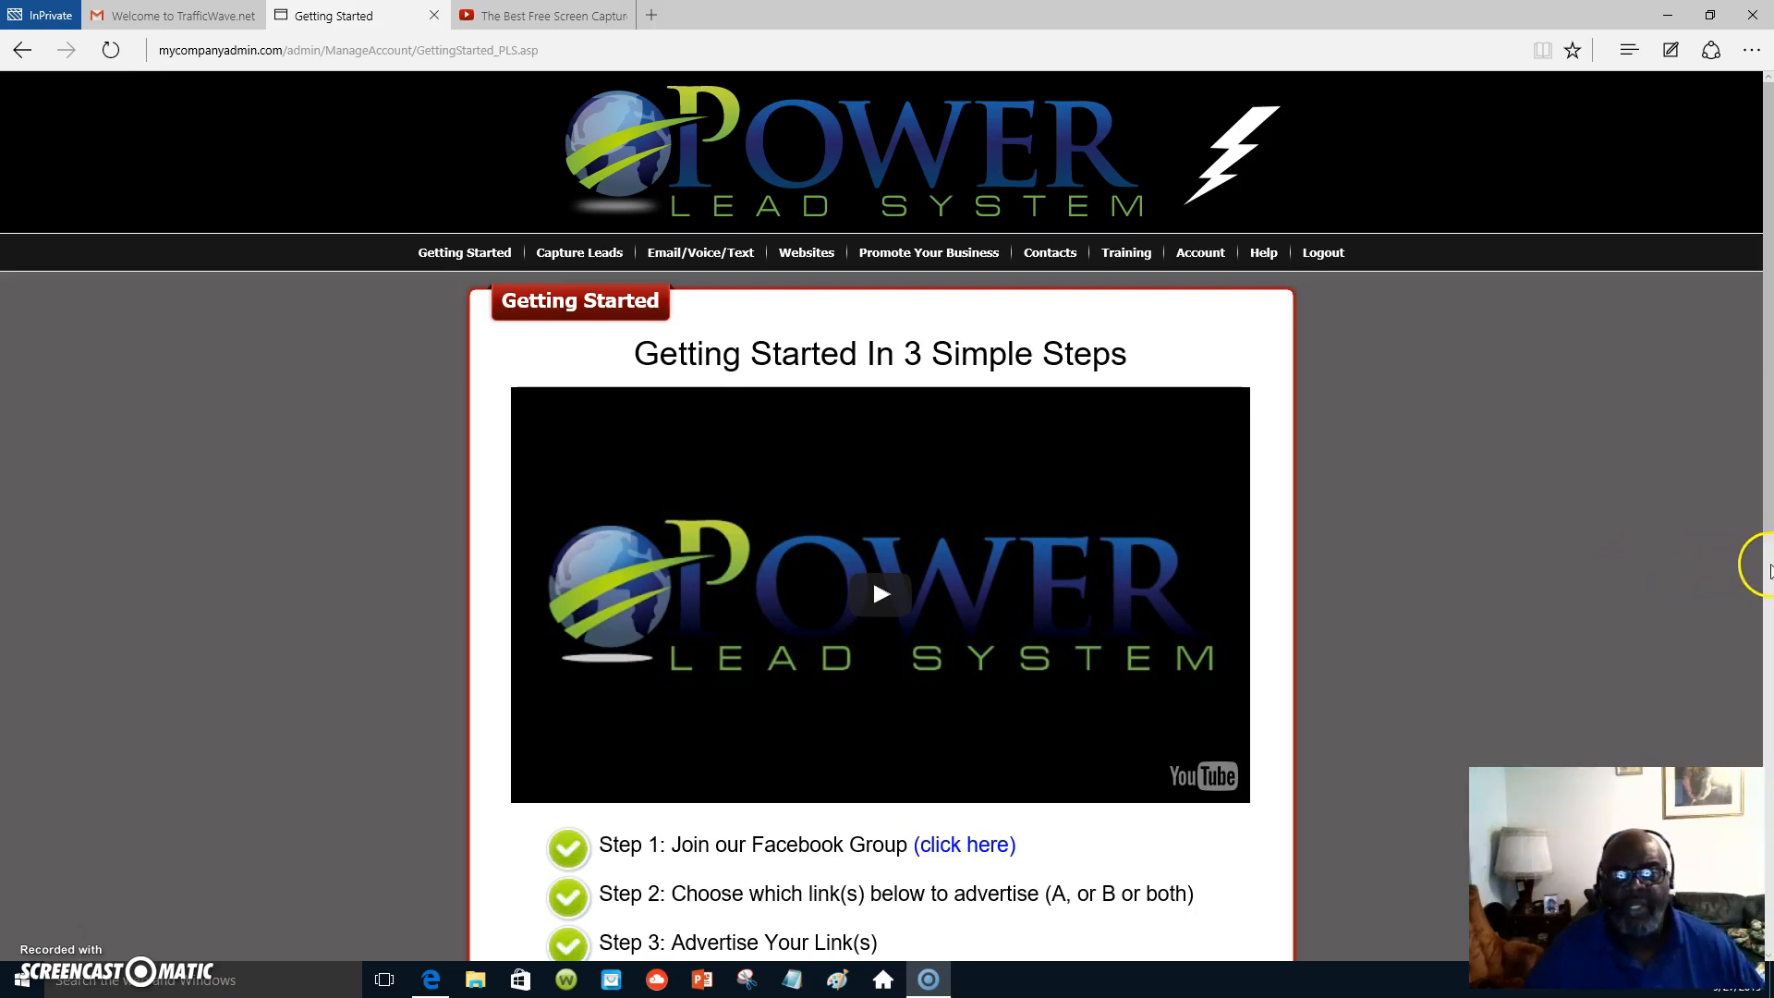
{"action": "mouse_move", "coordinate": [1743, 594]}
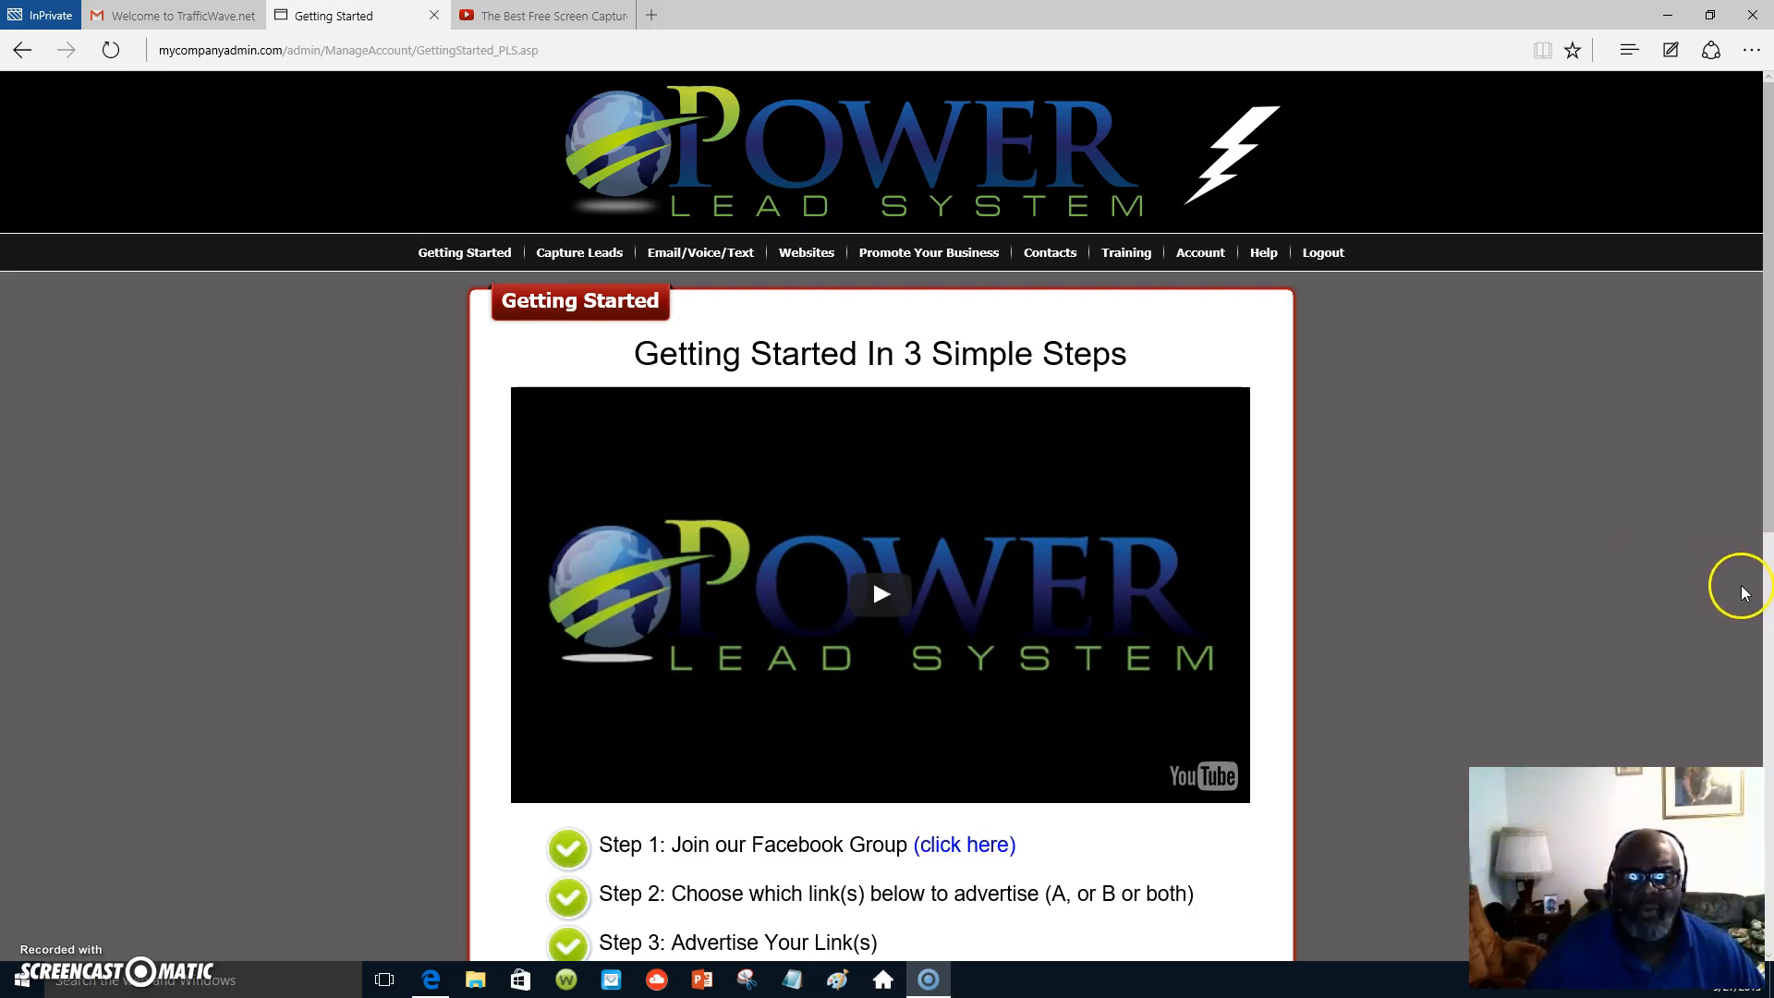
{"action": "mouse_move", "coordinate": [1746, 585]}
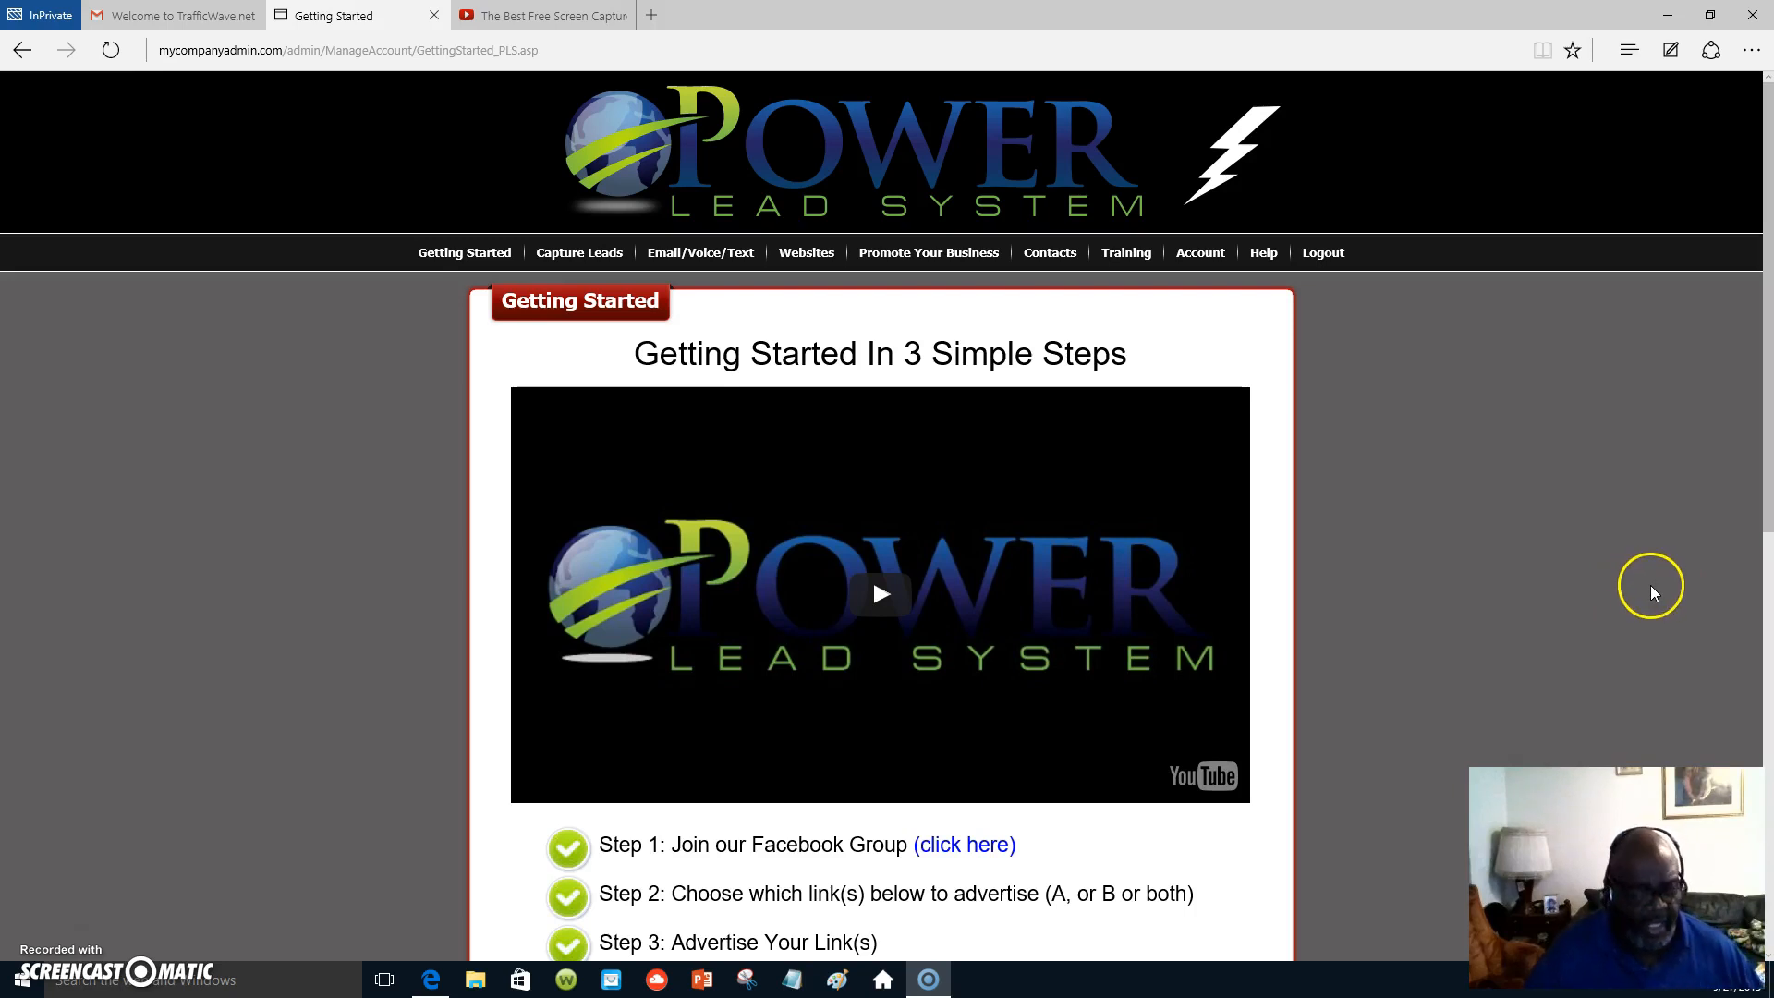
{"action": "mouse_move", "coordinate": [1663, 598]}
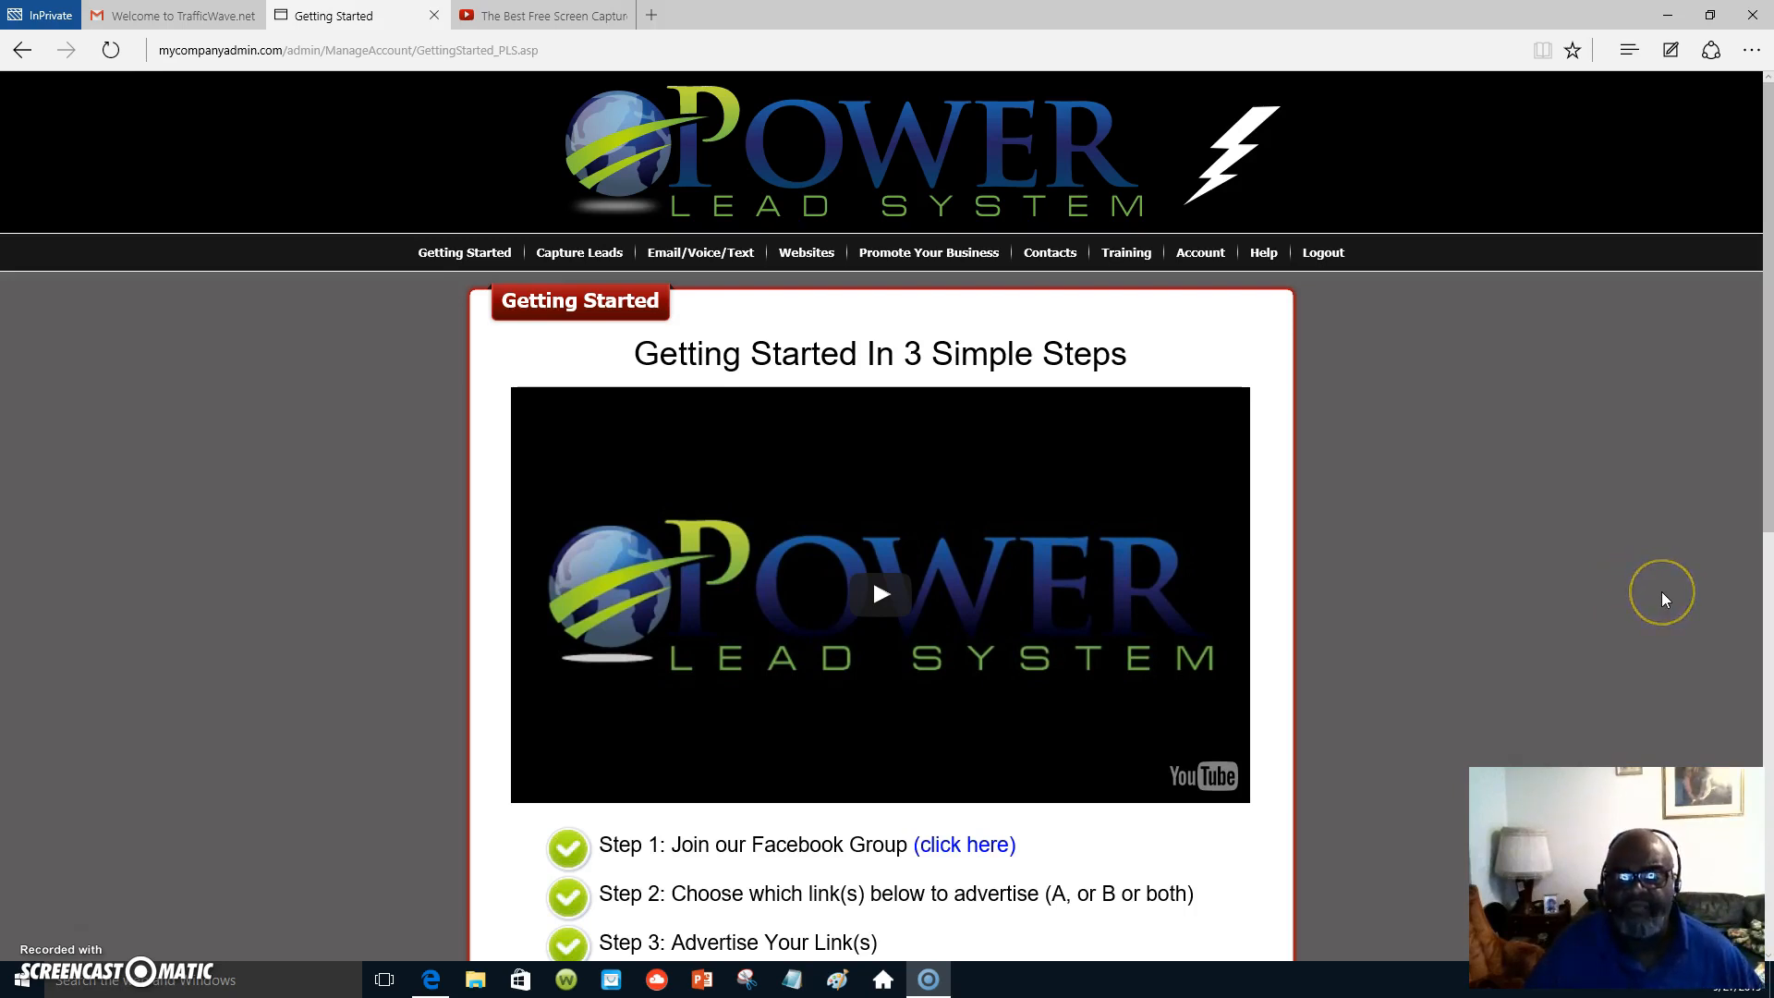
{"action": "mouse_move", "coordinate": [1633, 603]}
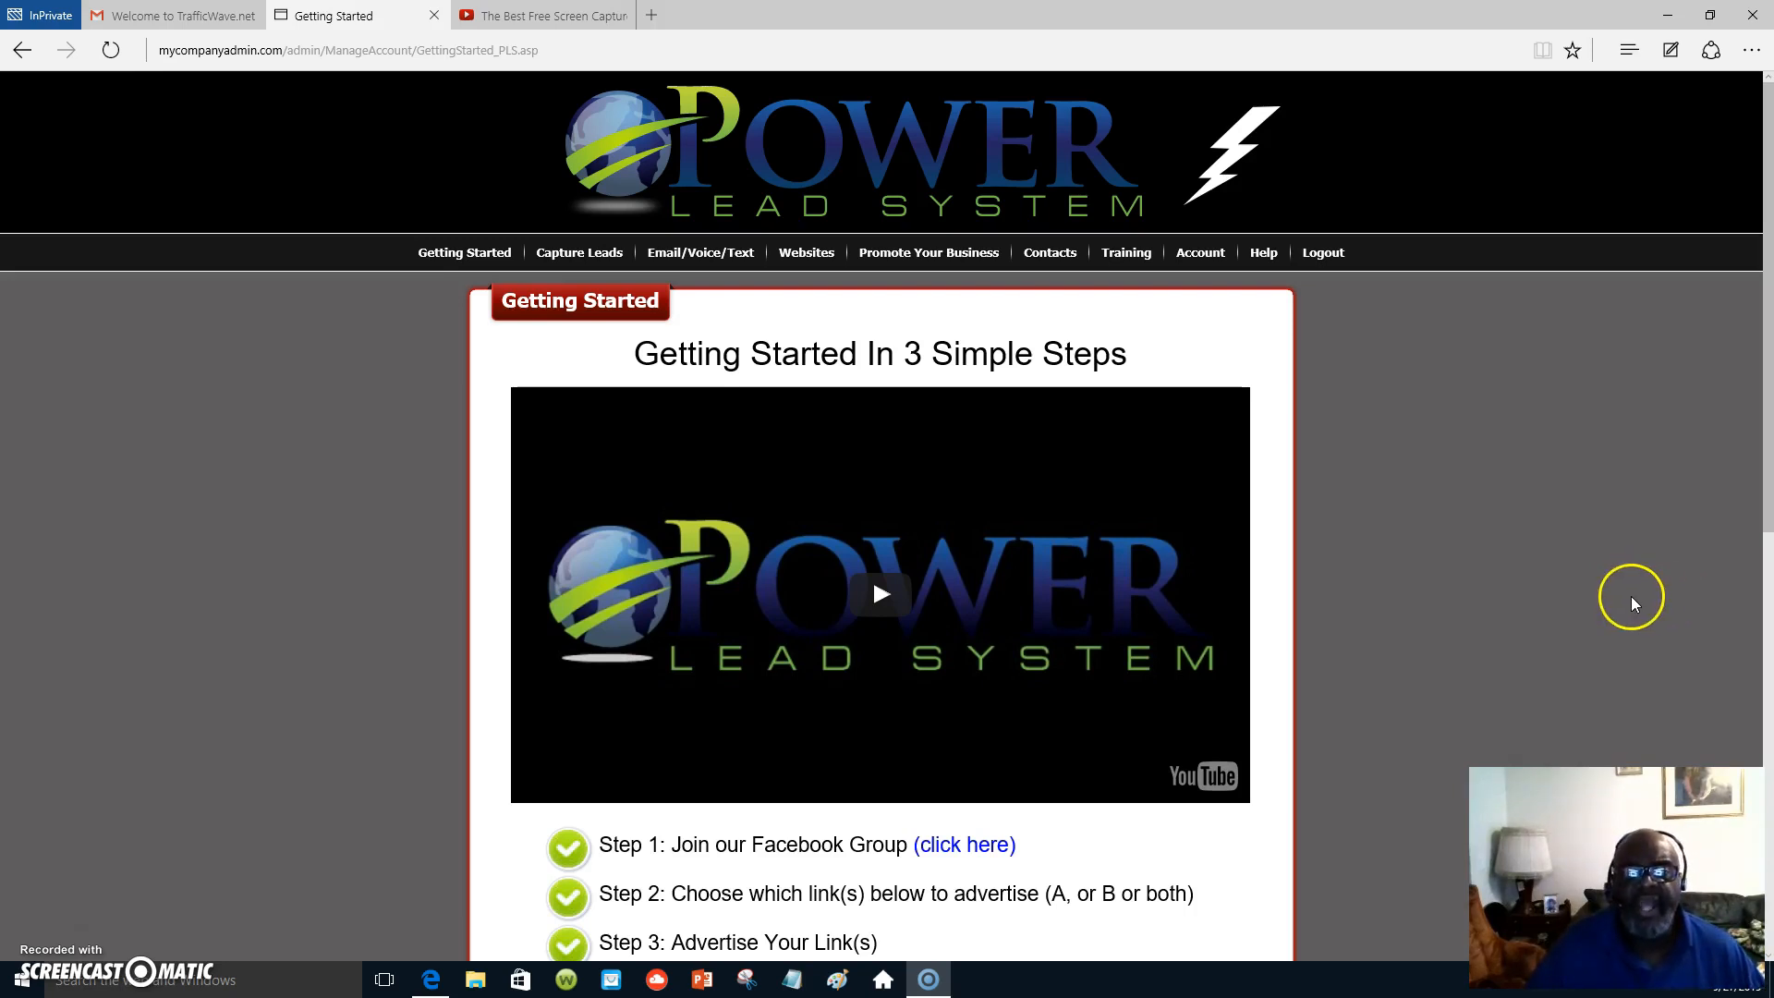
{"action": "mouse_move", "coordinate": [1617, 598]}
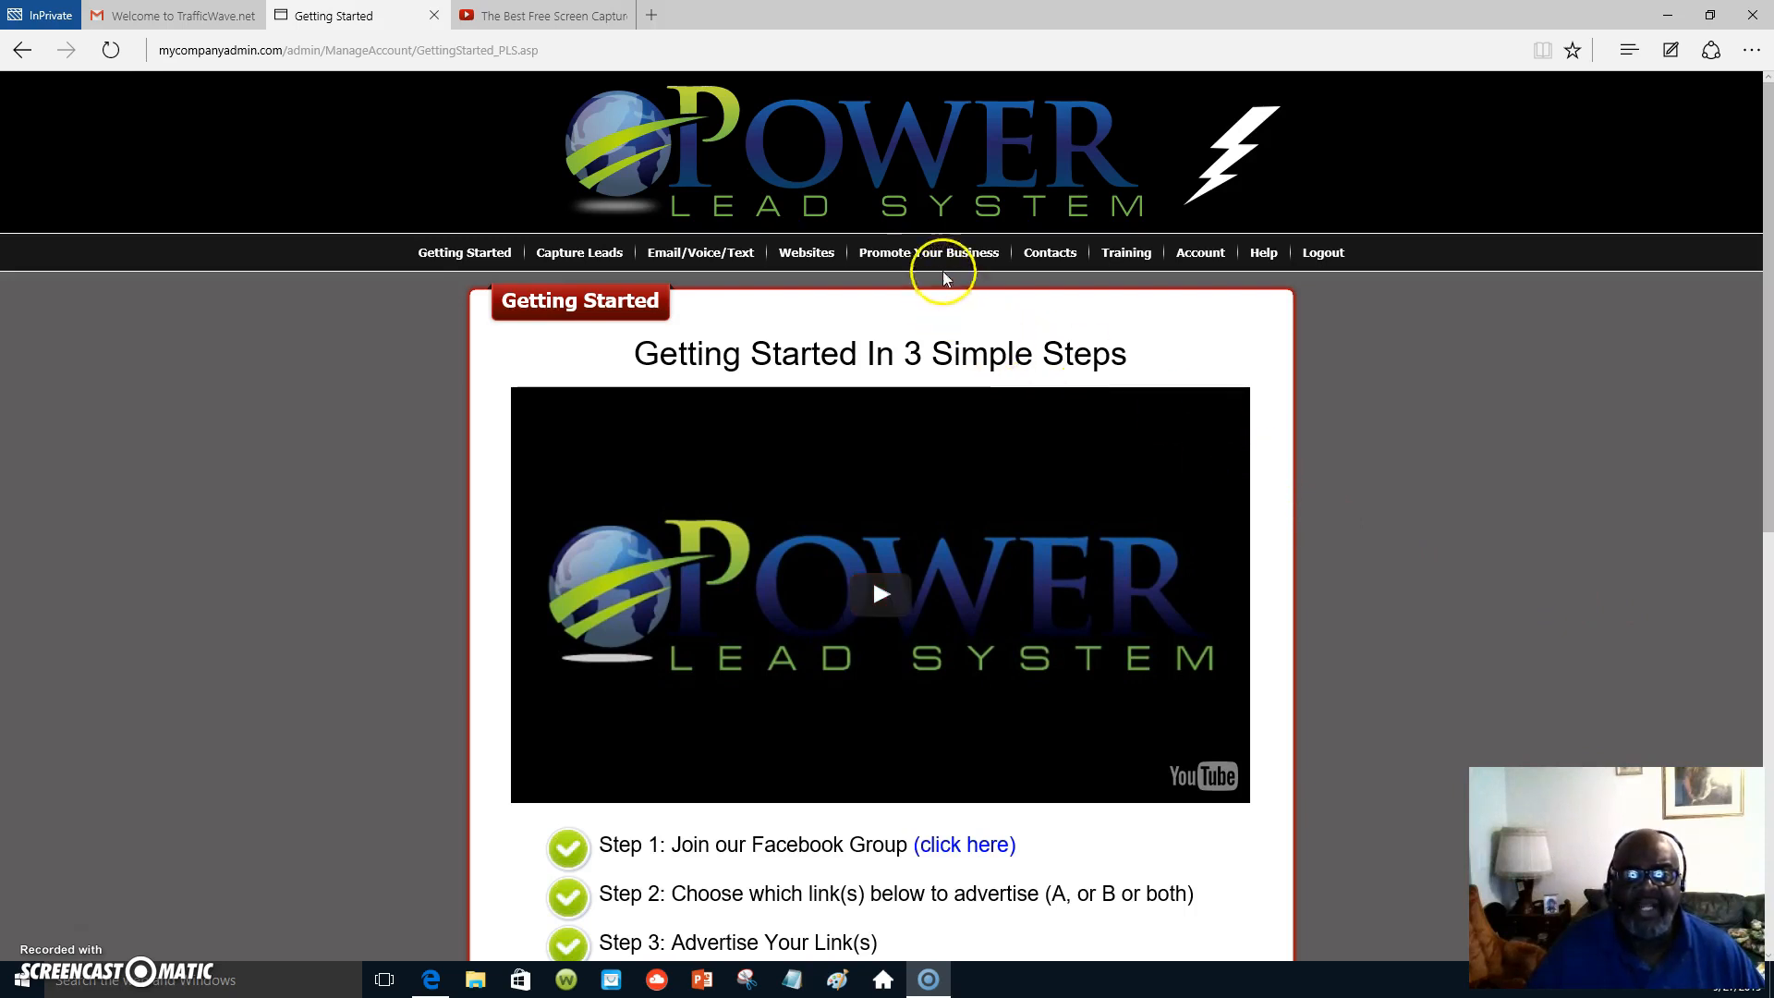
Bring up the Websites menu of site-management options over the Getting Started page
{"action": "left_click", "coordinate": [806, 252]}
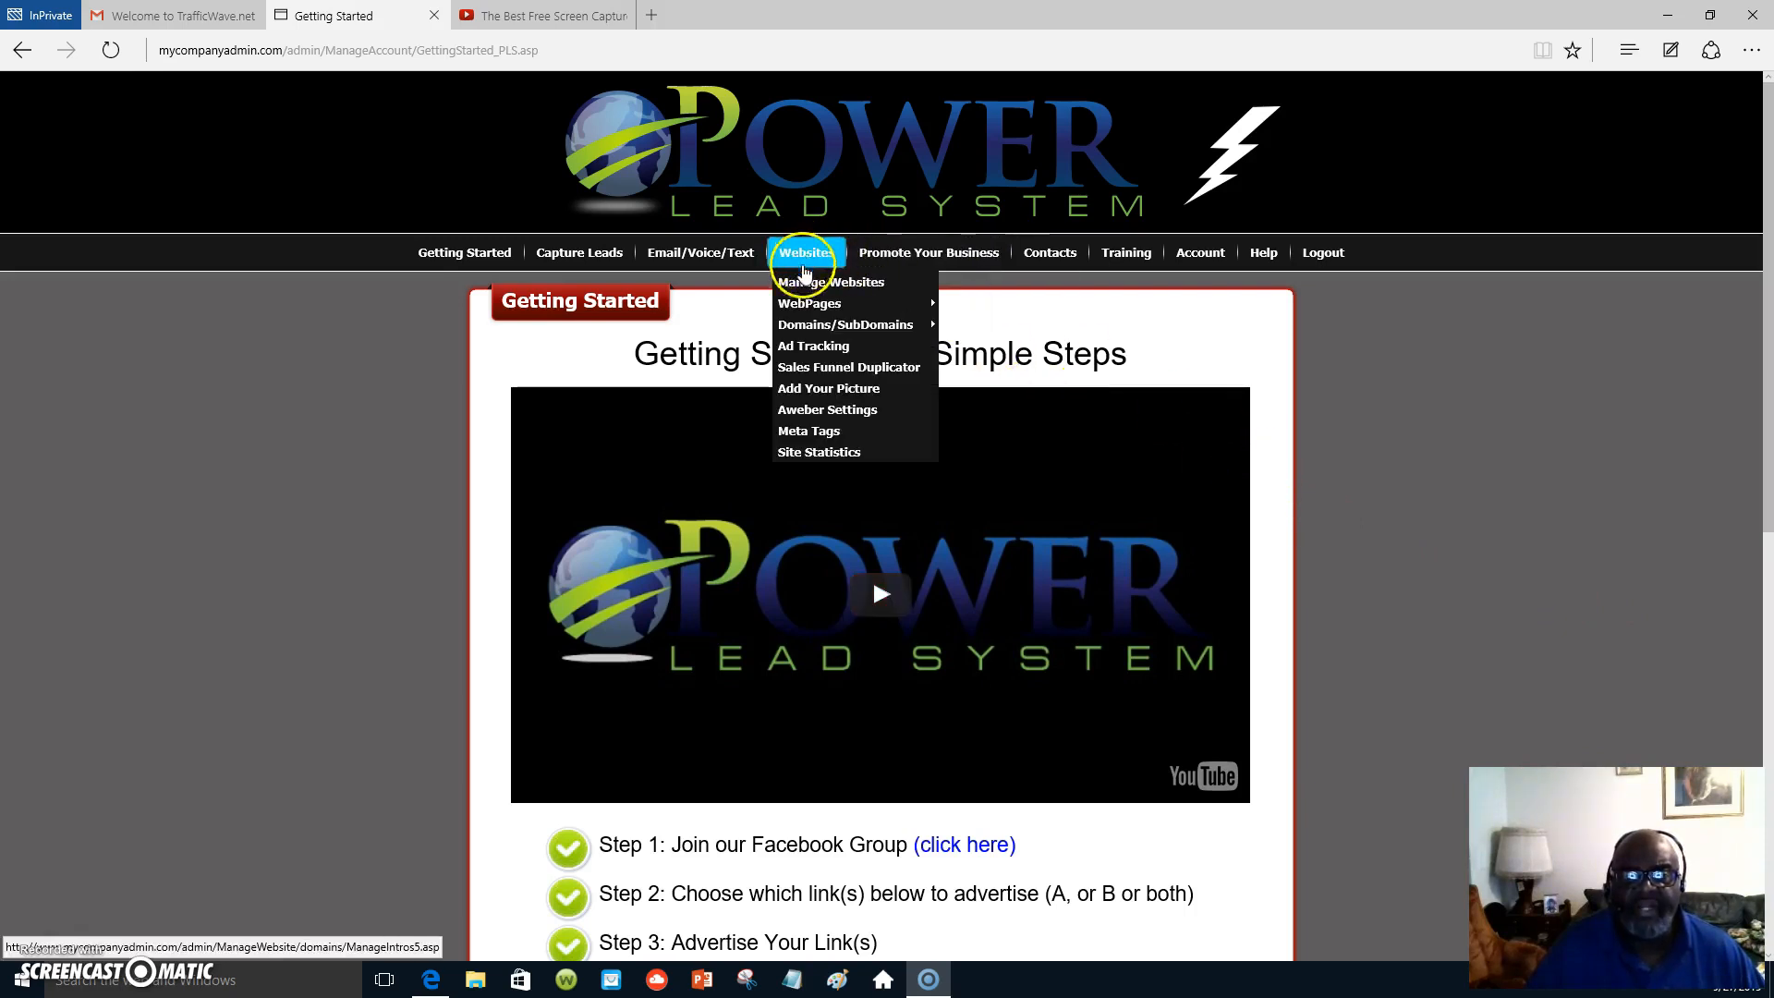
{"action": "mouse_move", "coordinate": [844, 324]}
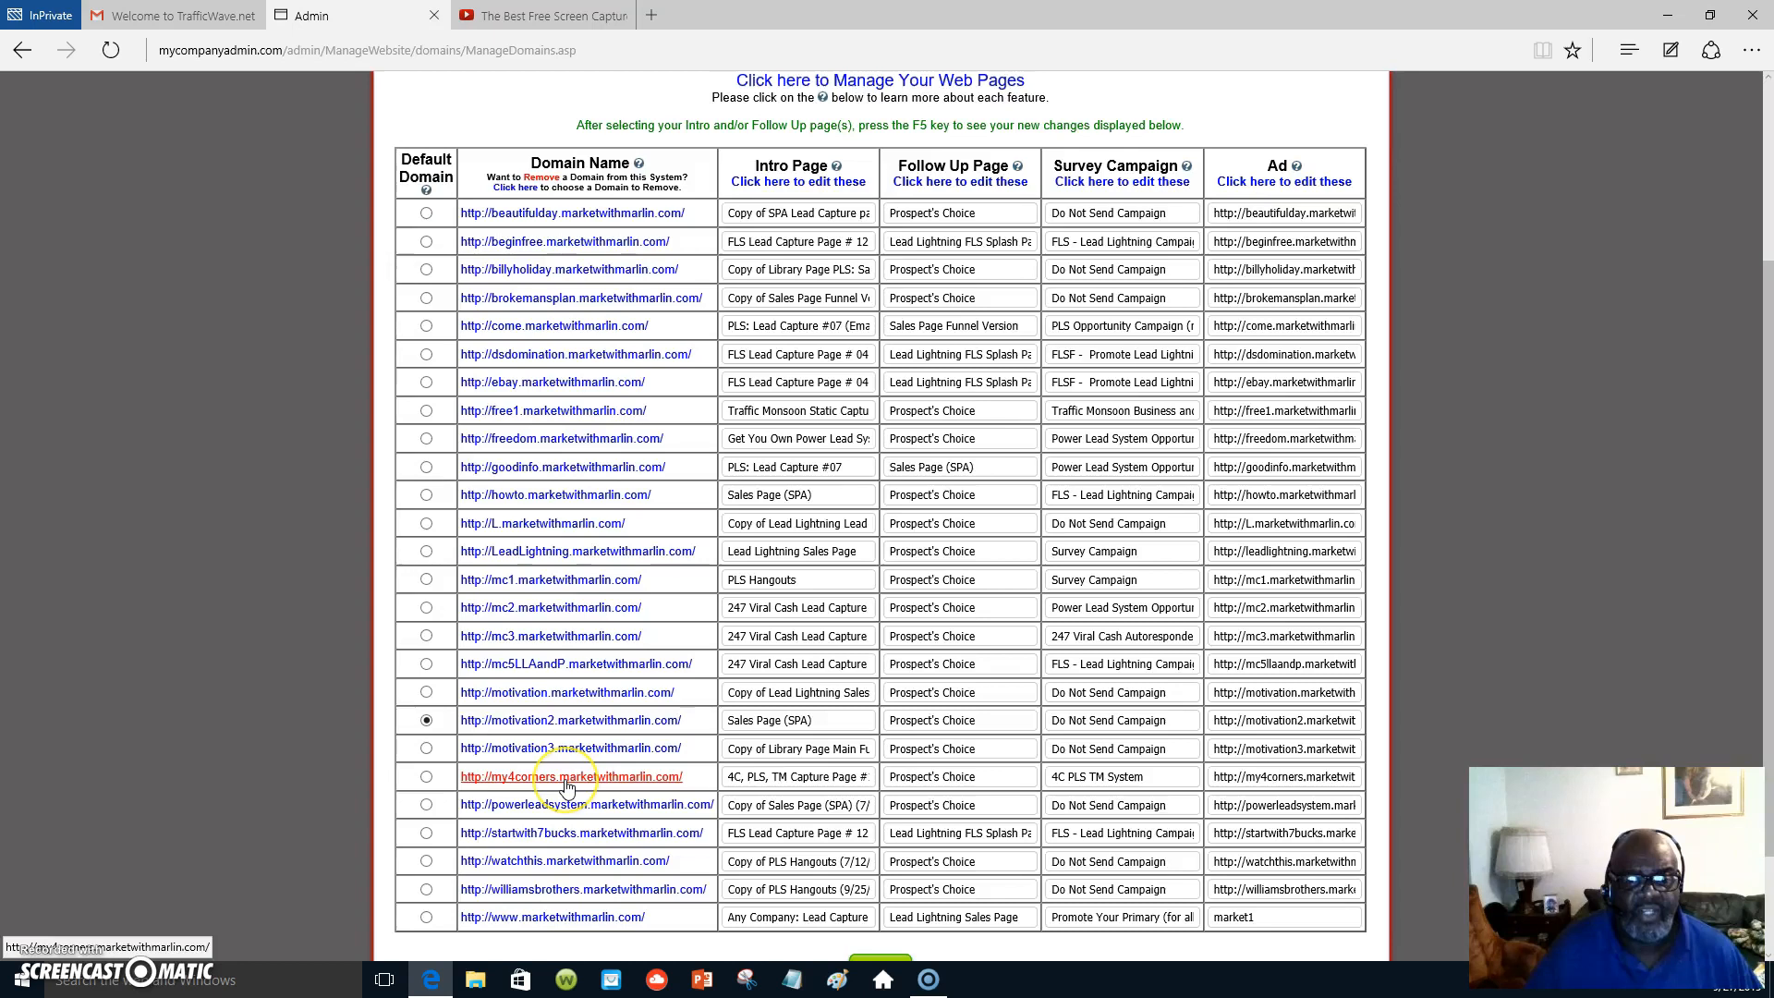
Open the my4corners.marketwithmarlin.com capture page with its email signup form
{"action": "left_click", "coordinate": [571, 776]}
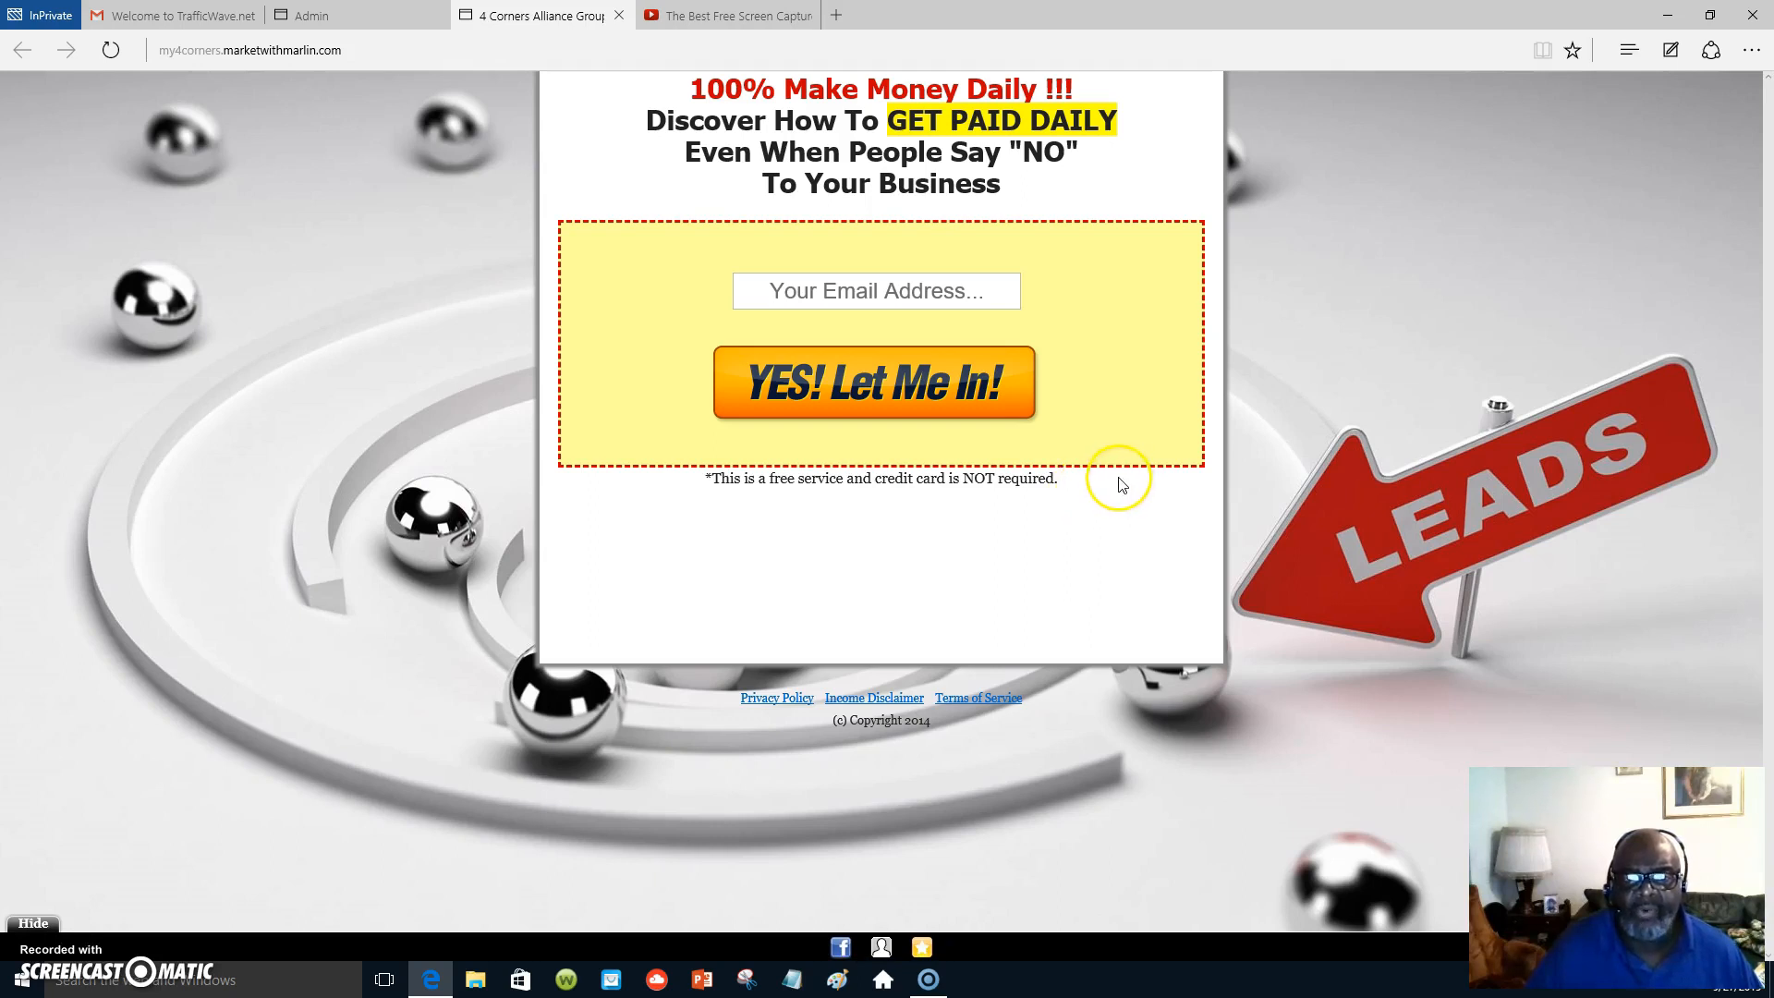
{"action": "mouse_move", "coordinate": [1095, 179]}
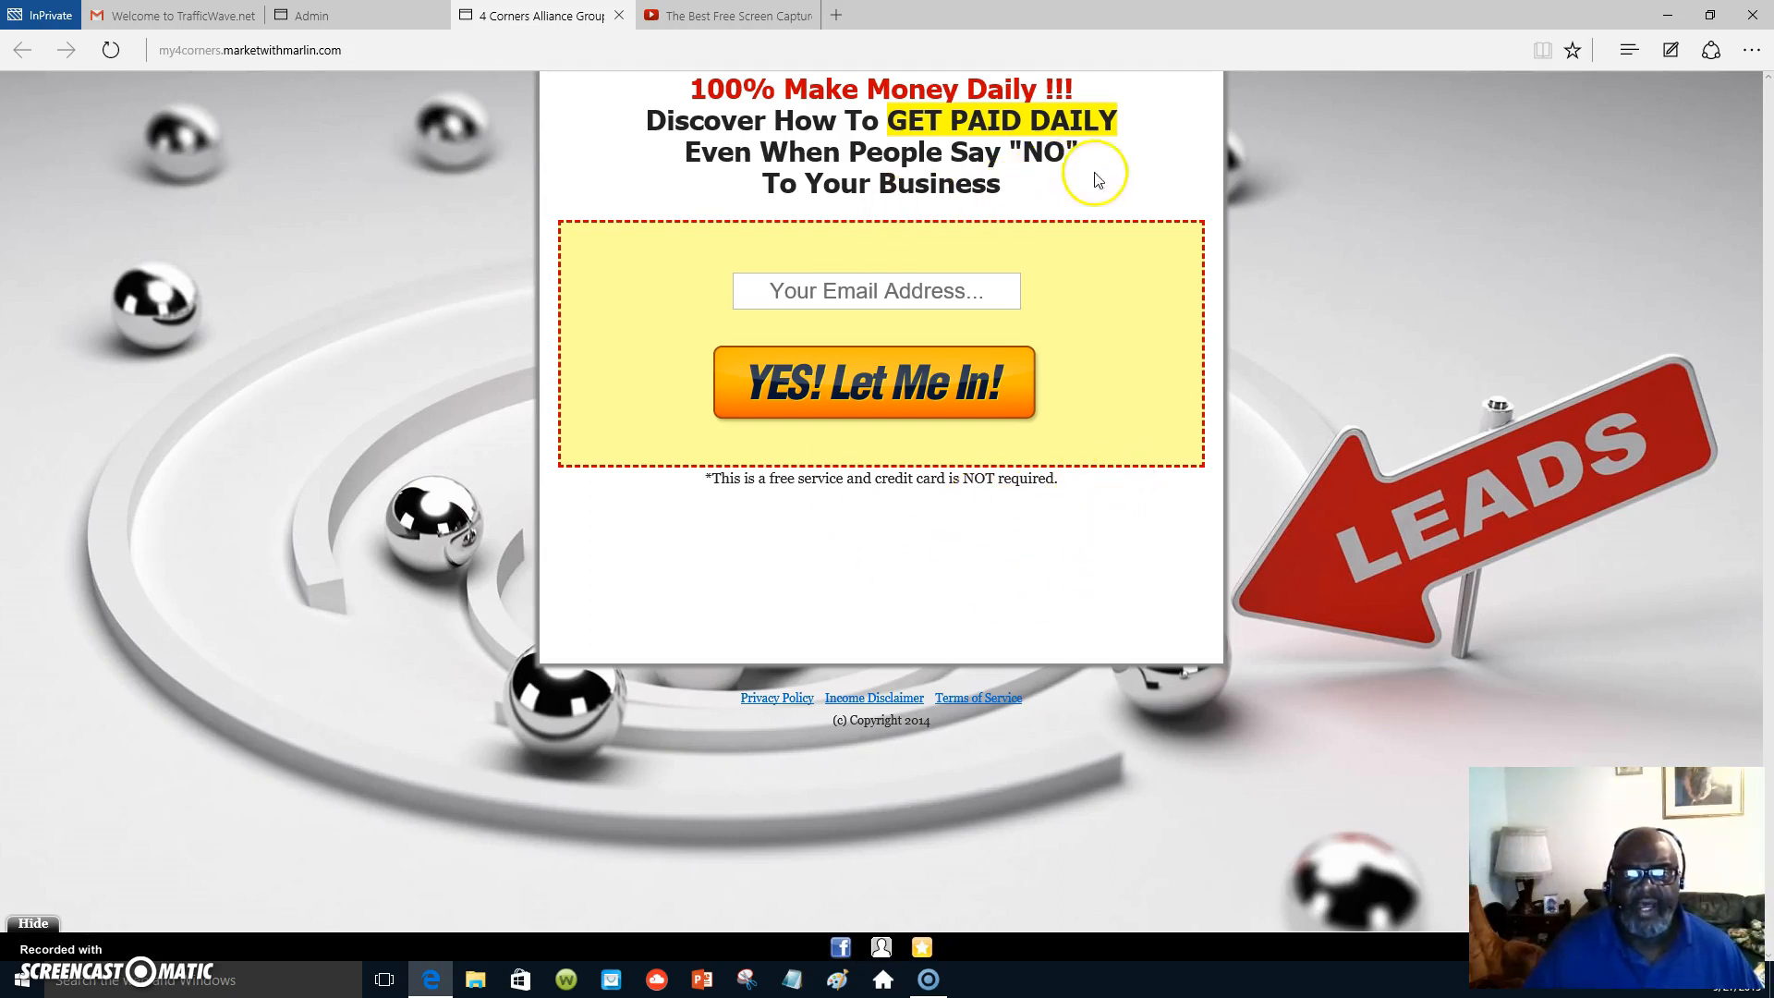
{"action": "mouse_move", "coordinate": [1197, 156]}
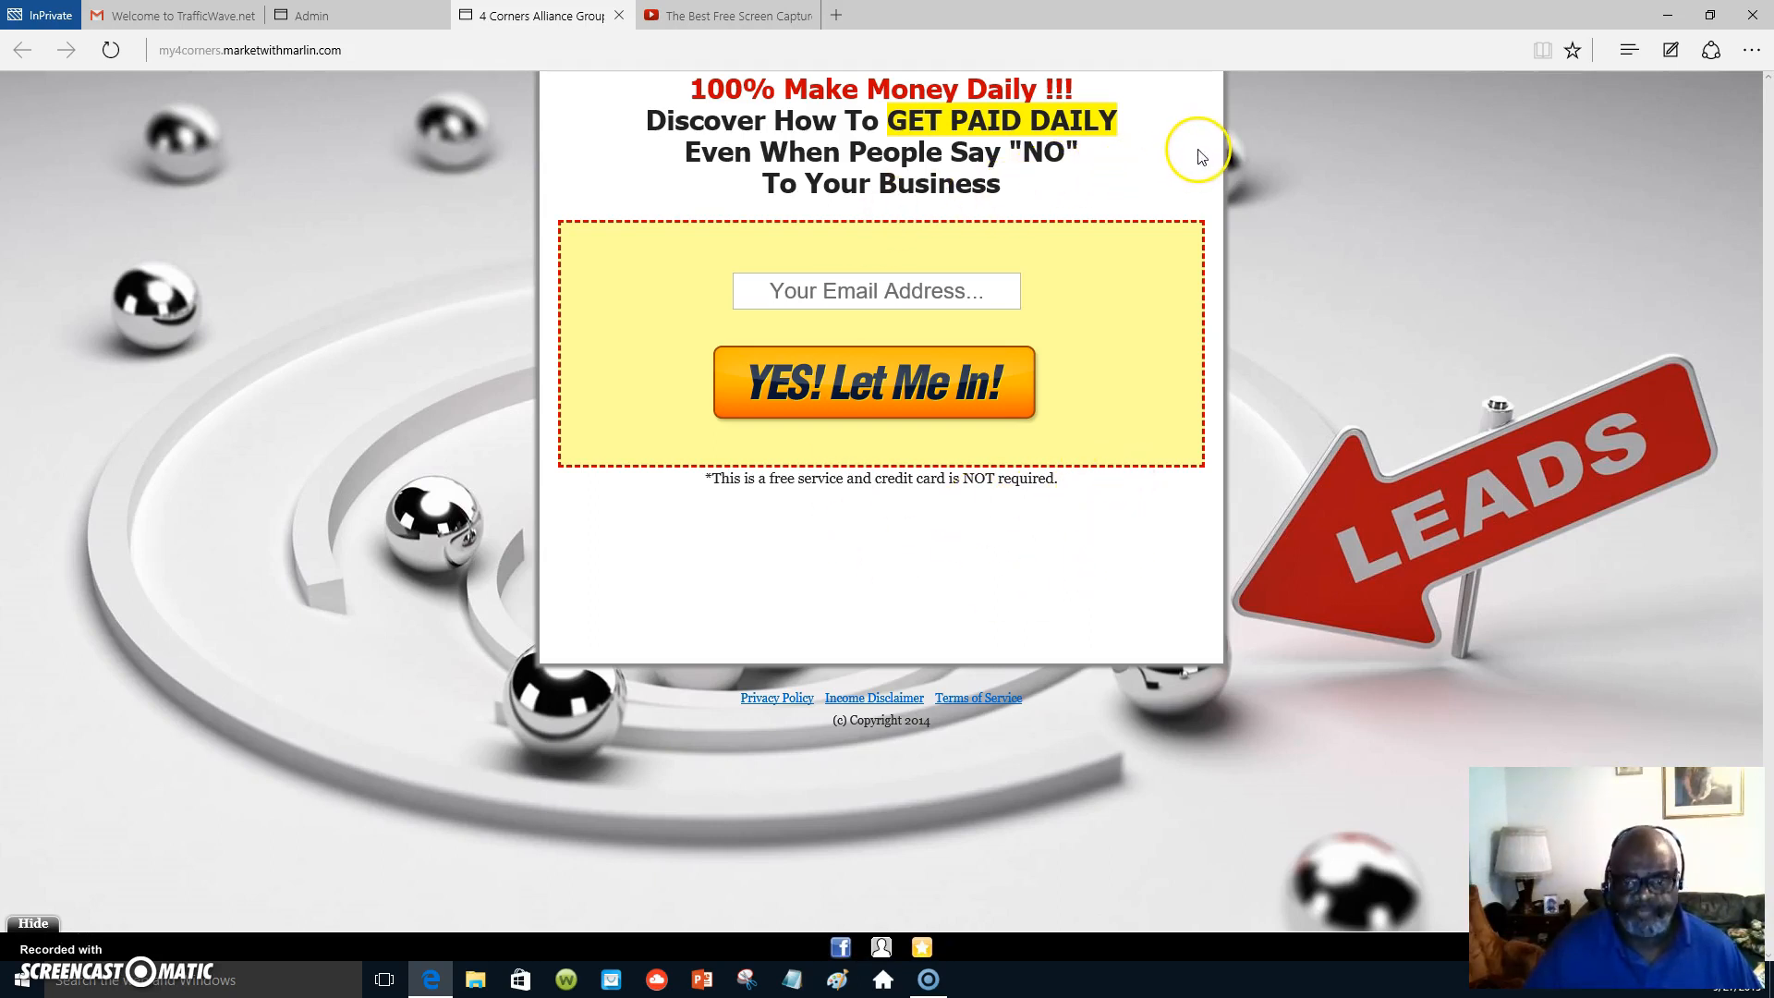
{"action": "mouse_move", "coordinate": [1215, 252]}
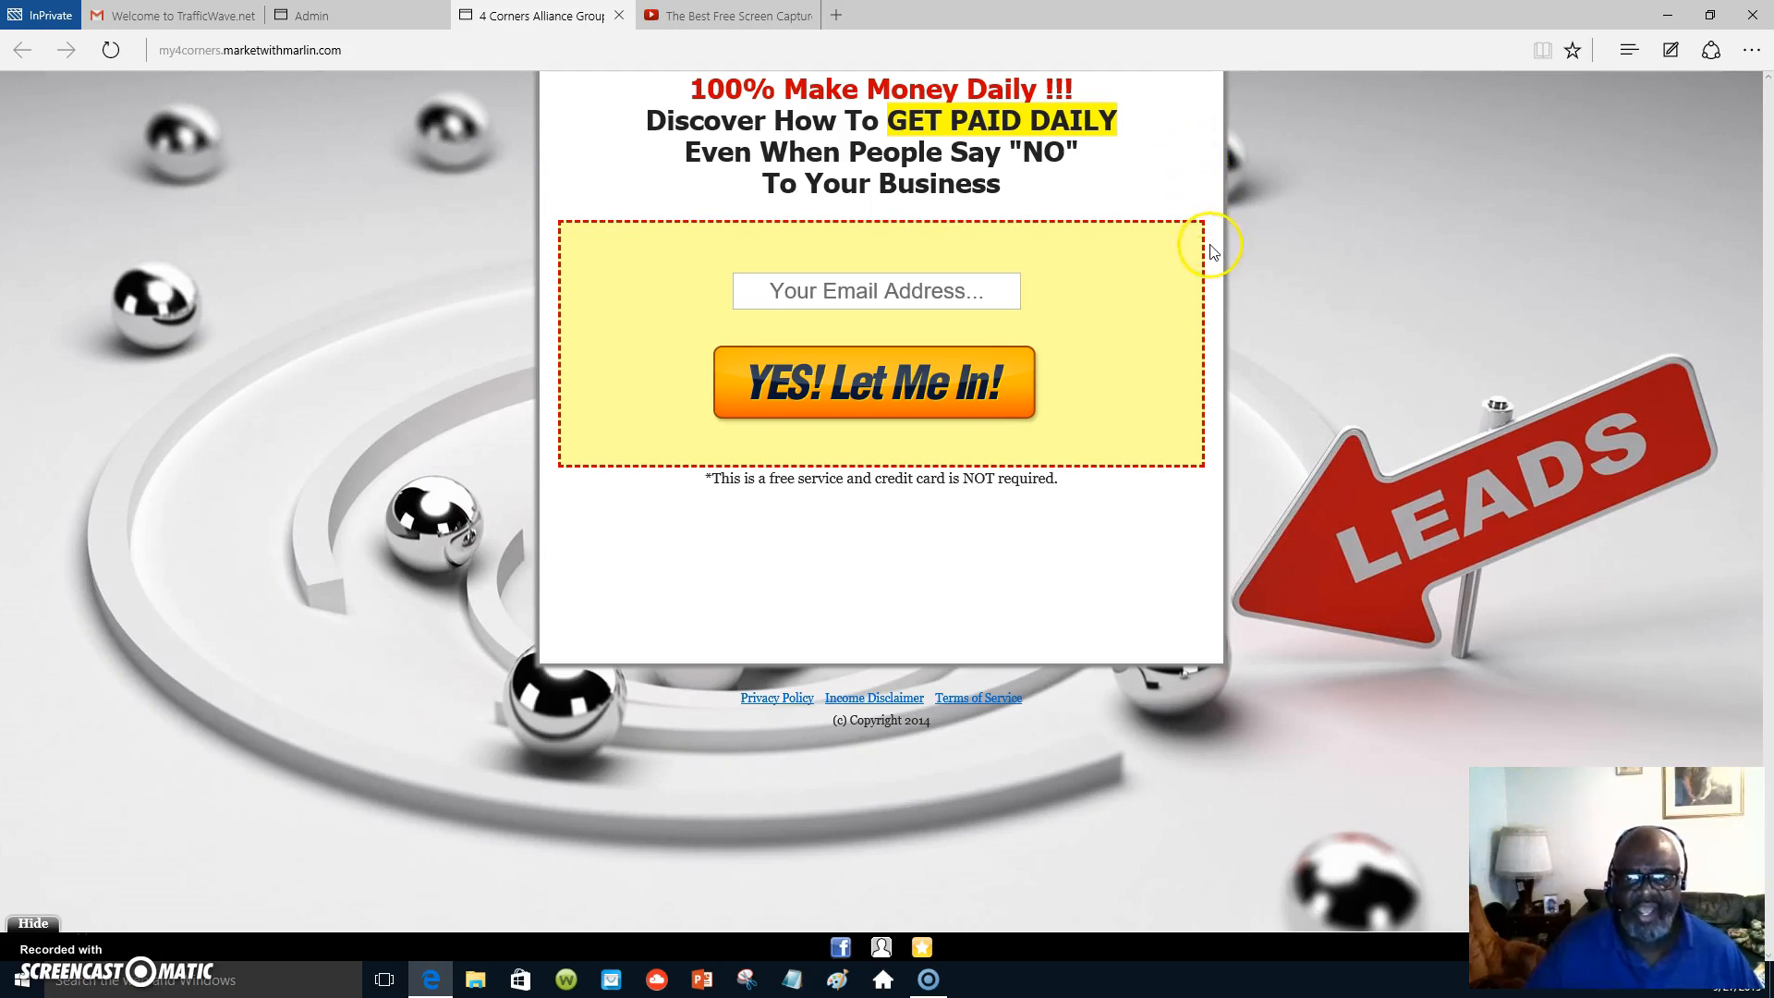
{"action": "mouse_move", "coordinate": [1141, 282]}
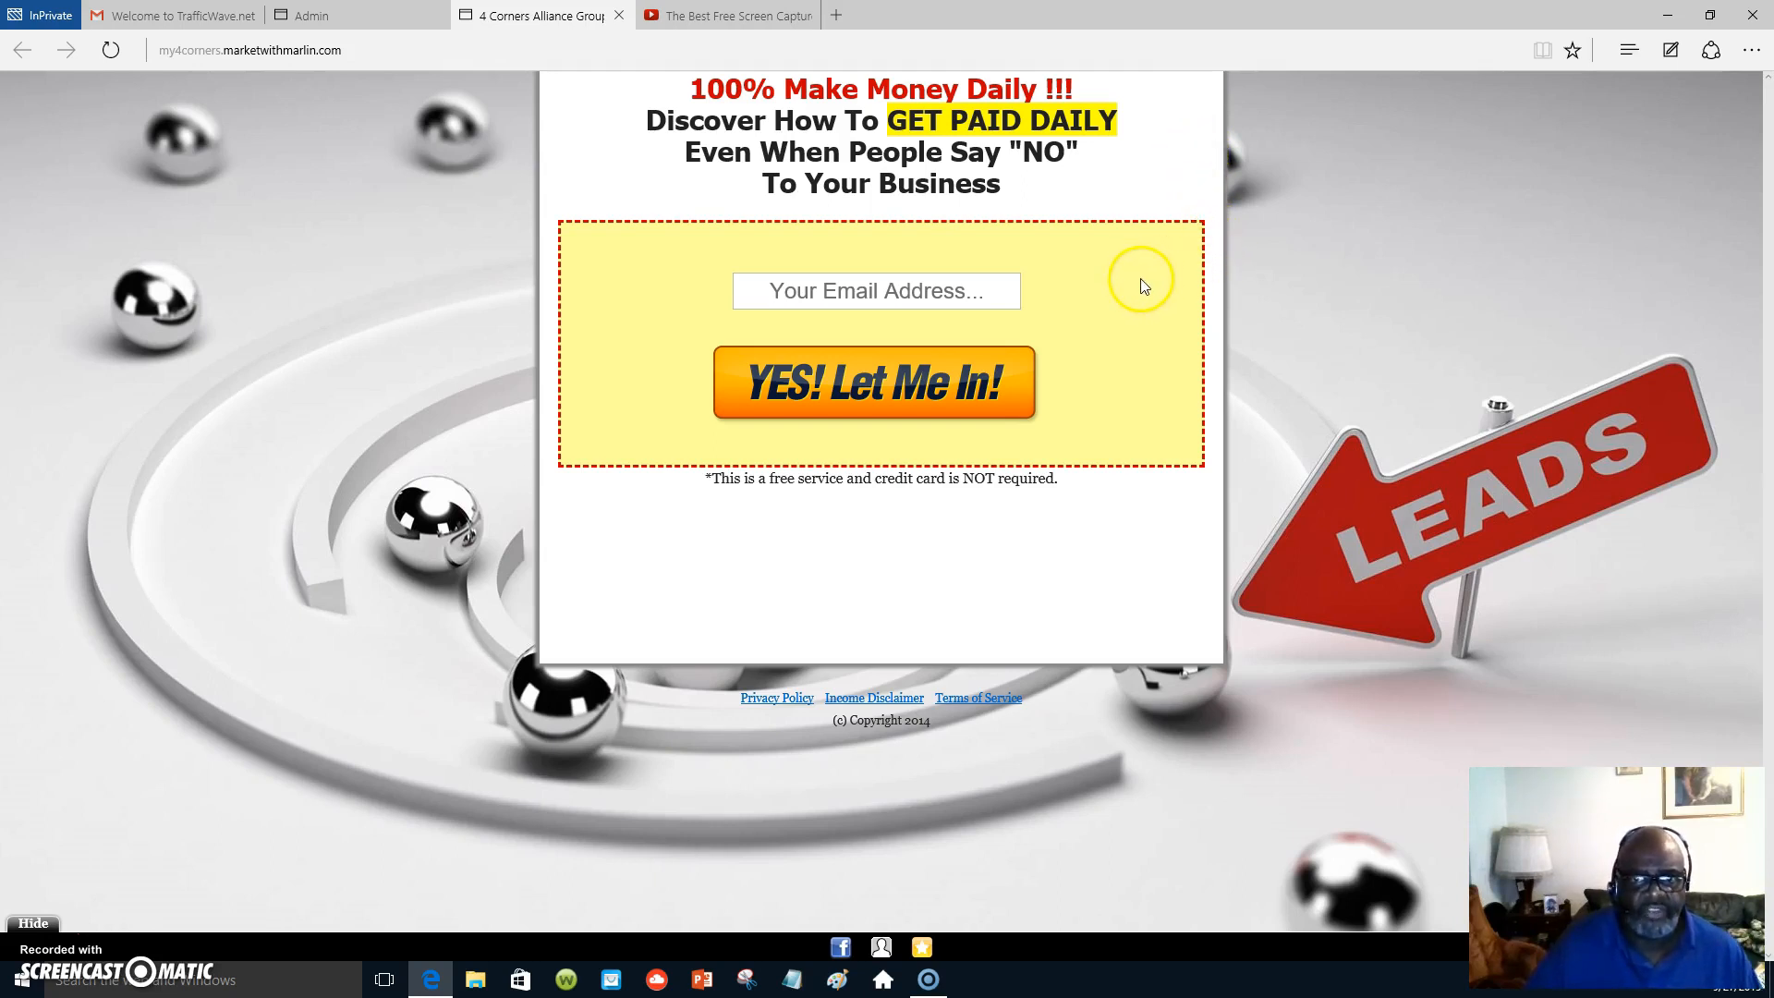
{"action": "mouse_move", "coordinate": [1089, 329]}
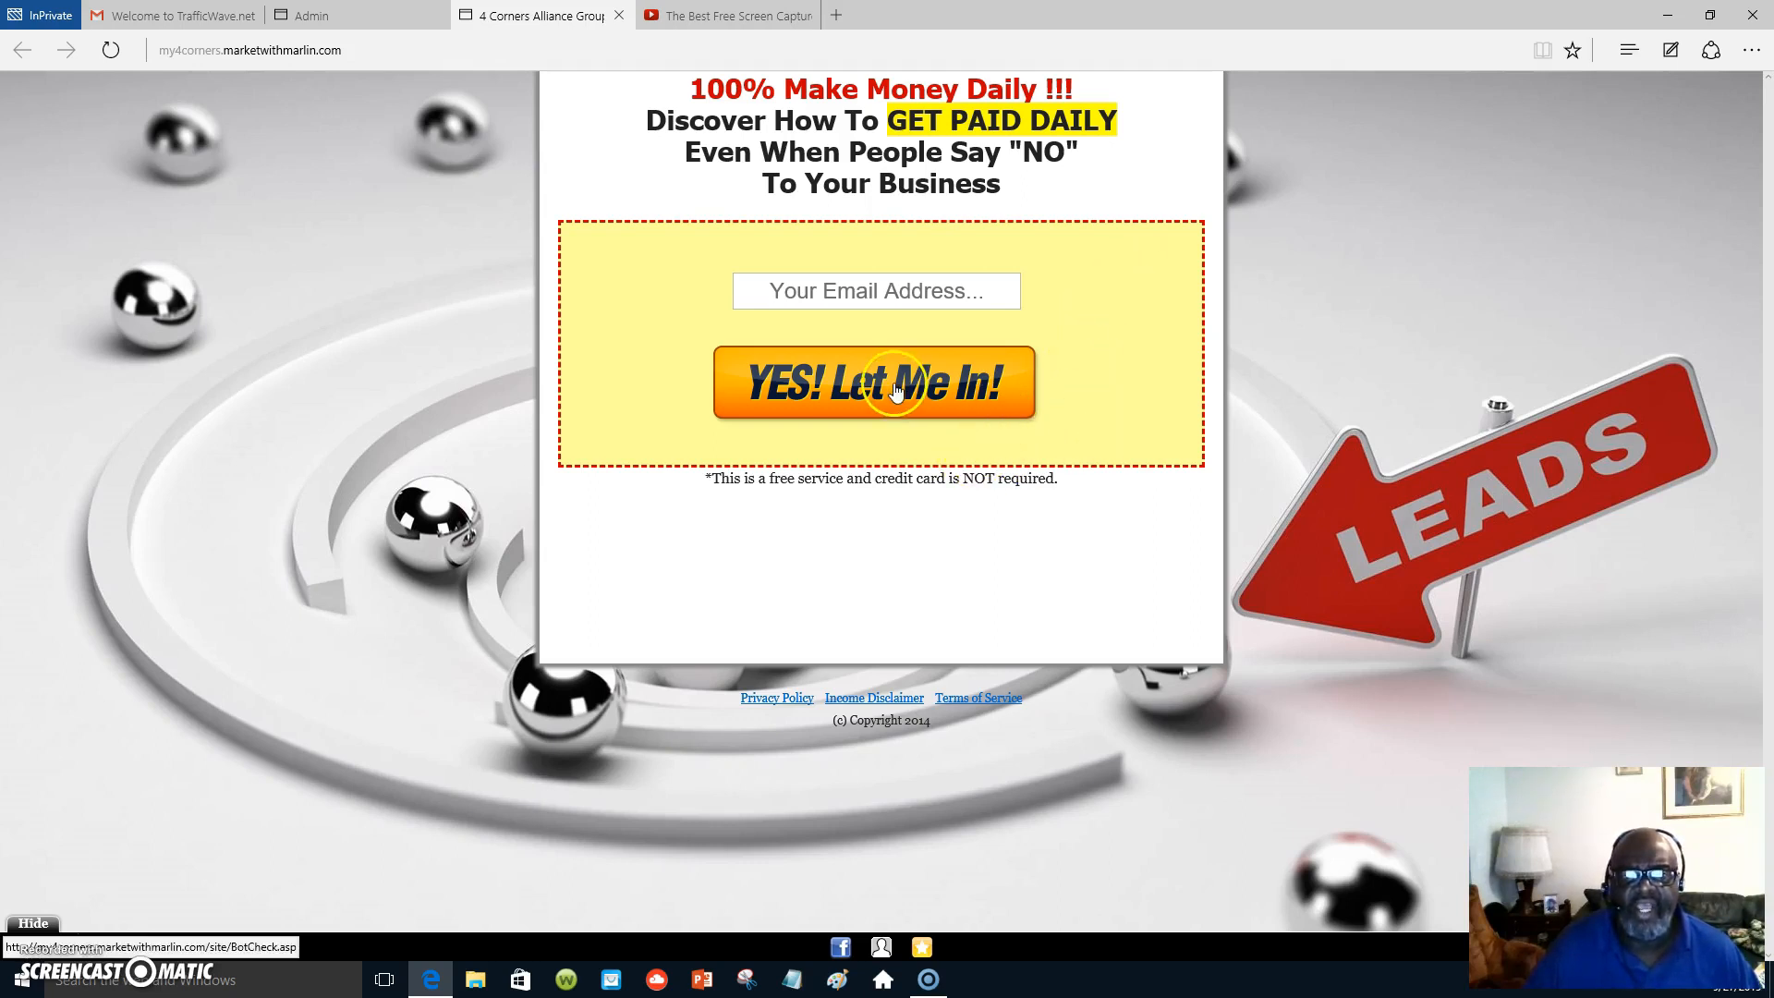
{"action": "mouse_move", "coordinate": [1413, 292]}
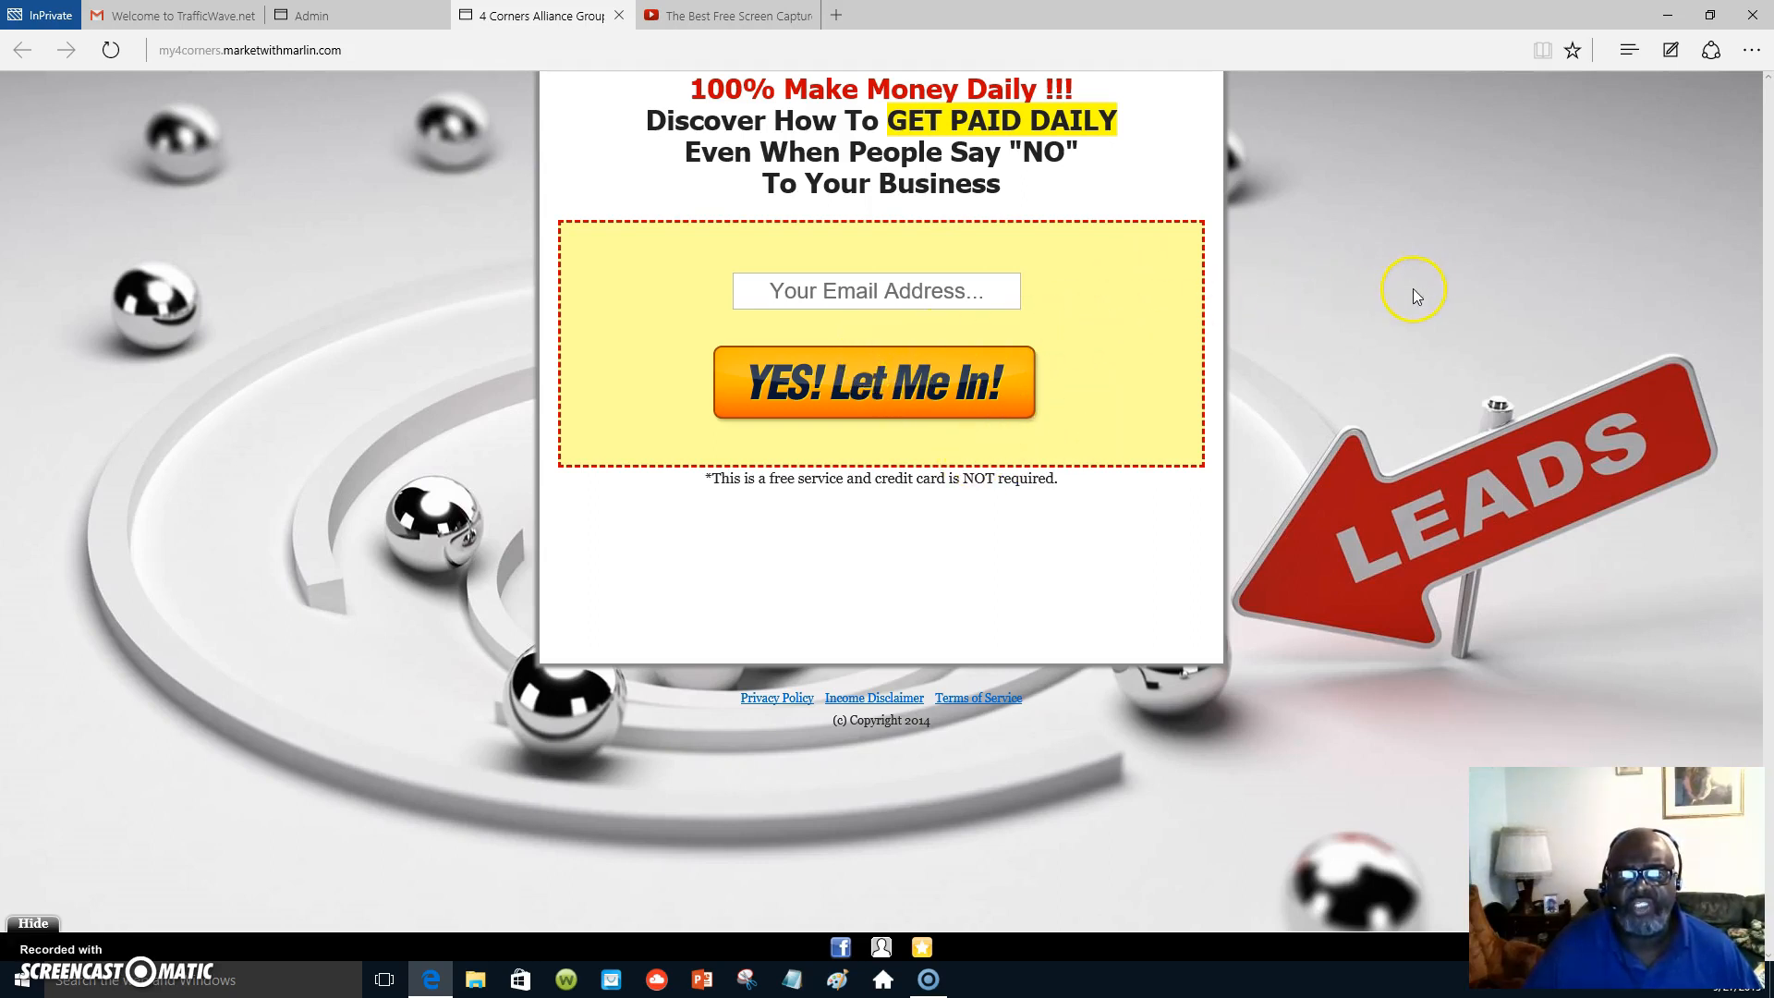
{"action": "mouse_move", "coordinate": [1276, 377]}
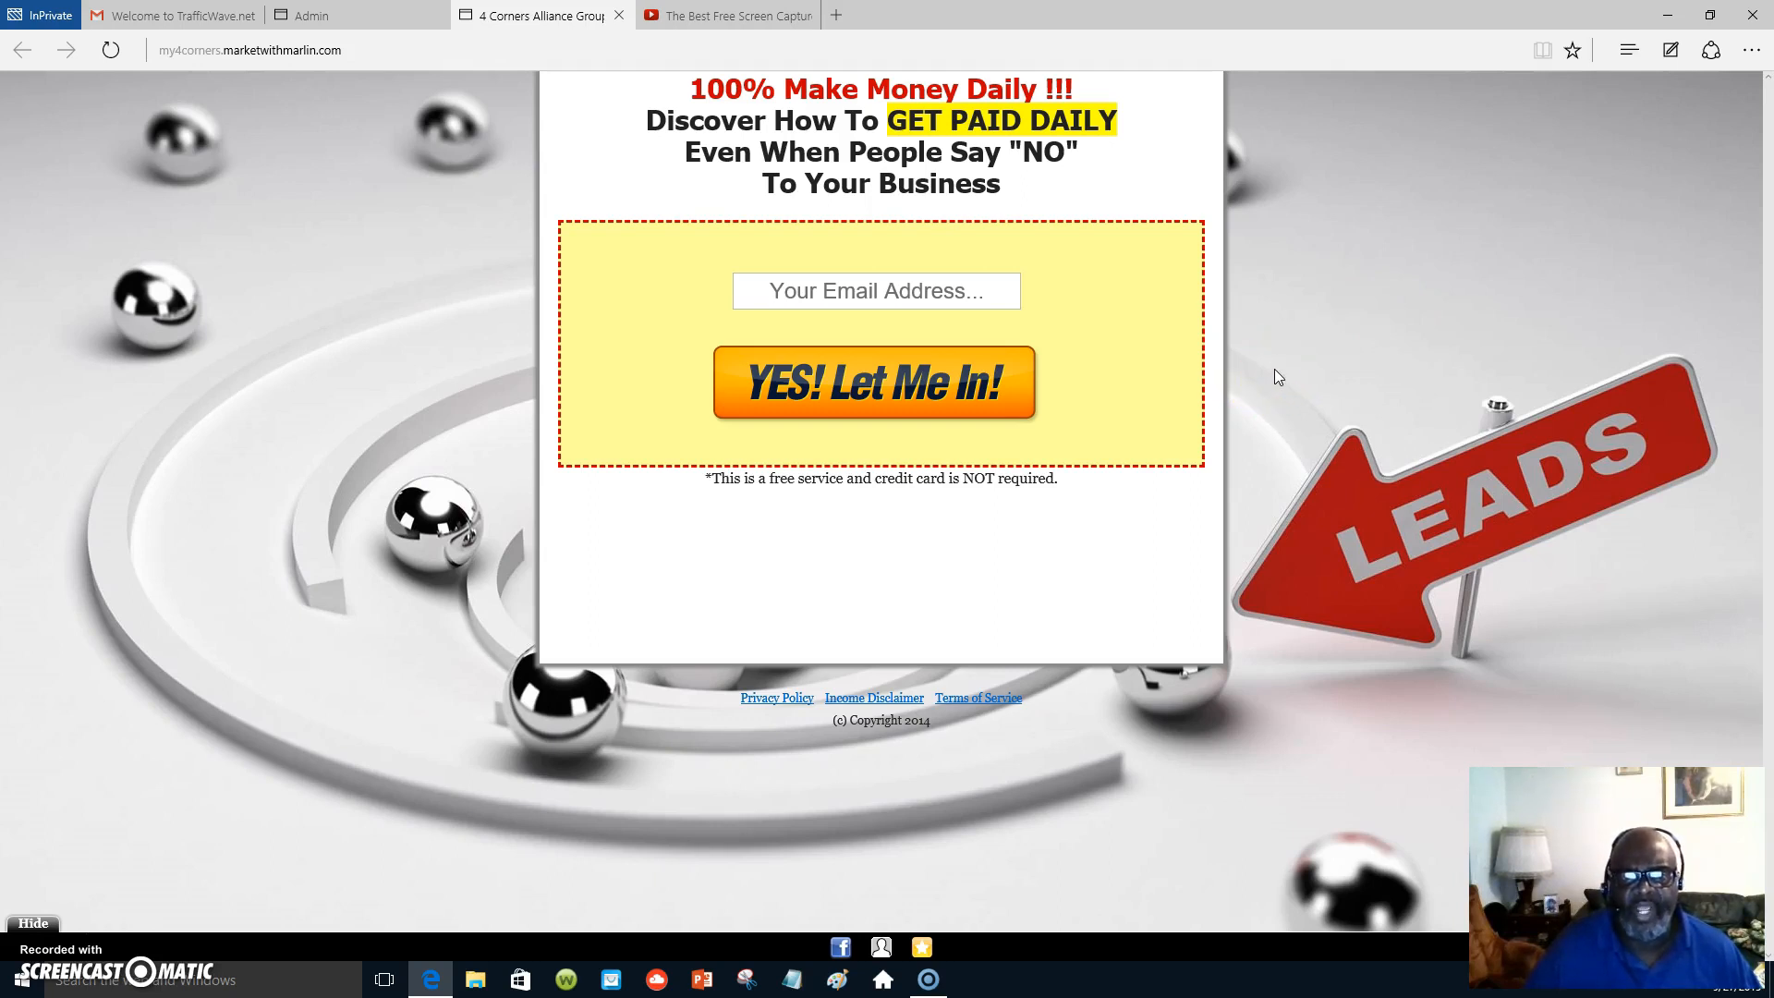
{"action": "mouse_move", "coordinate": [1271, 380]}
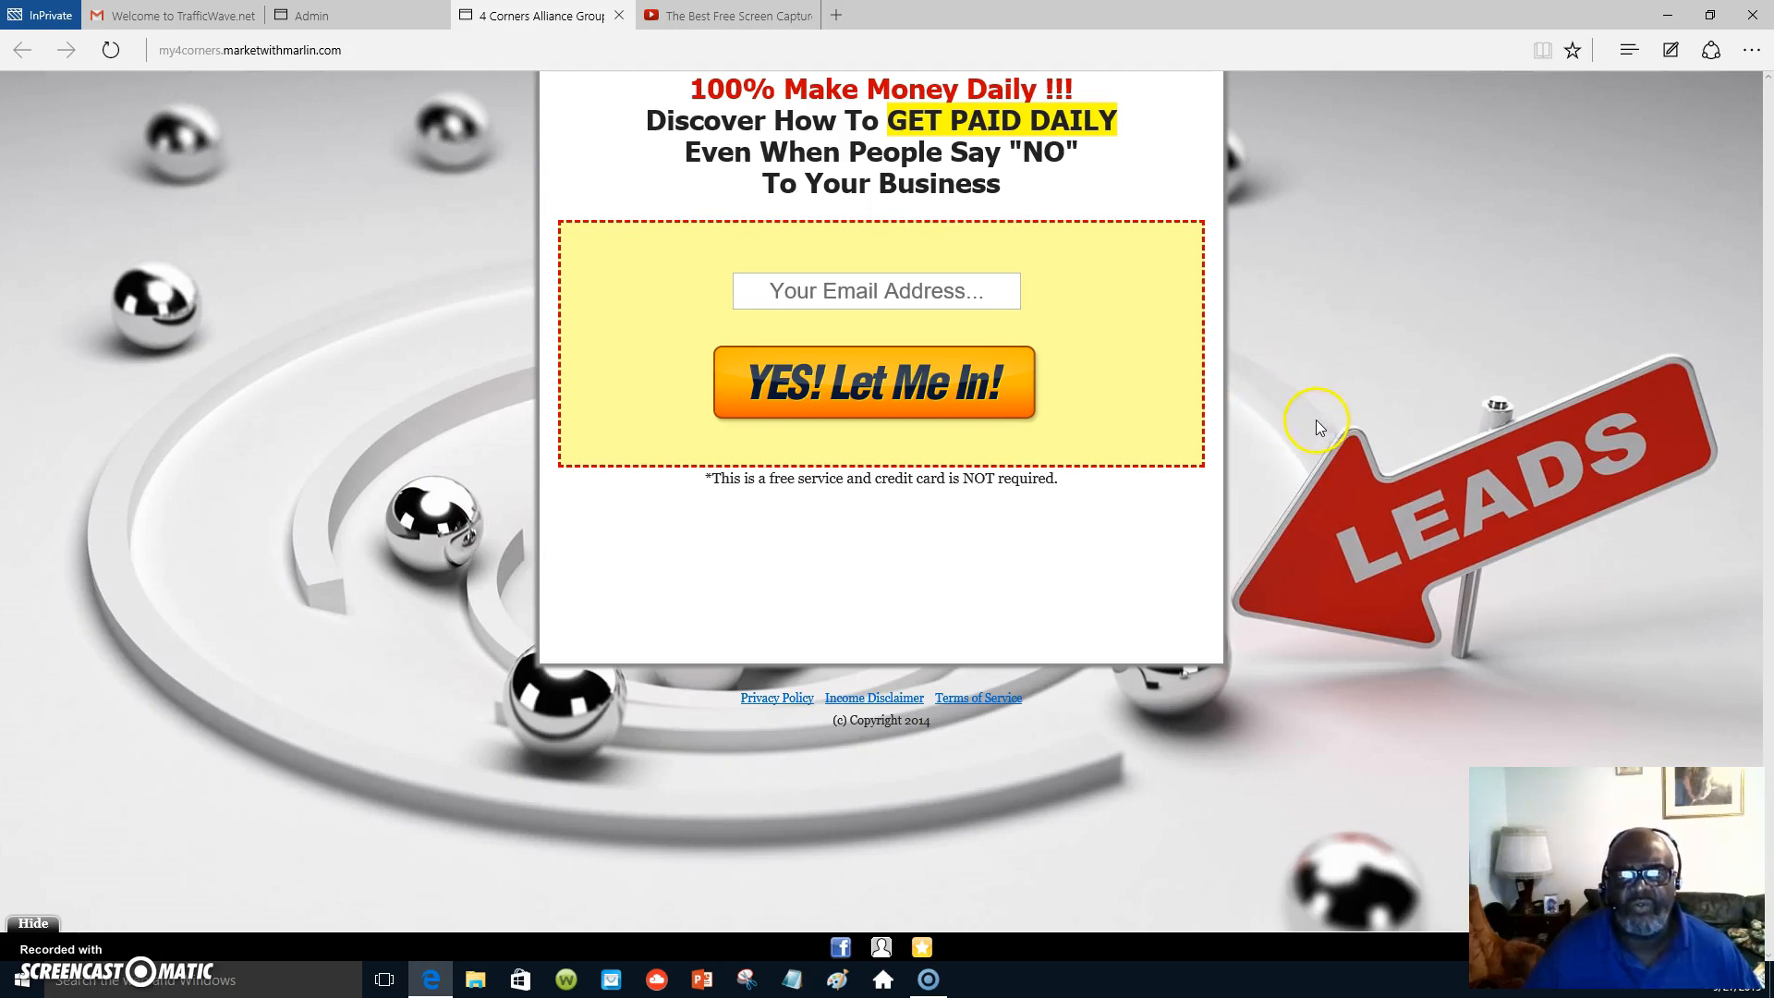
{"action": "mouse_move", "coordinate": [1047, 292]}
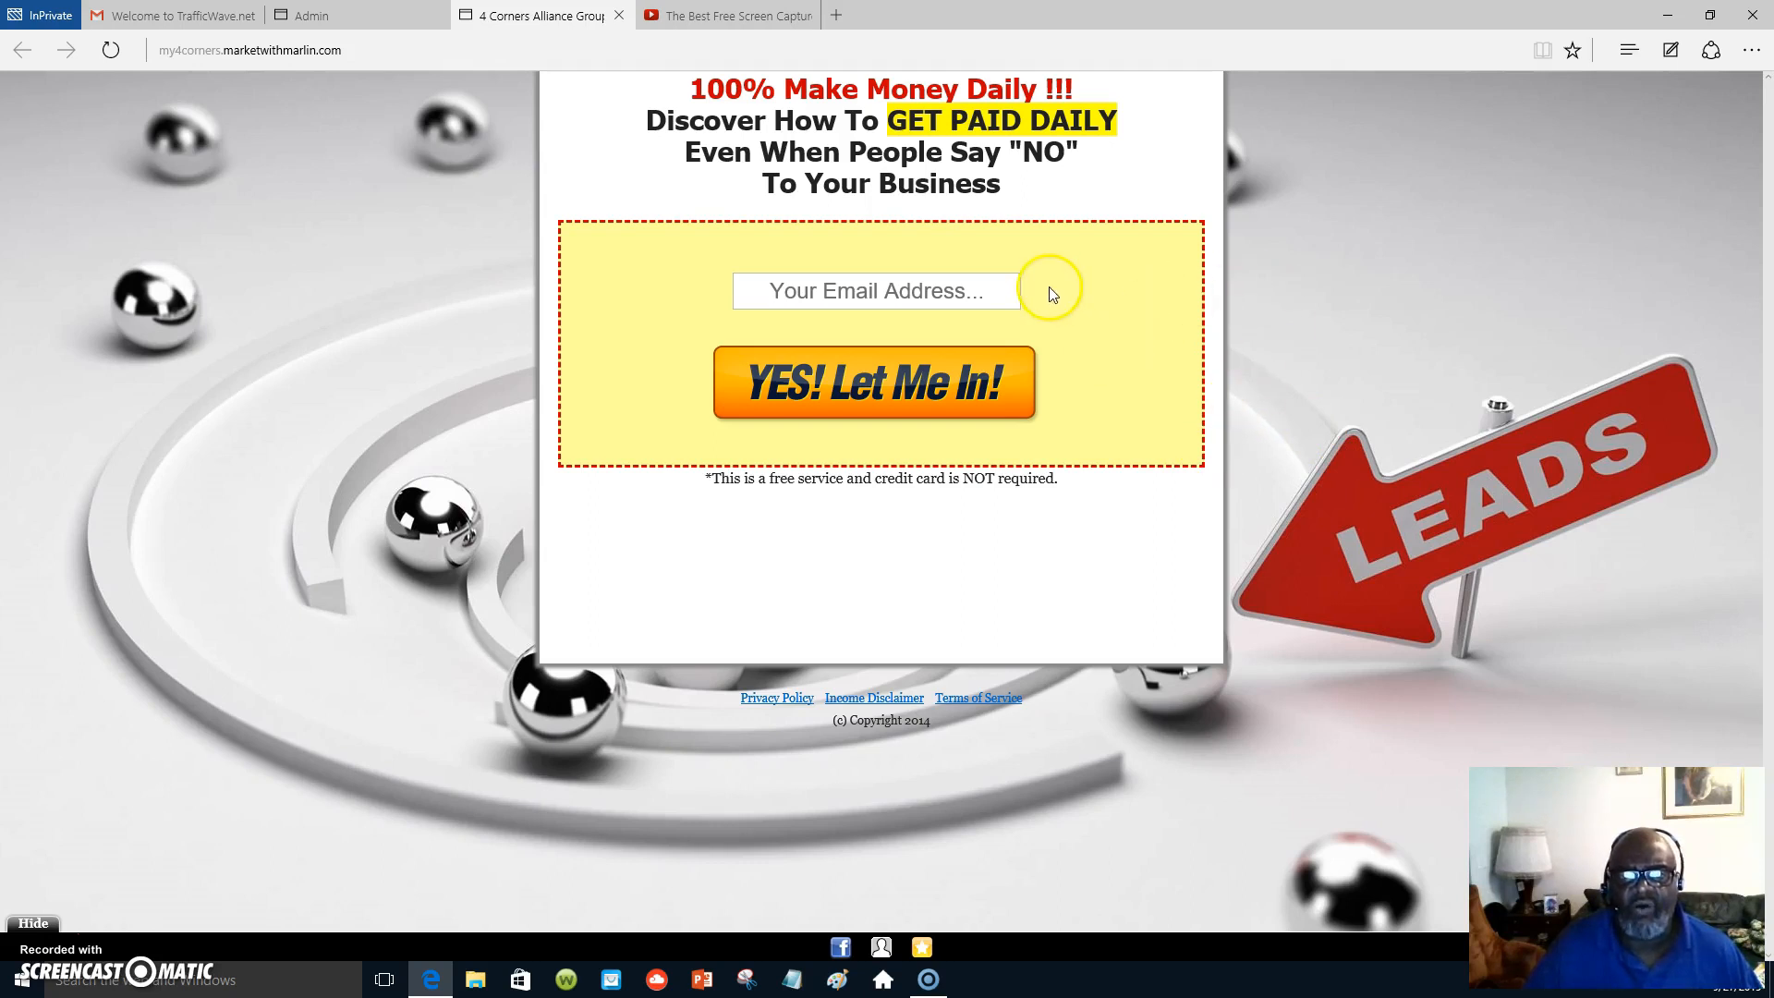
{"action": "mouse_move", "coordinate": [914, 328]}
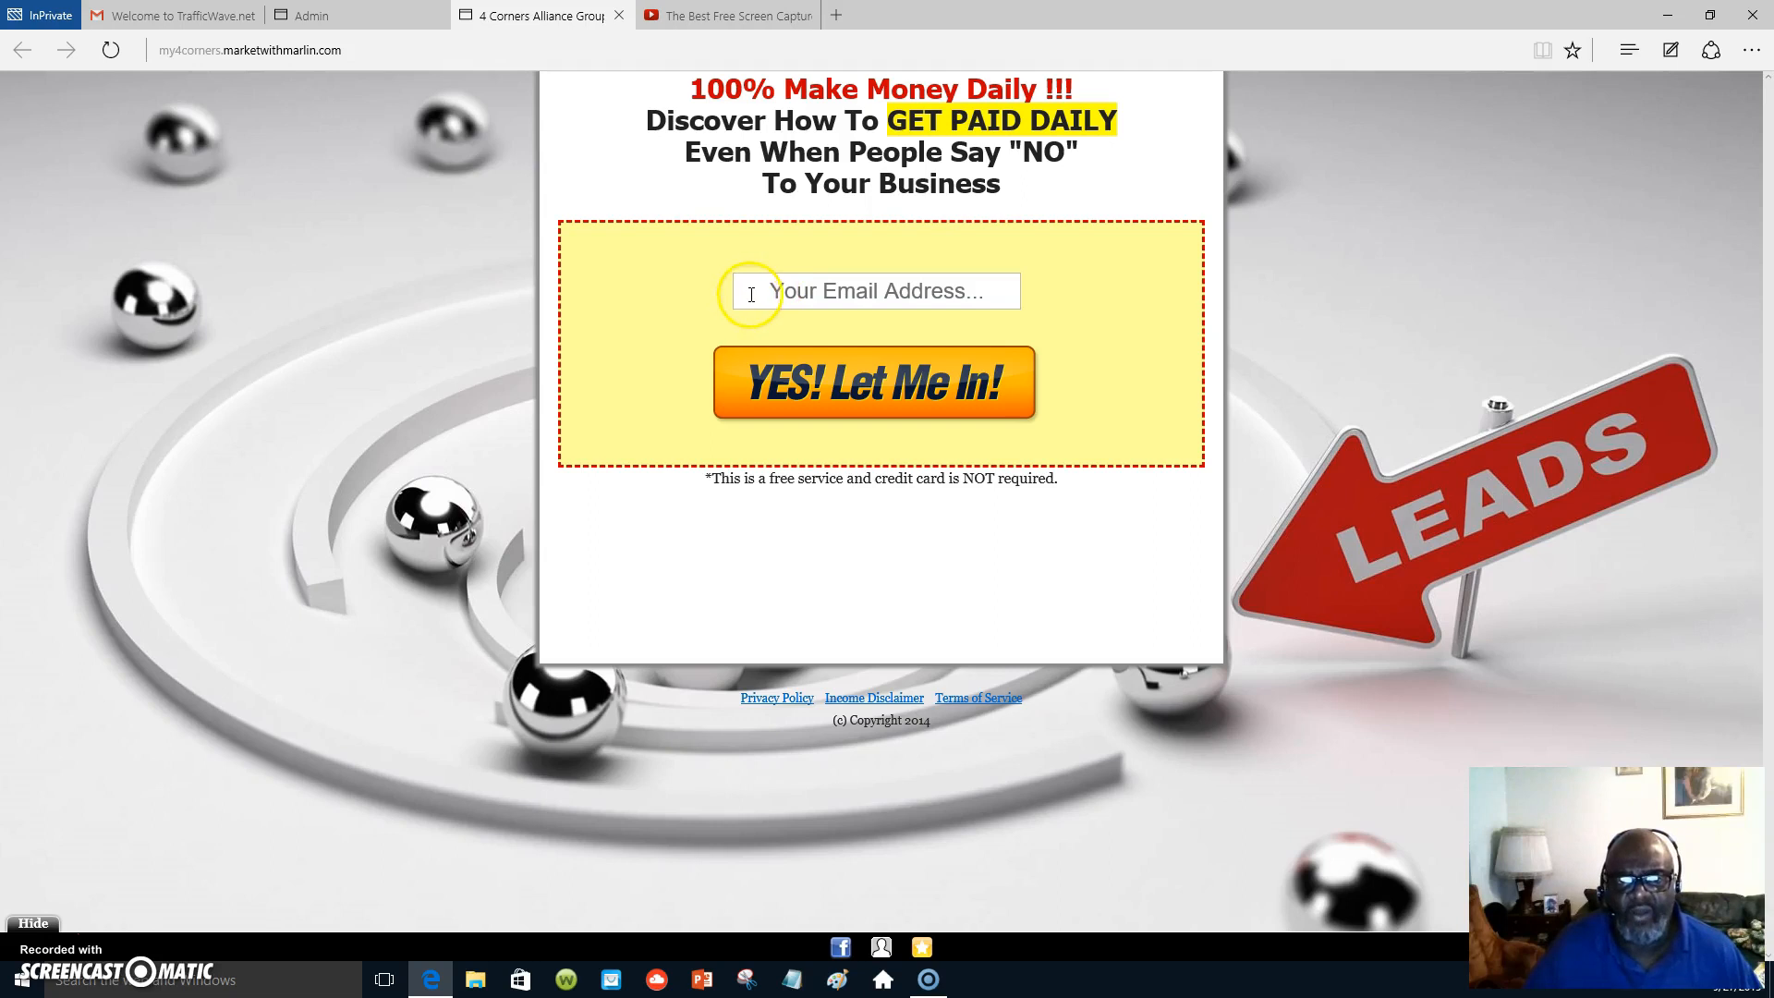
{"action": "mouse_move", "coordinate": [994, 294]}
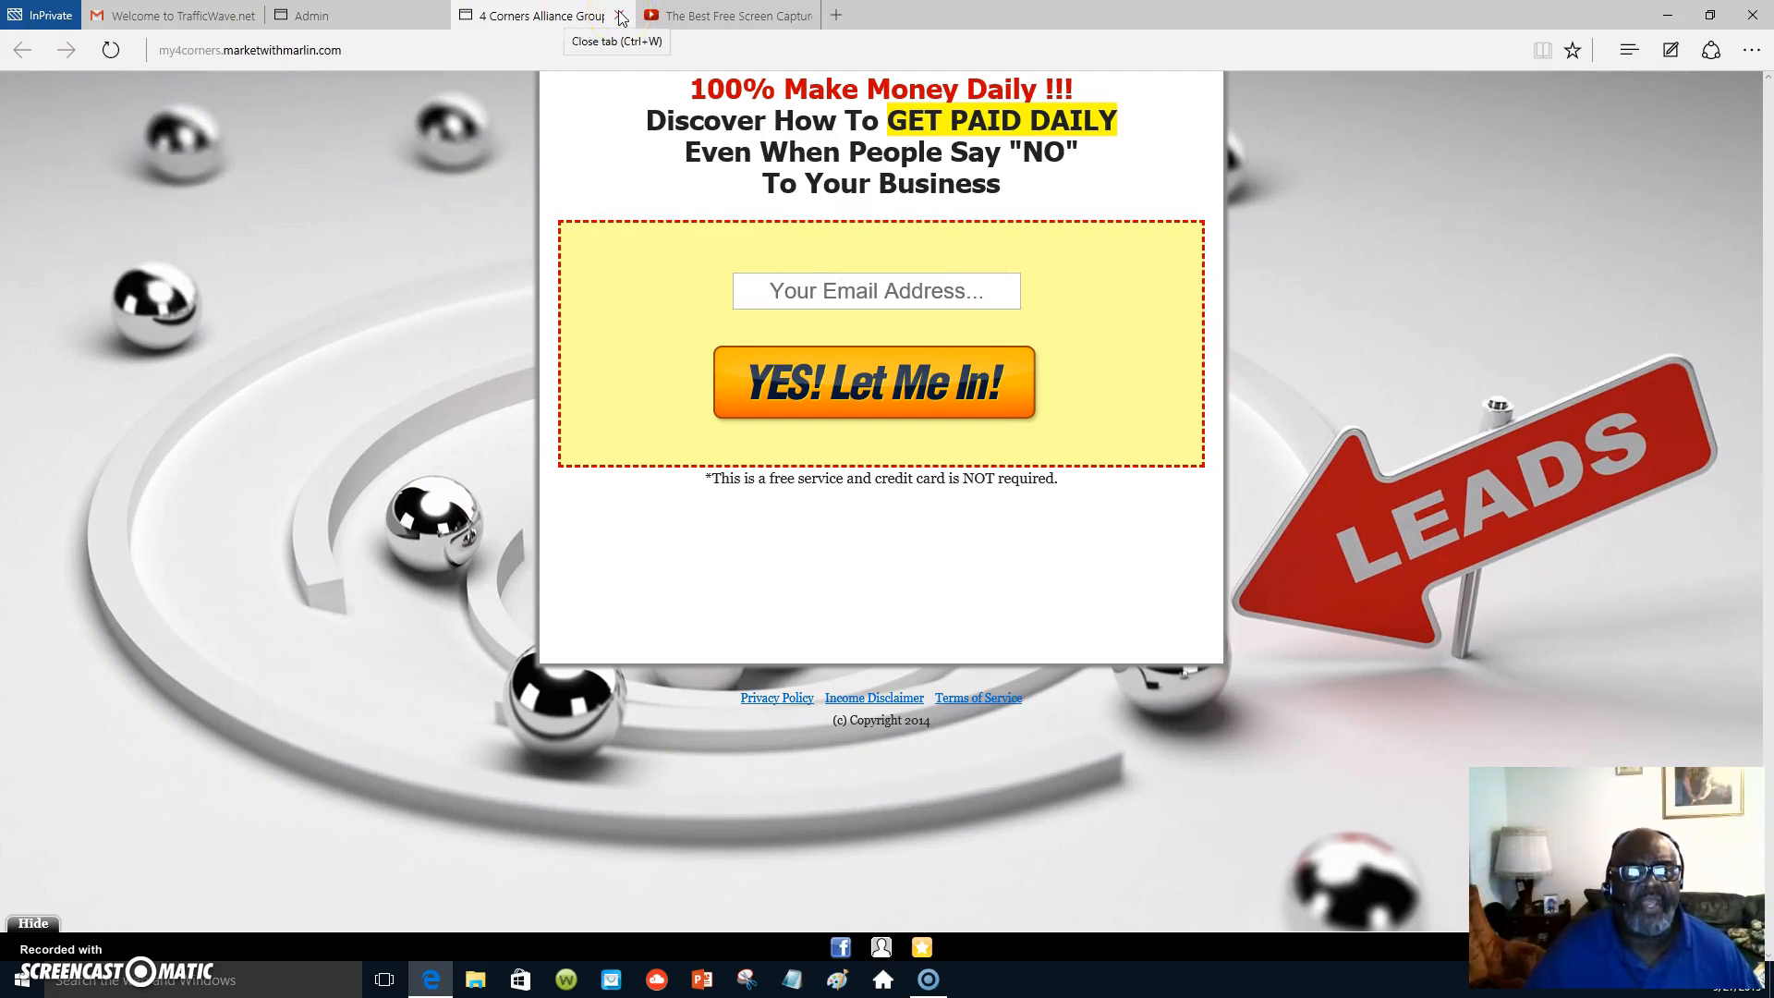
Close the my4corners page, then view the freedom subdomain's Power Lead System page
{"action": "left_click", "coordinate": [620, 15]}
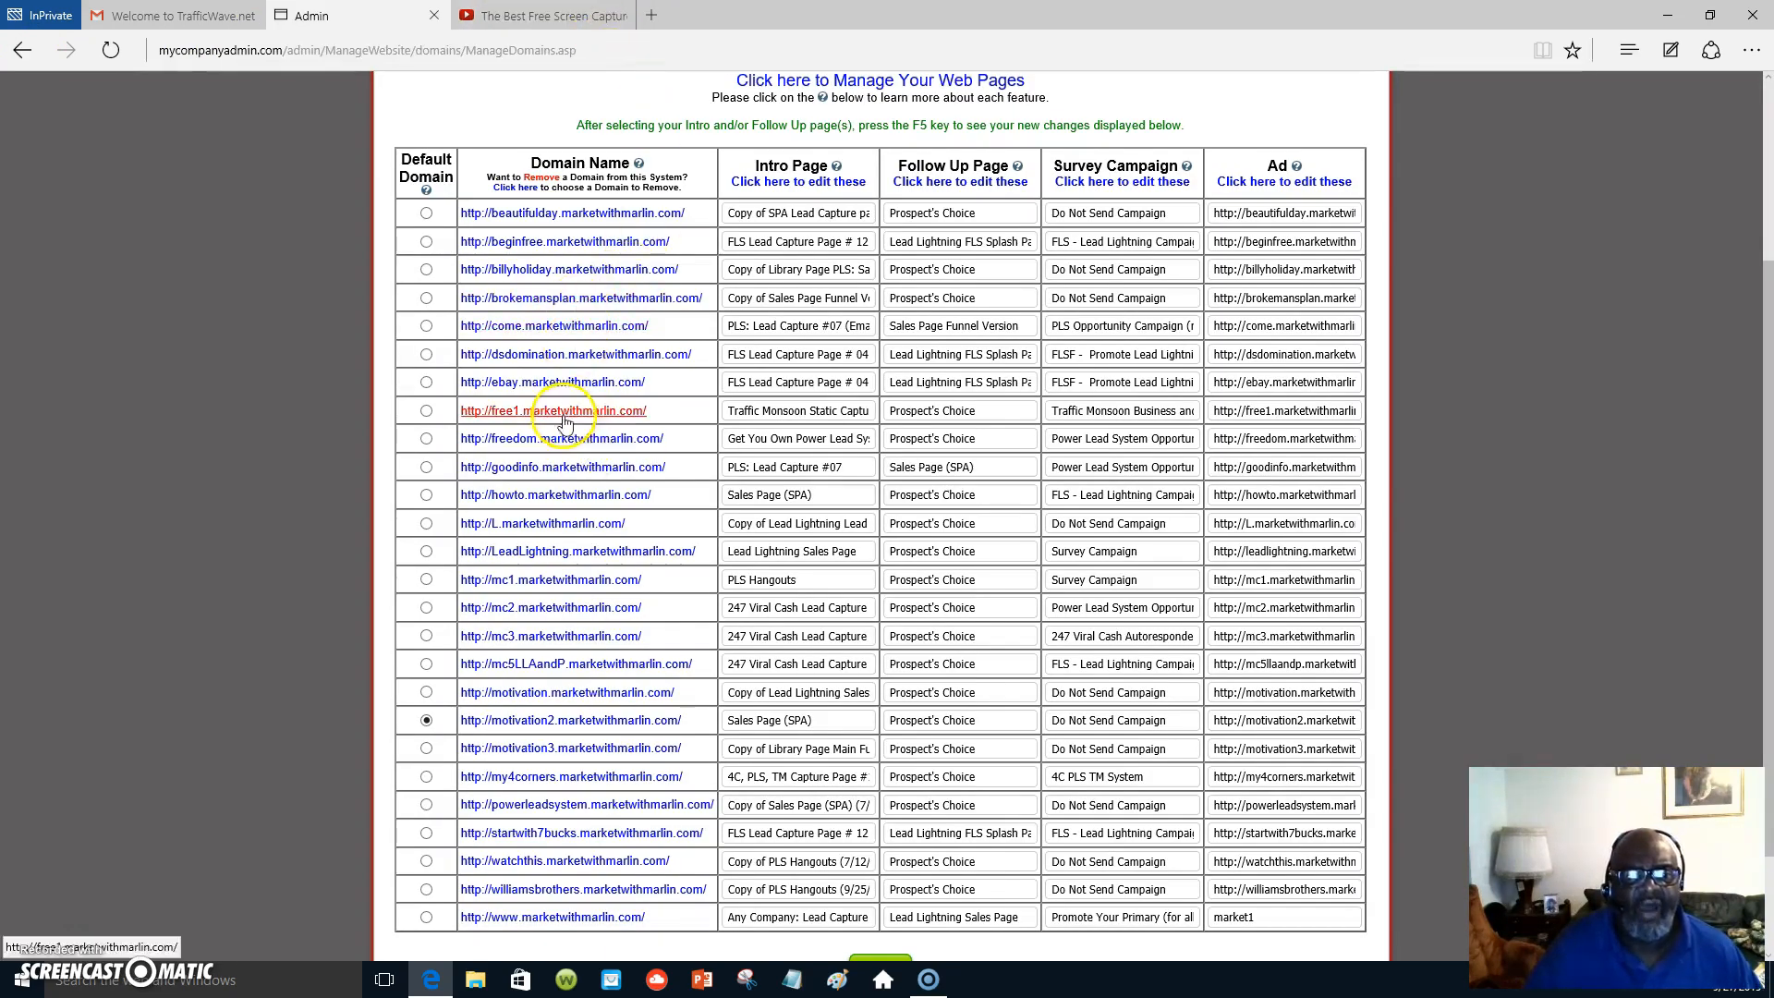
{"action": "left_click", "coordinate": [563, 438]}
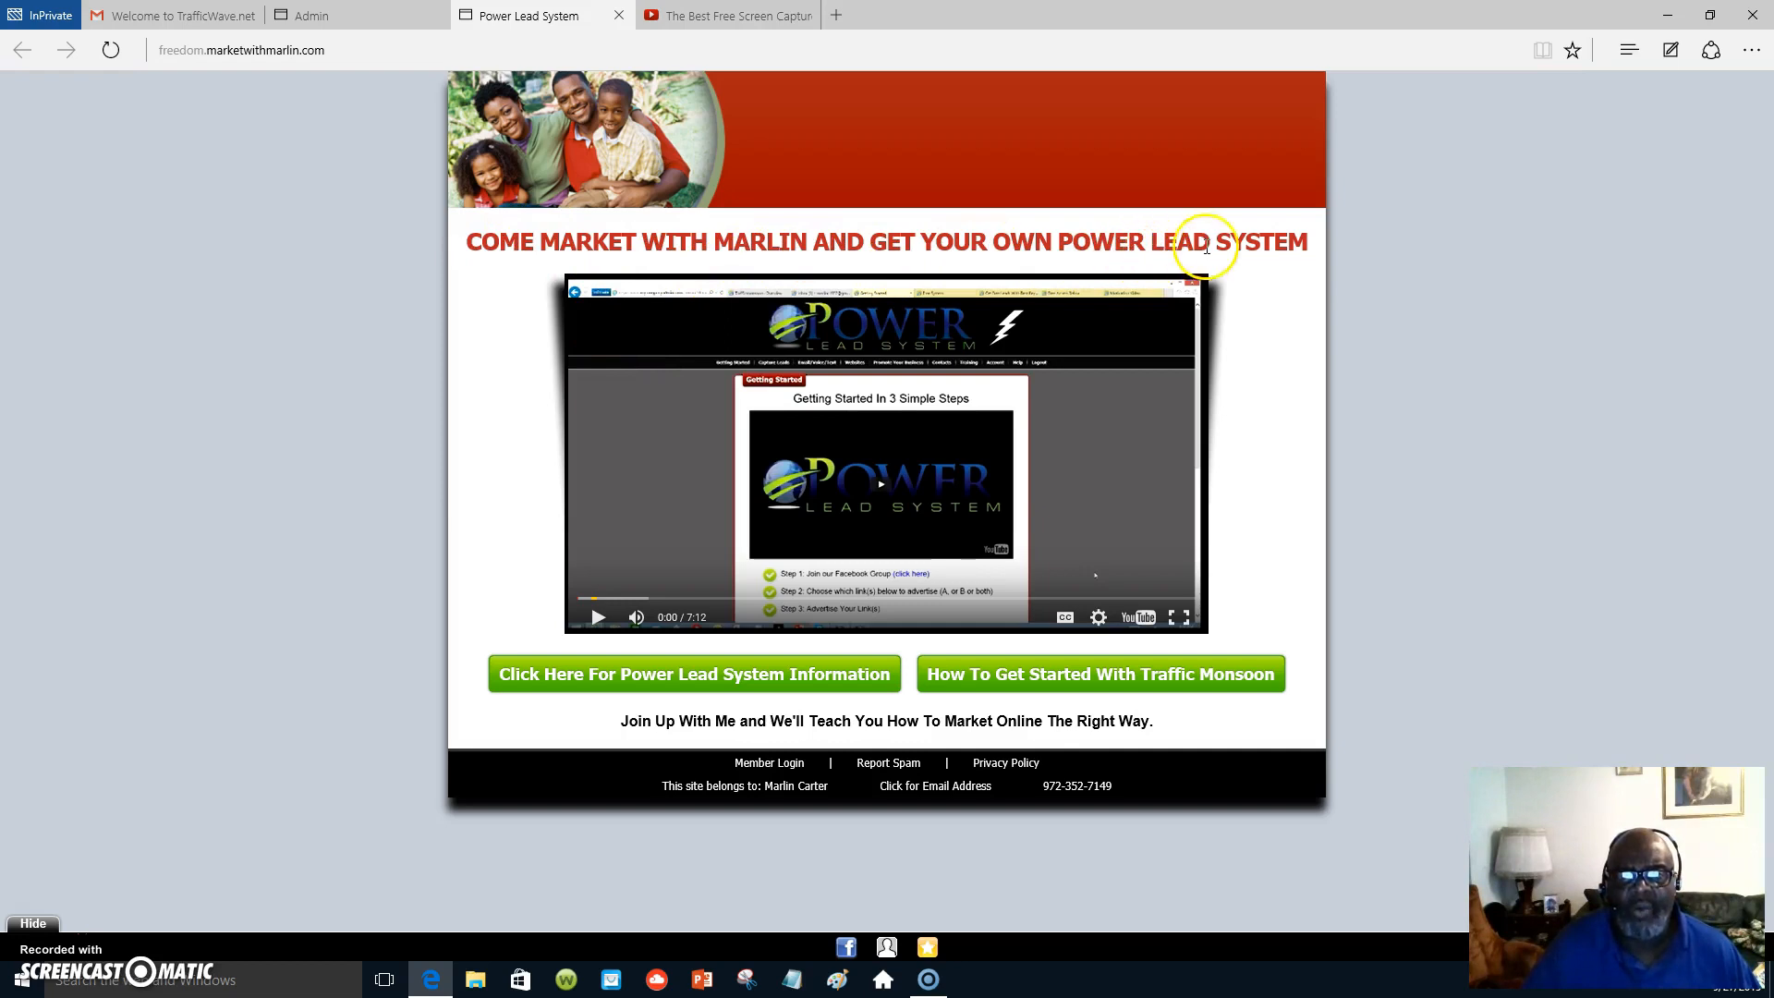
{"action": "mouse_move", "coordinate": [1206, 444]}
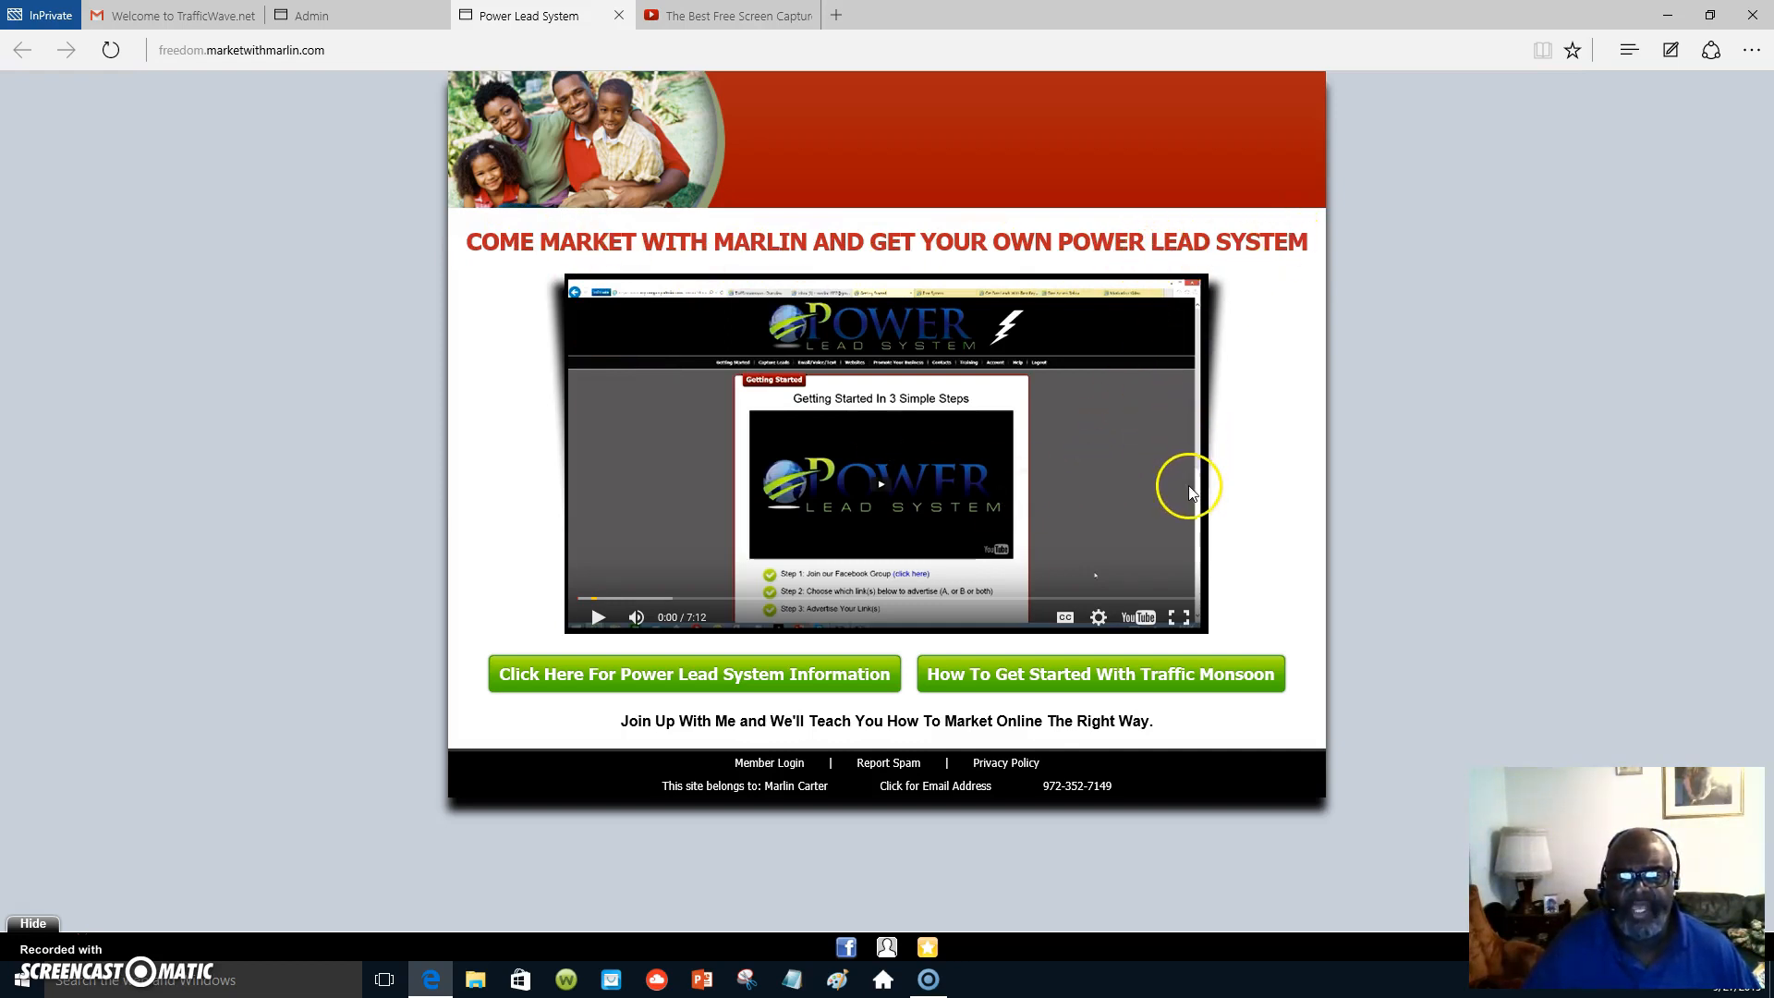
{"action": "mouse_move", "coordinate": [1043, 553]}
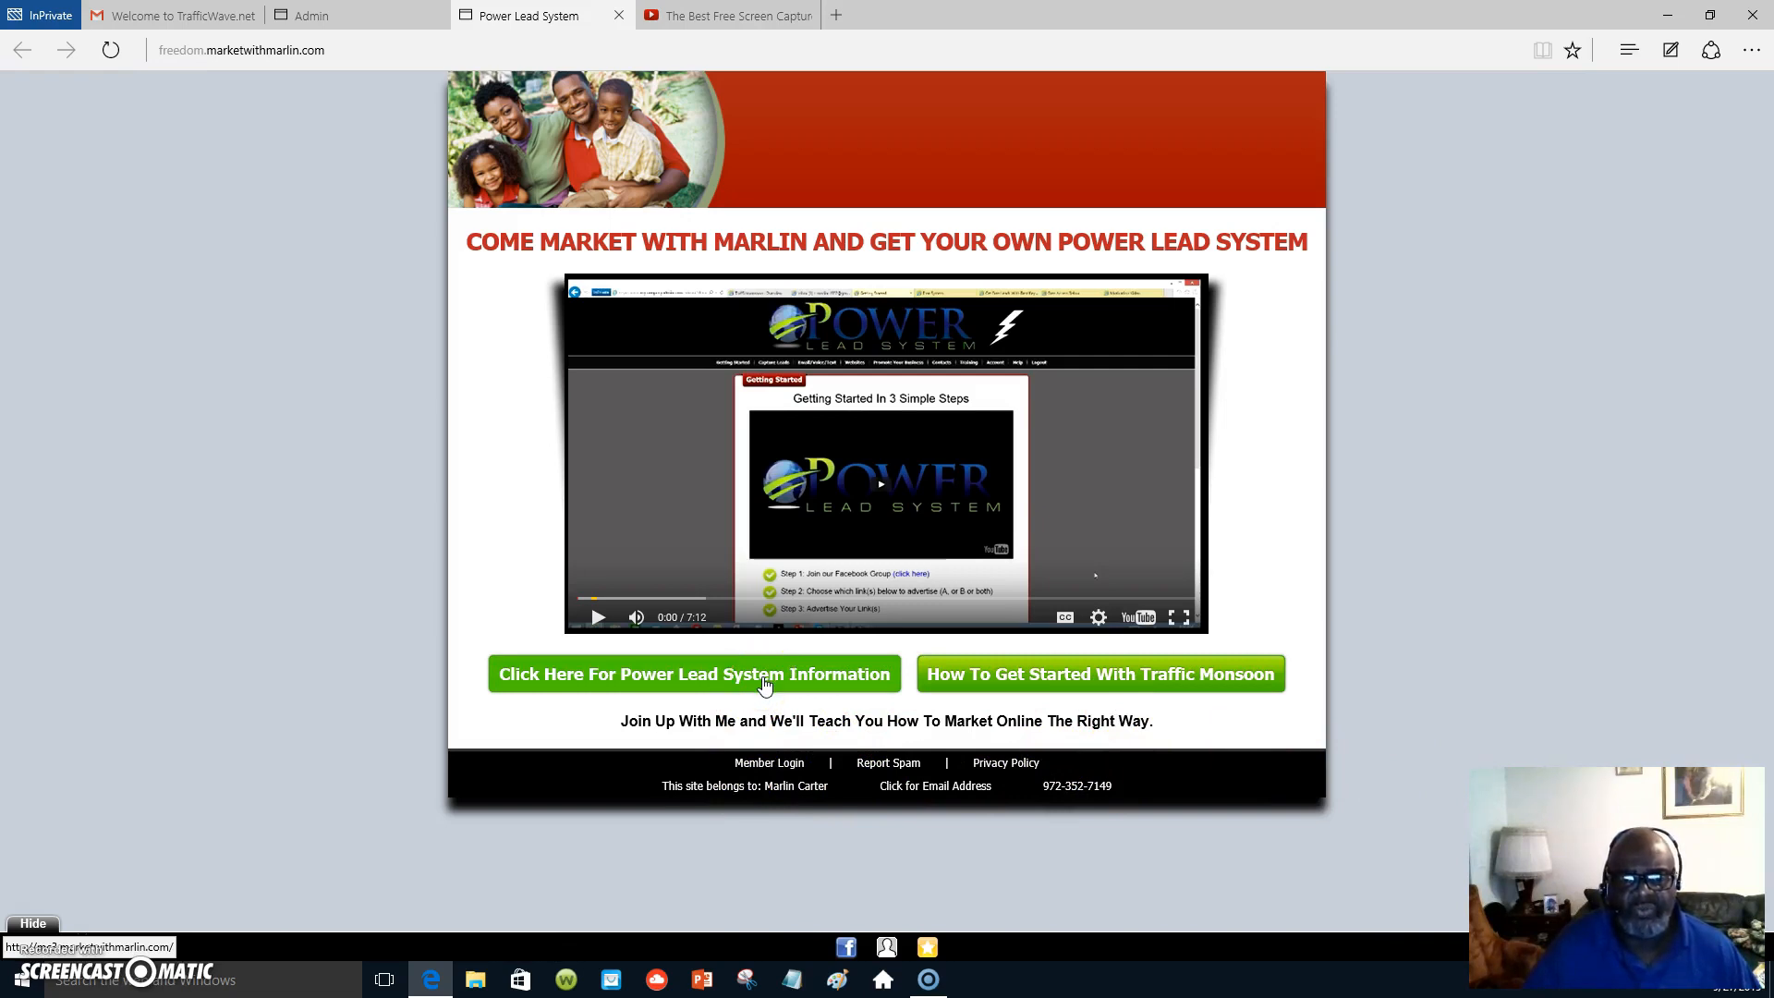
{"action": "left_click", "coordinate": [110, 50]}
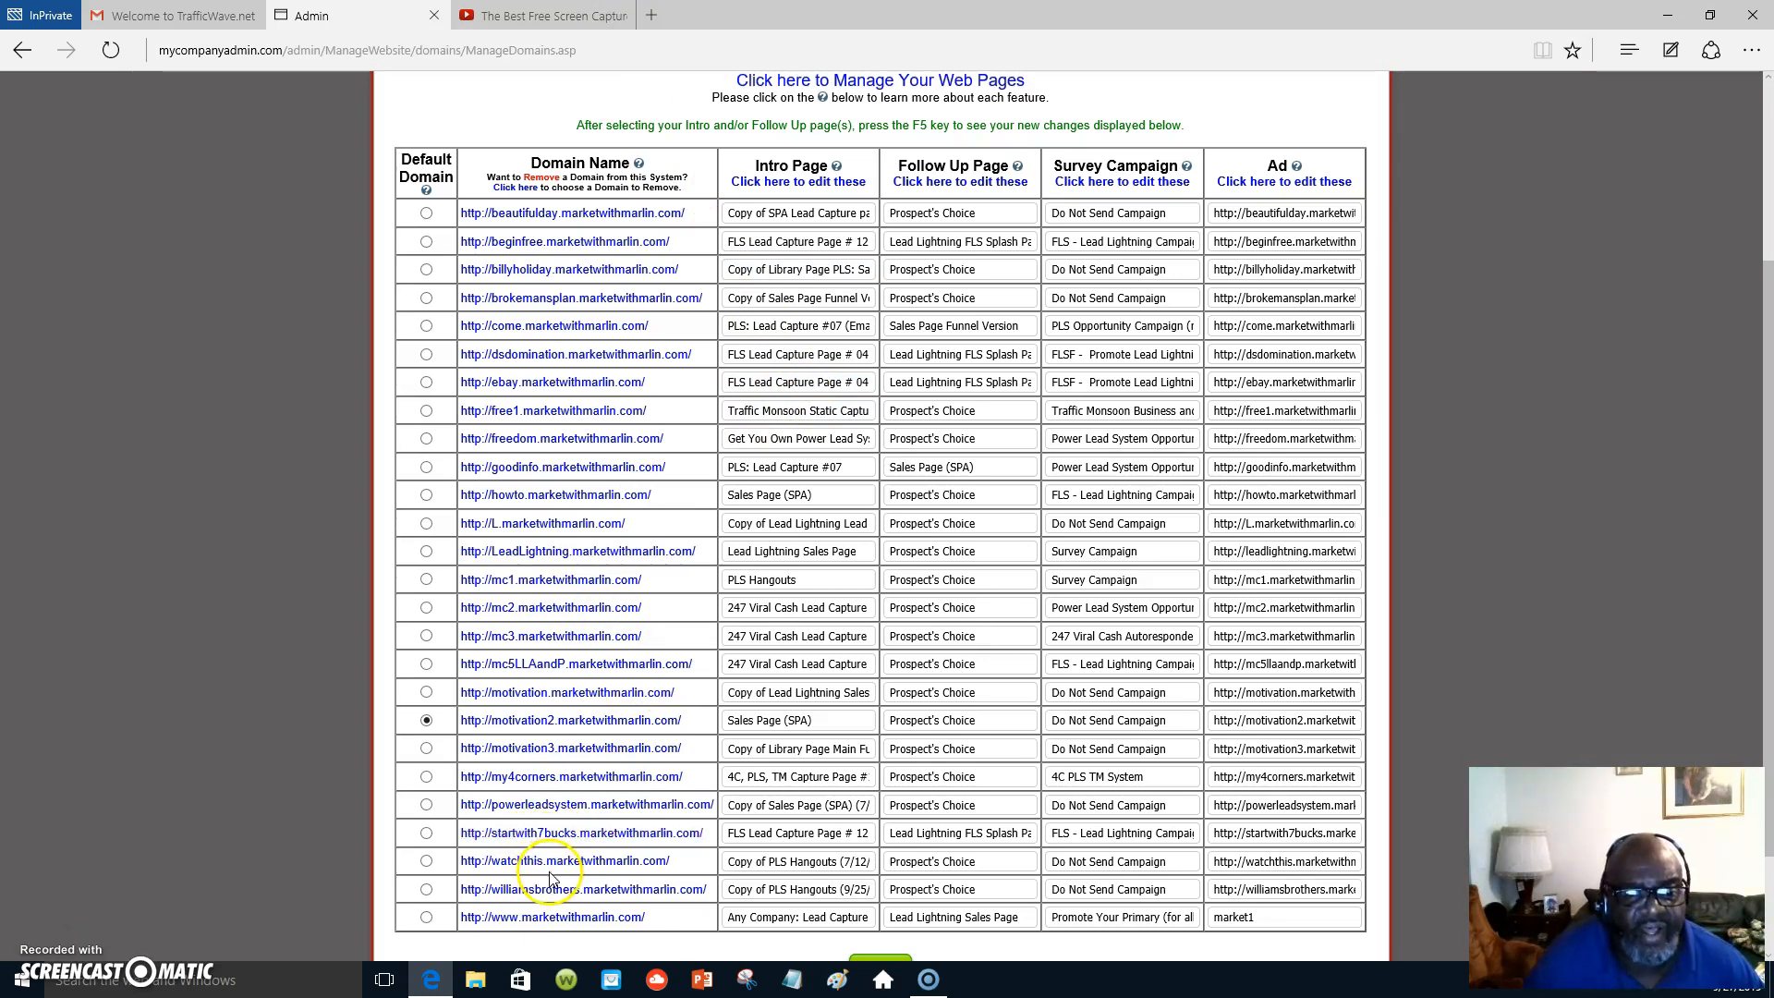
Open the watchthis hangout page, pause the video, and scroll to the chat feed
{"action": "left_click", "coordinate": [565, 861]}
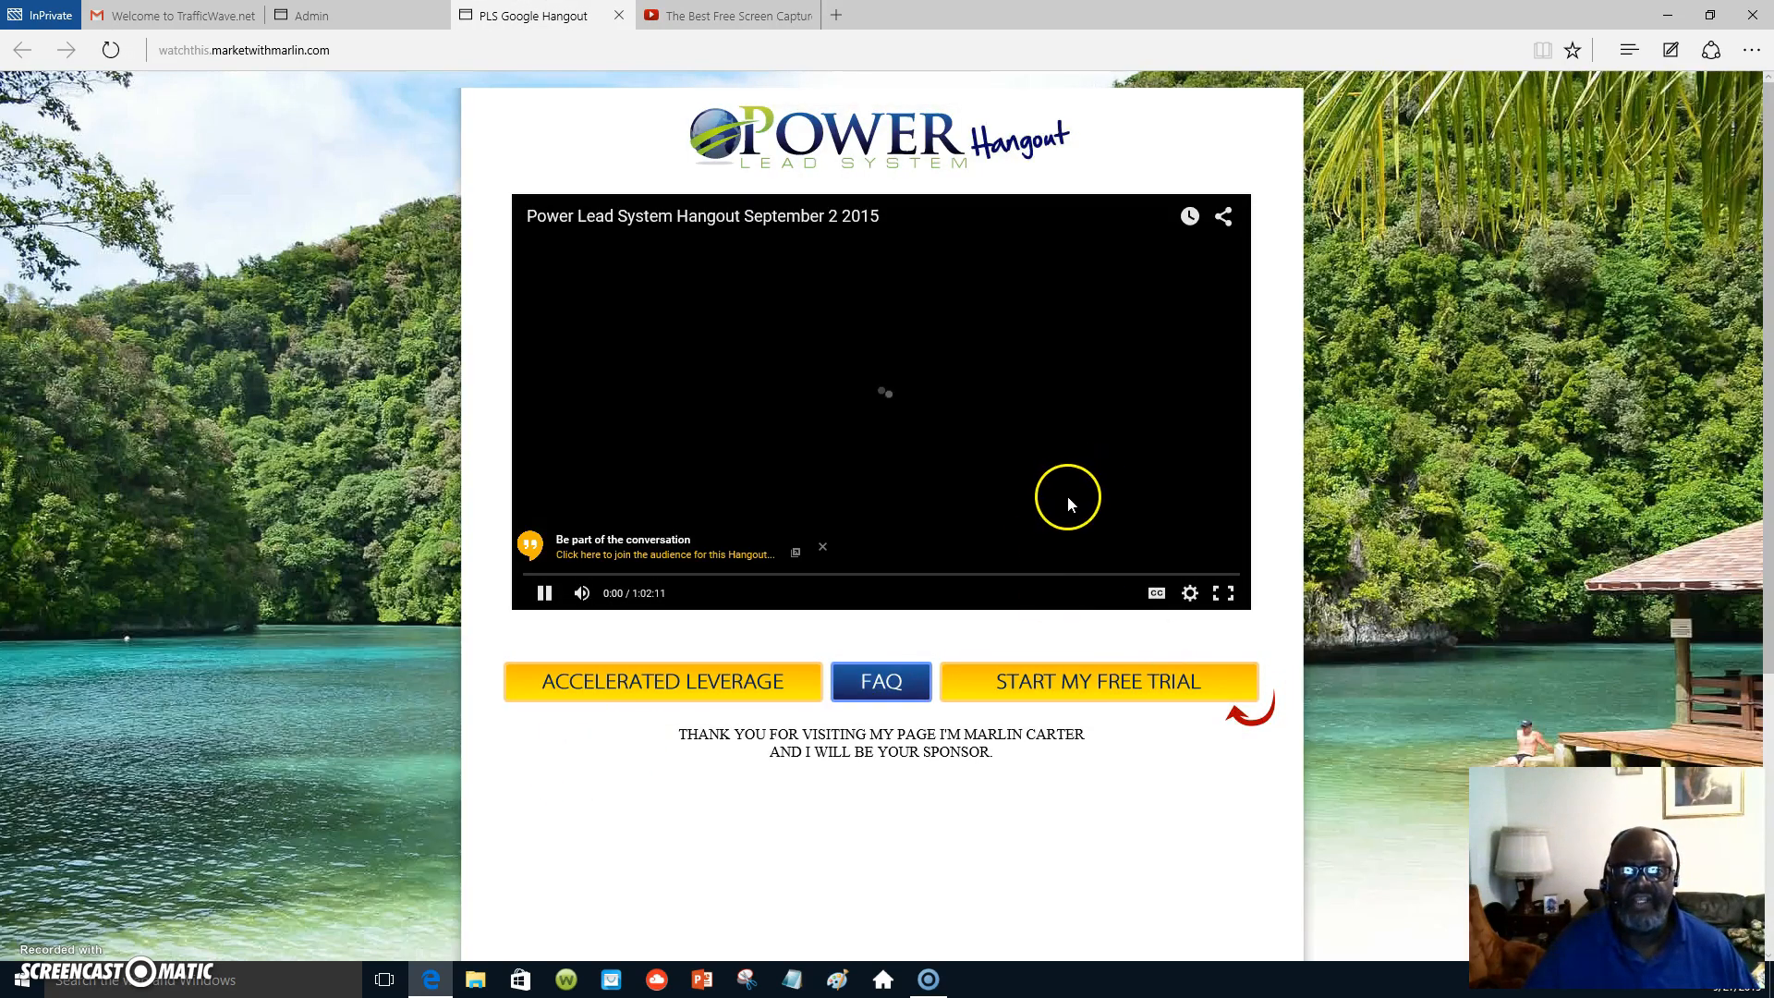
{"action": "mouse_move", "coordinate": [1098, 495]}
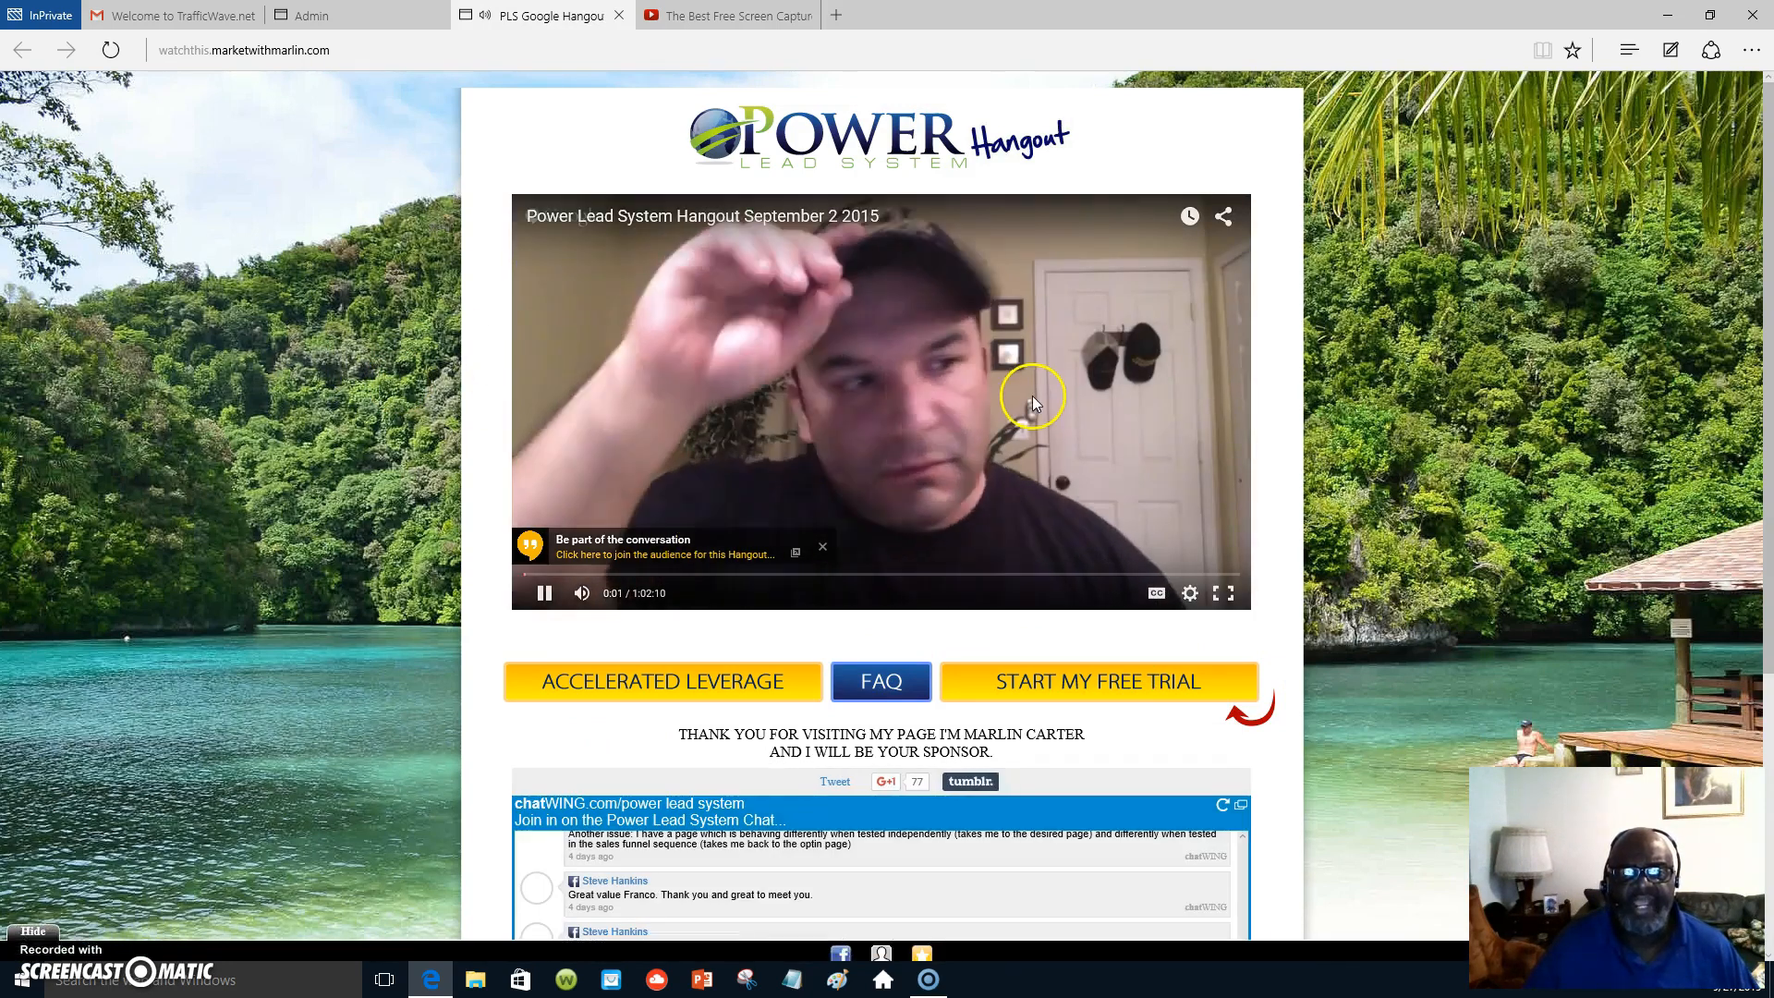
{"action": "left_click", "coordinate": [544, 594]}
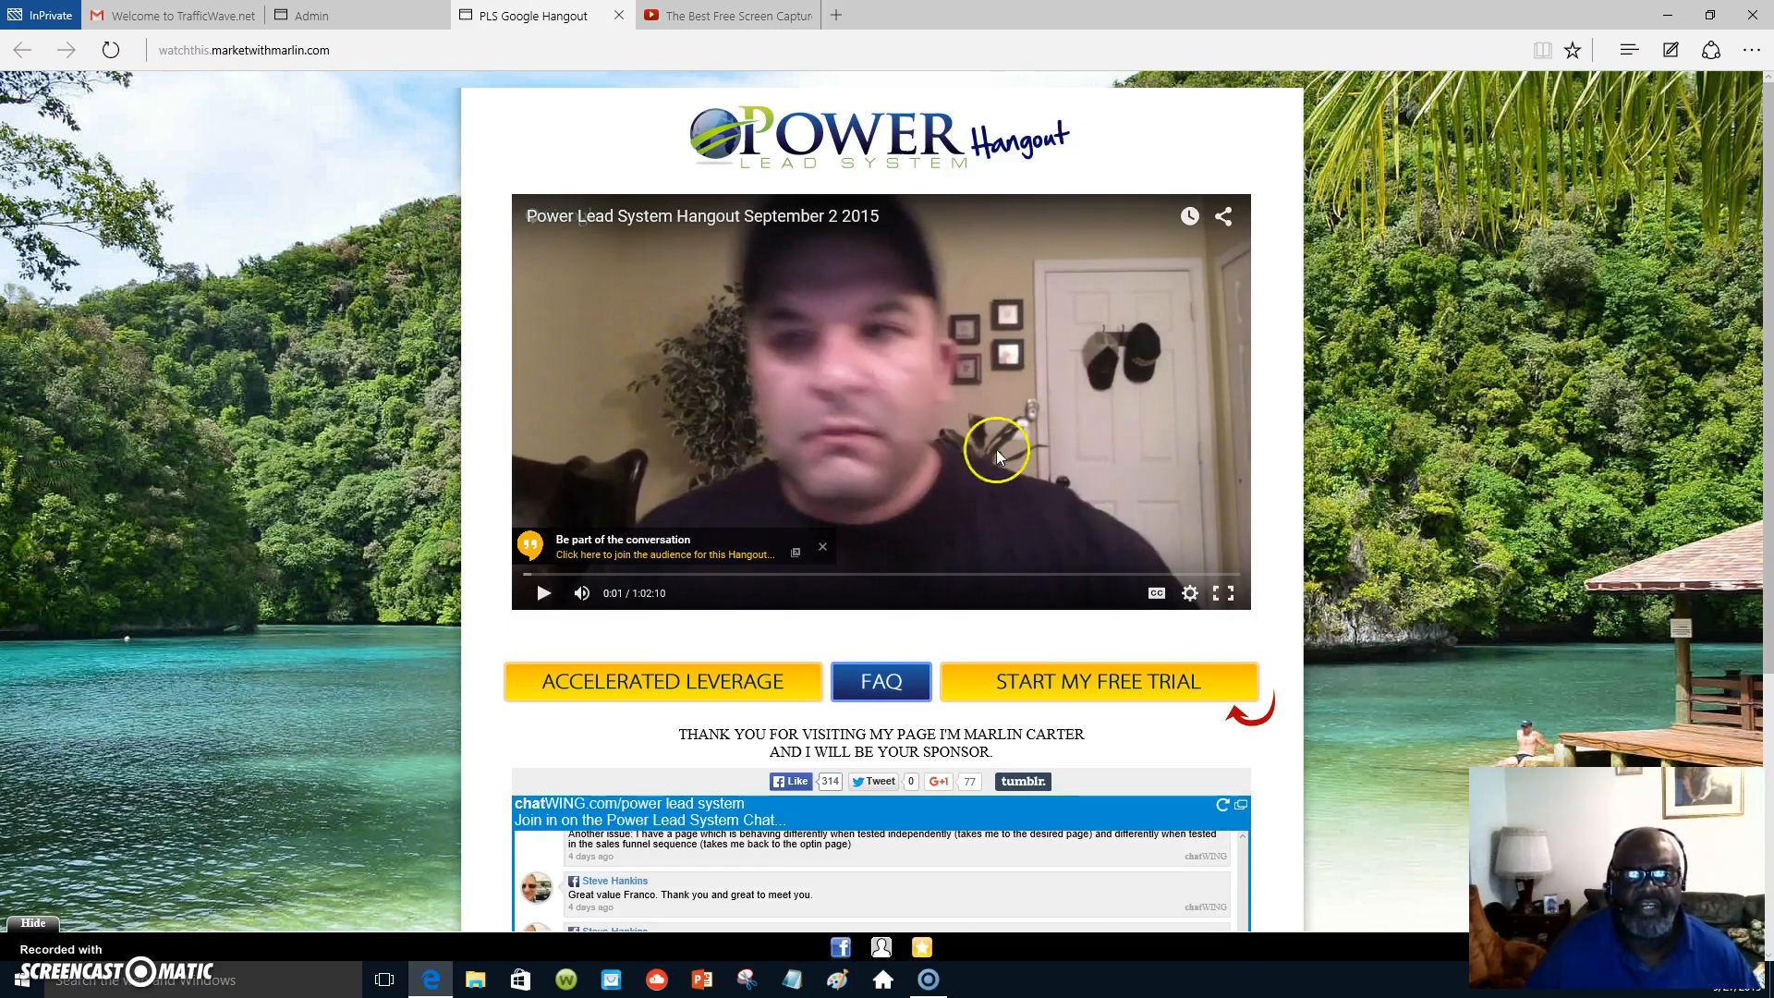
{"action": "mouse_move", "coordinate": [1043, 563]}
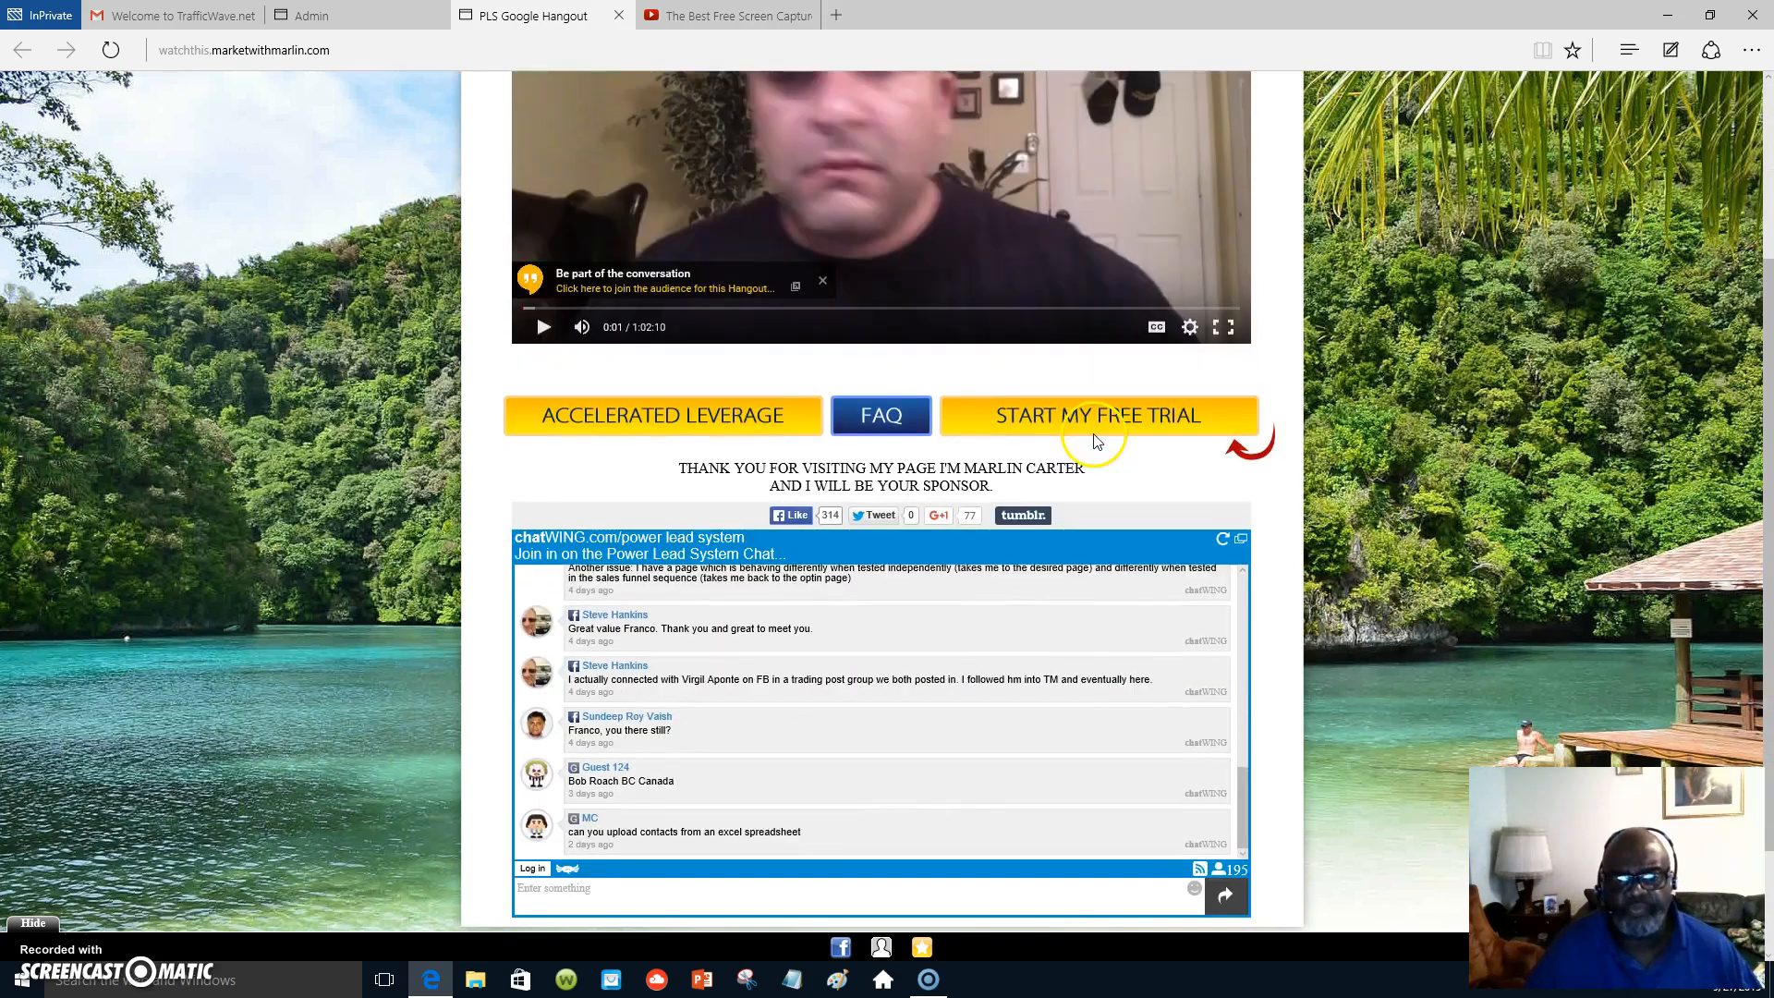
{"action": "scroll", "scroll_direction": "down", "scroll_amount": 3}
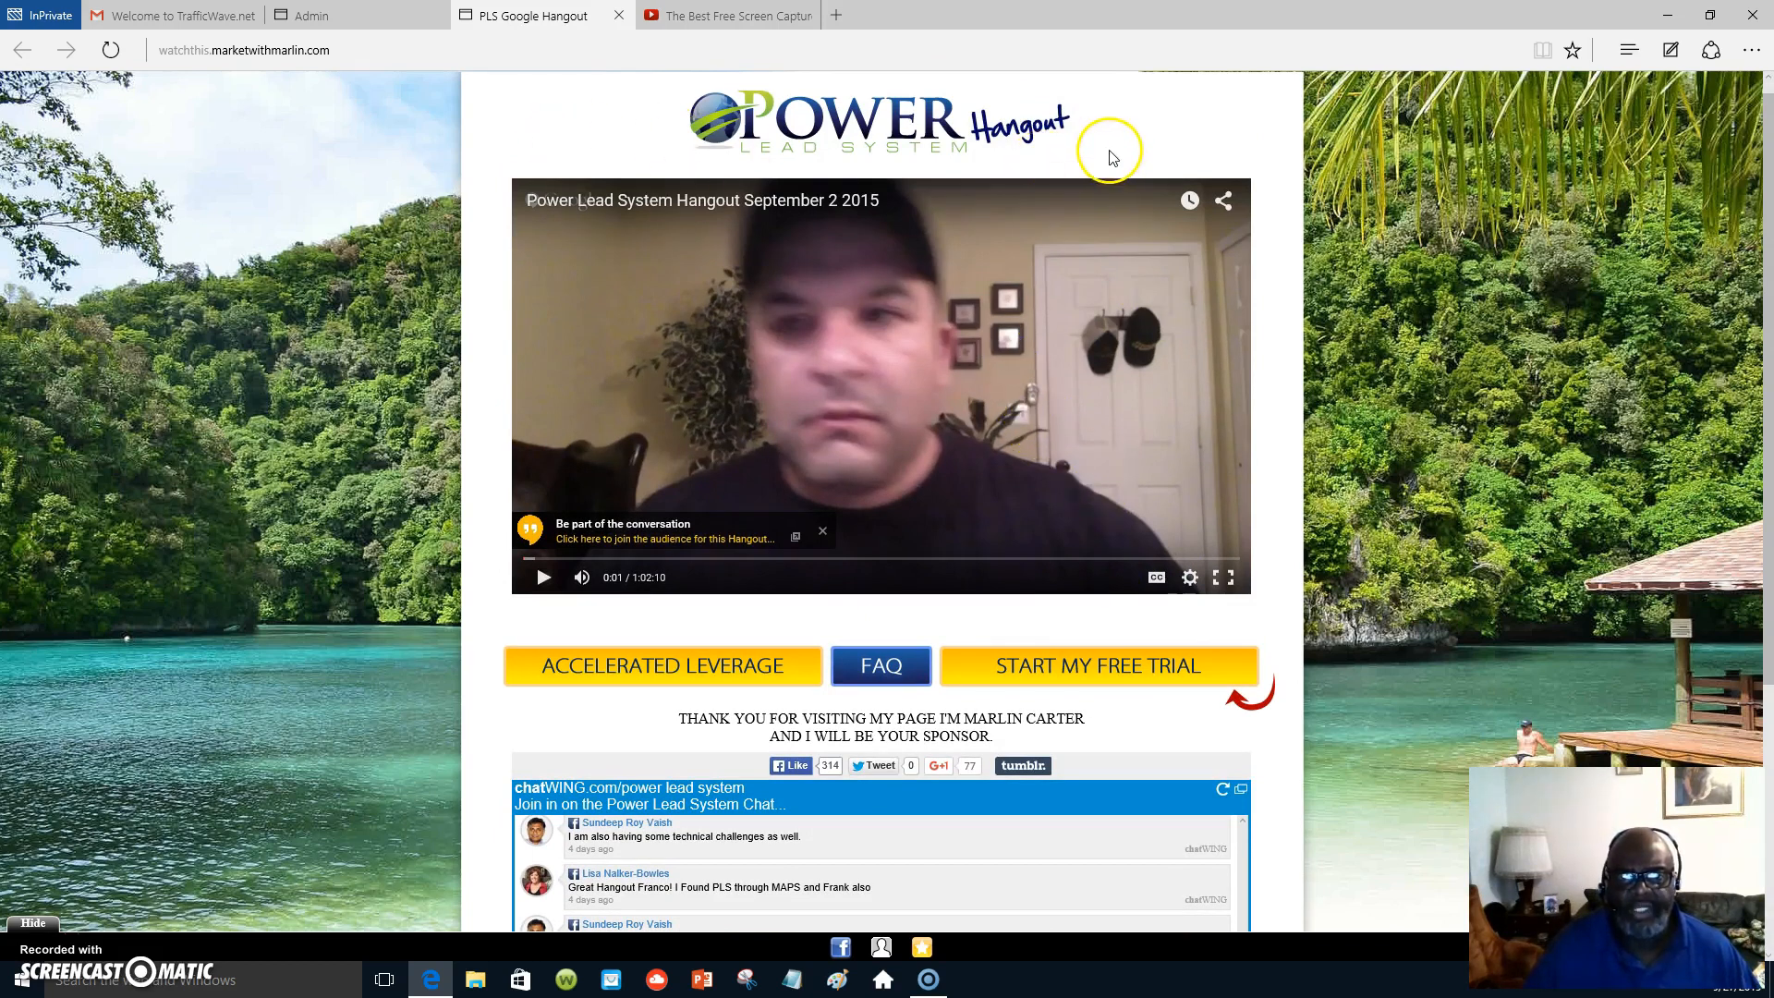
{"action": "mouse_move", "coordinate": [1231, 495]}
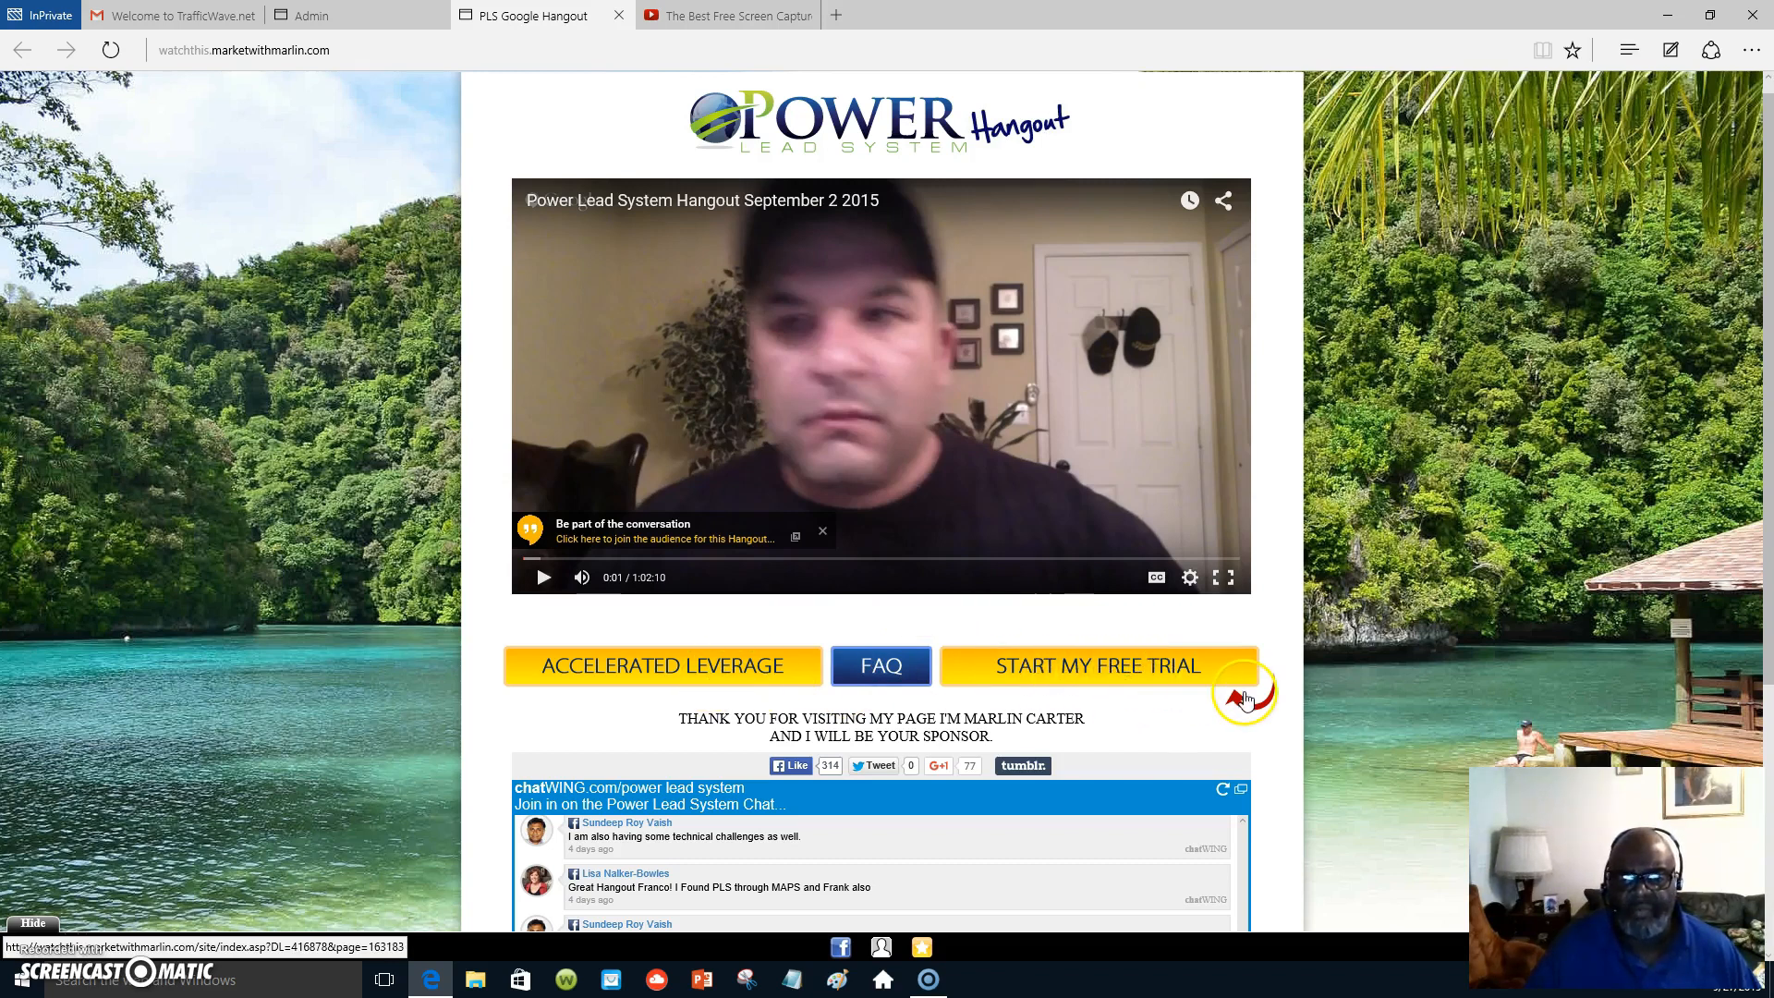
{"action": "mouse_move", "coordinate": [1064, 659]}
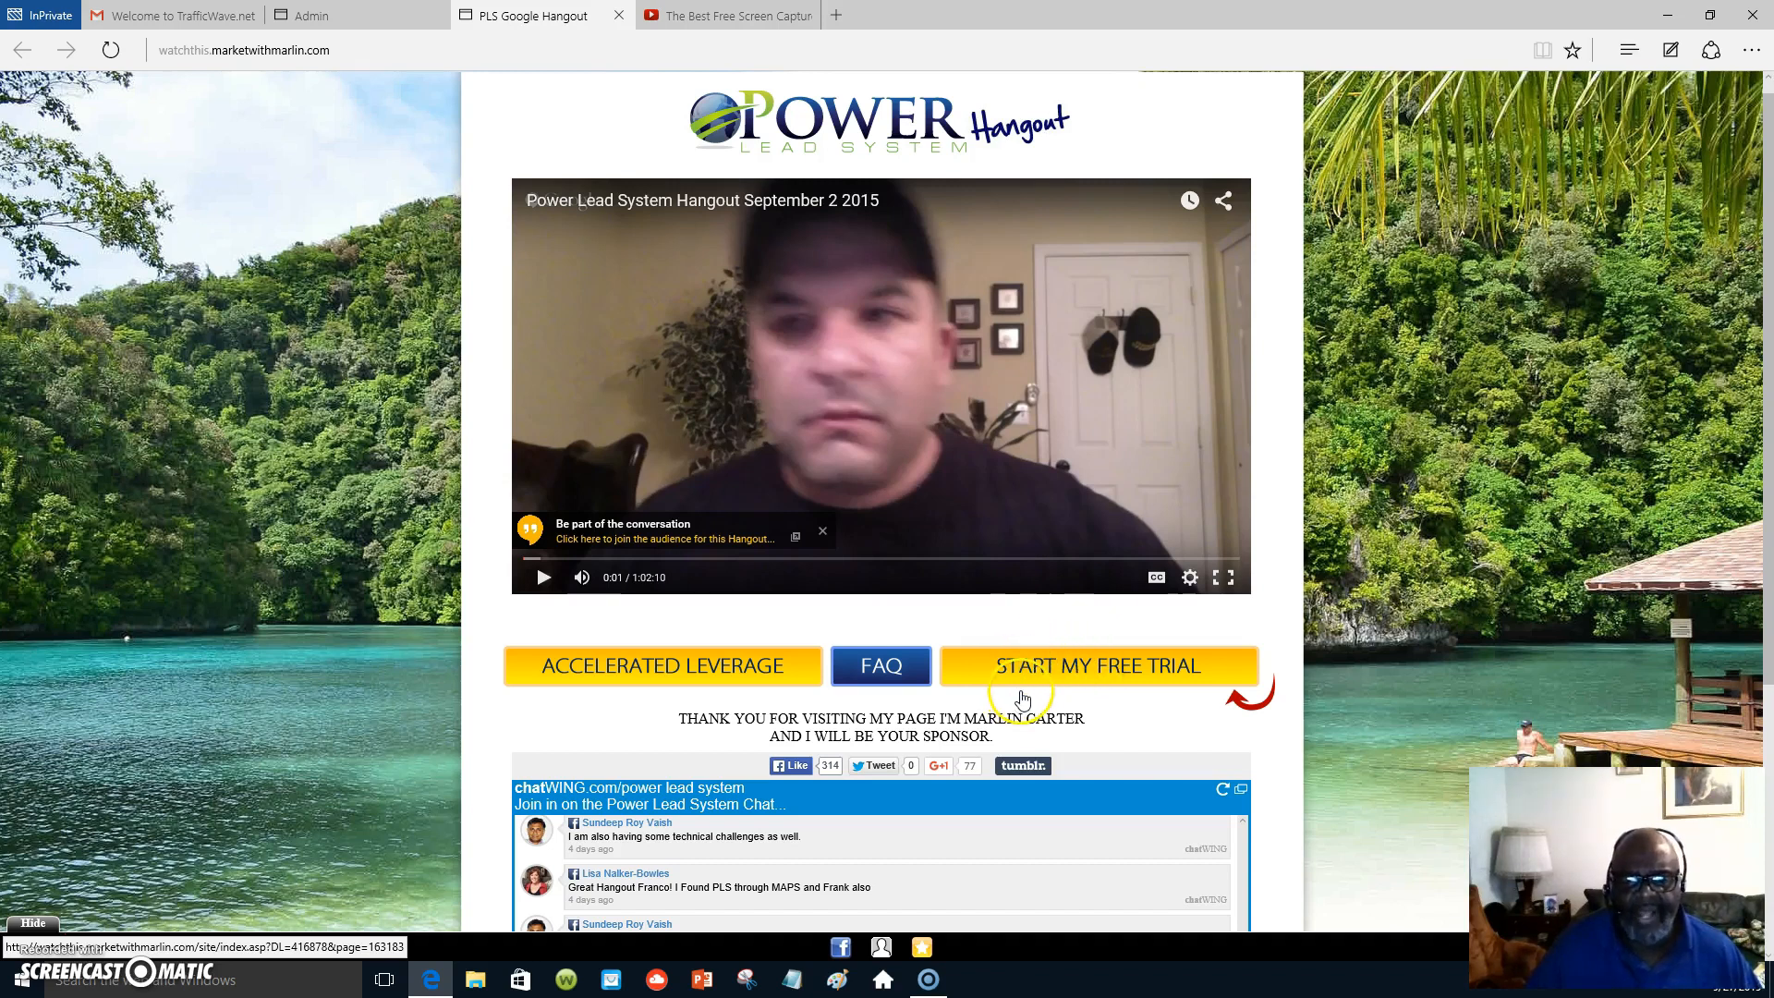
{"action": "mouse_move", "coordinate": [1276, 736]}
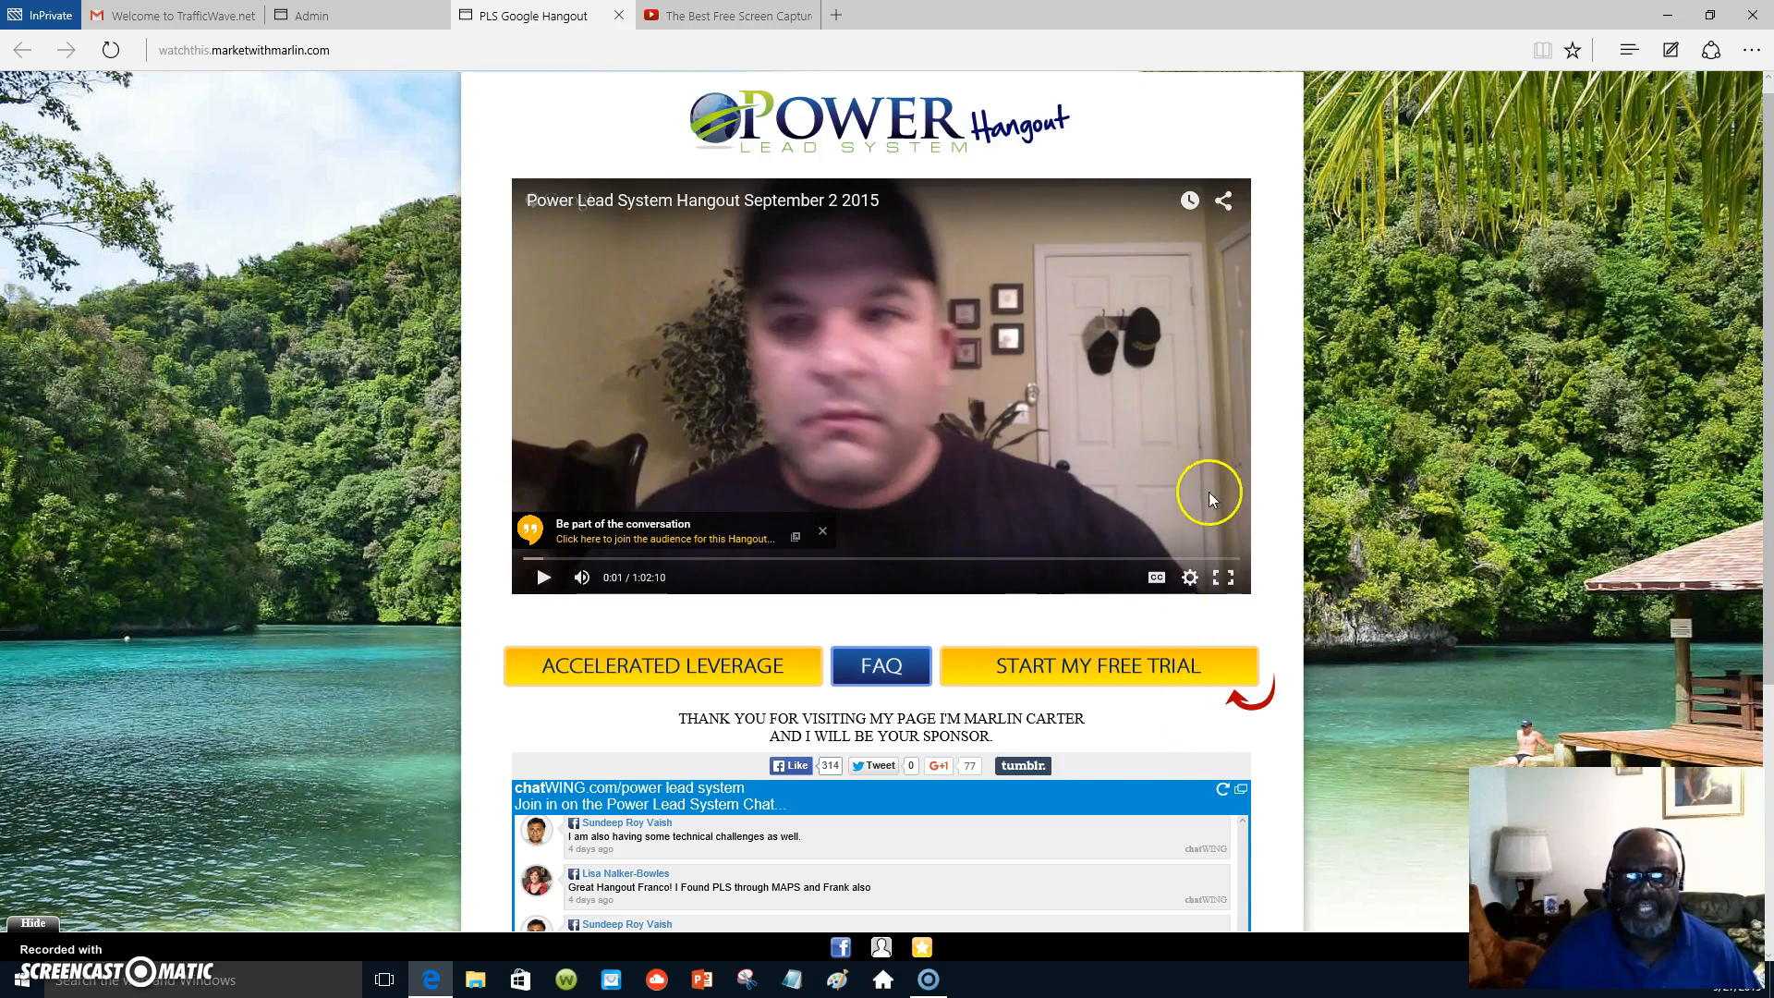
{"action": "mouse_move", "coordinate": [1199, 509]}
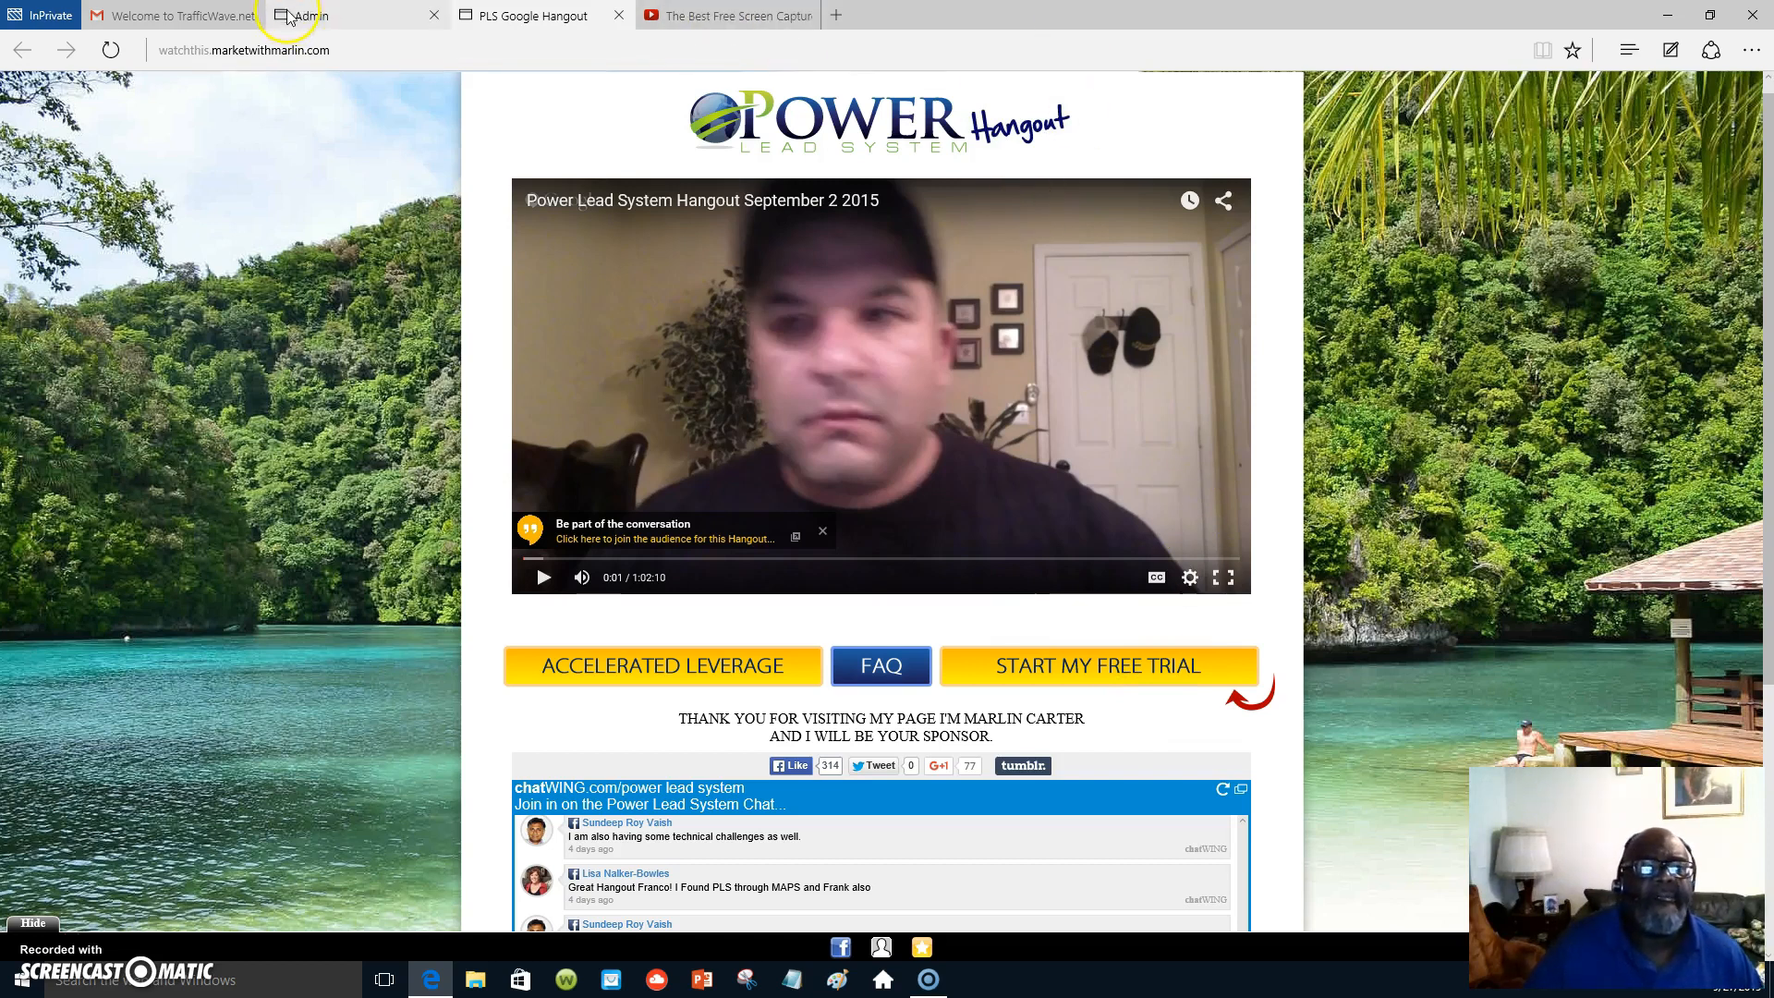
Switch to the Admin browser tab showing the Manage Web Pages domain table
{"action": "left_click", "coordinate": [328, 15]}
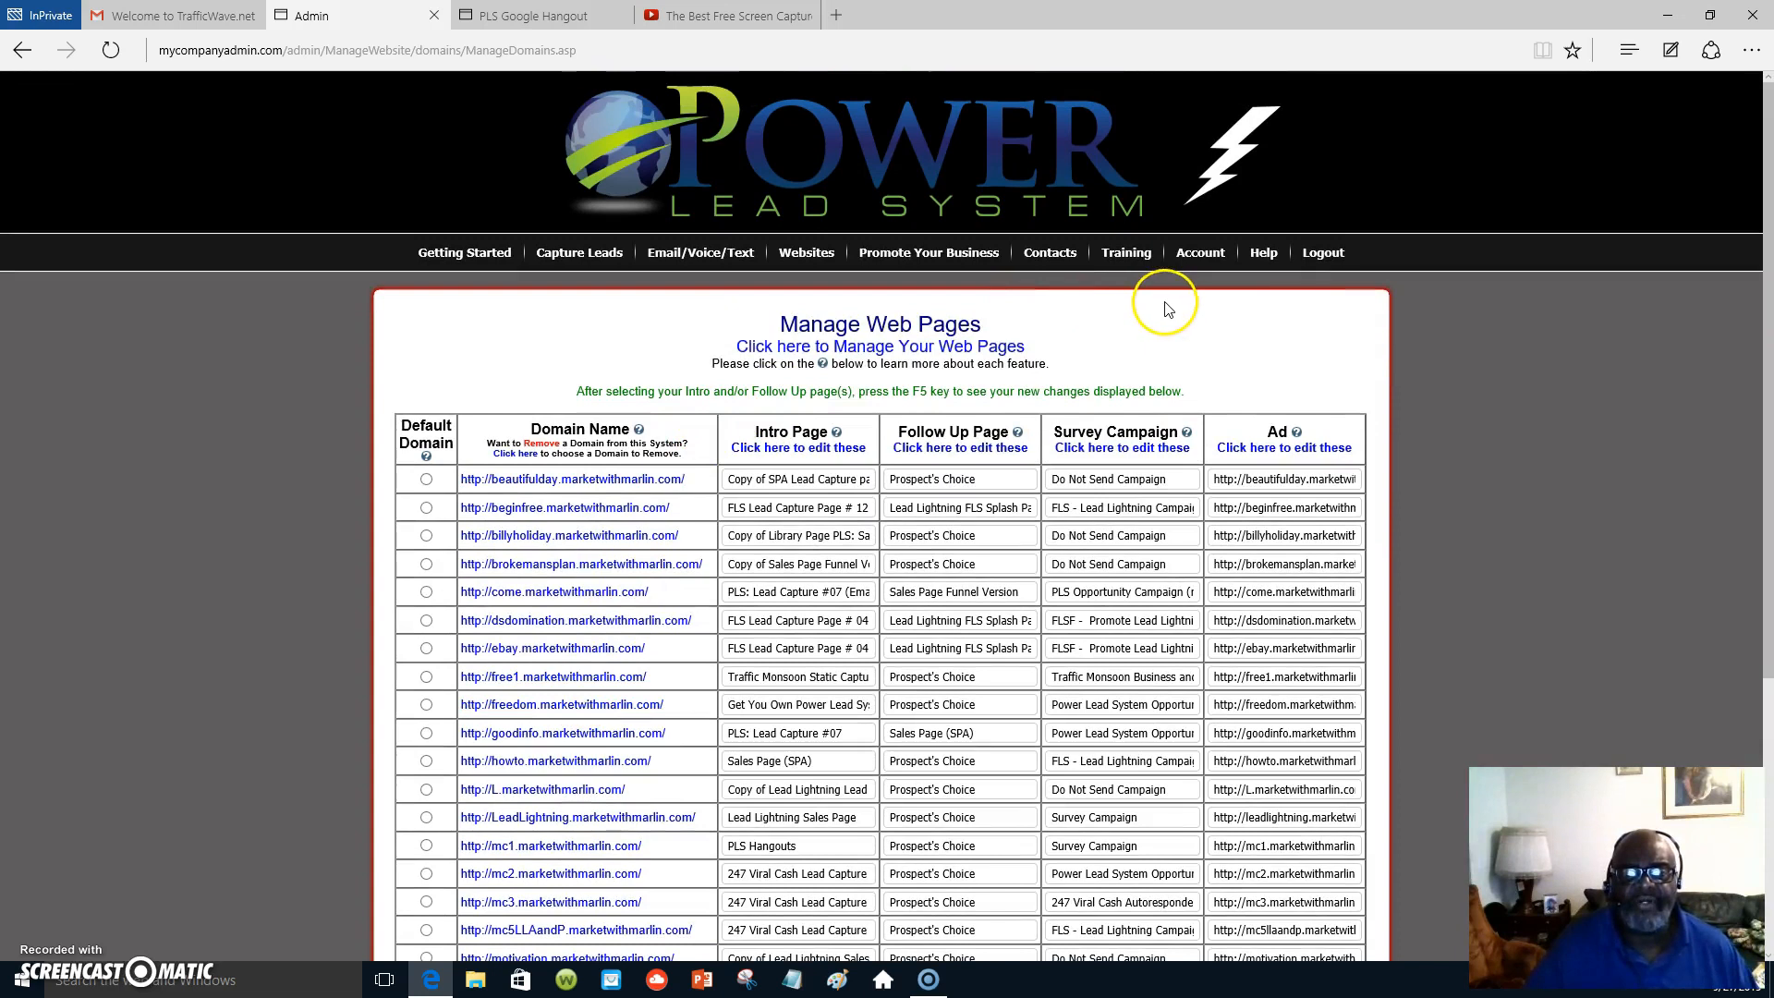
{"action": "mouse_move", "coordinate": [1065, 321]}
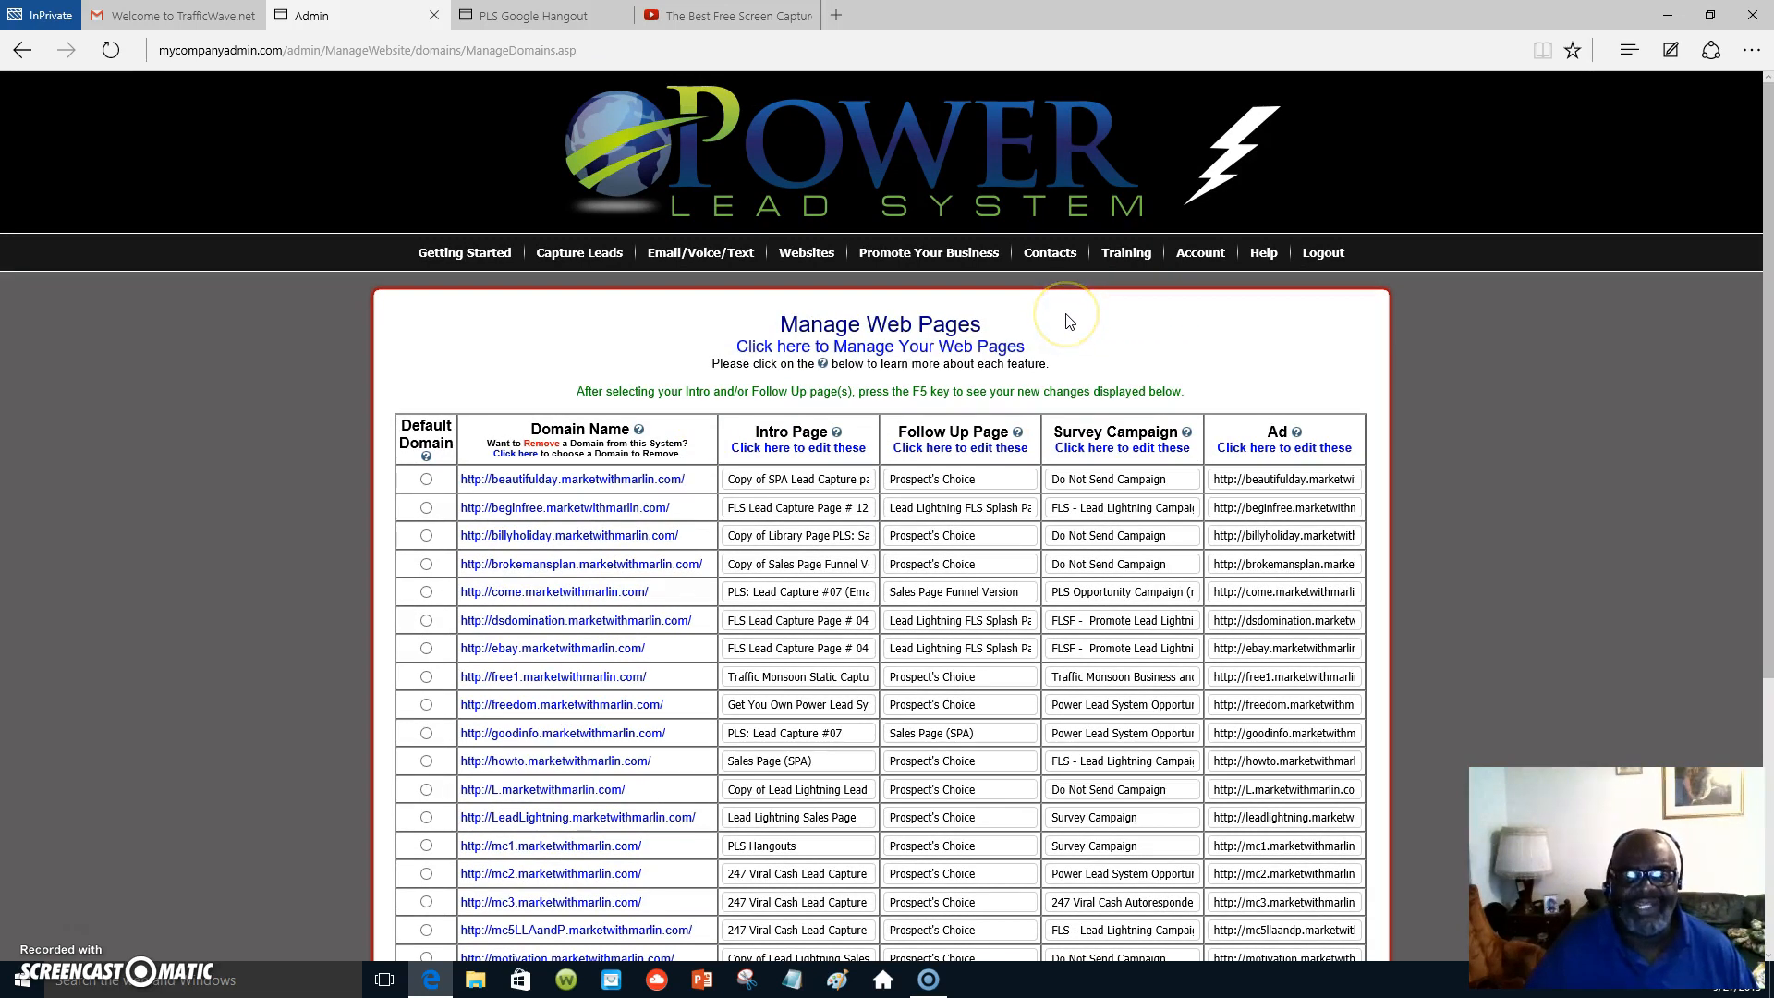
{"action": "mouse_move", "coordinate": [1166, 334]}
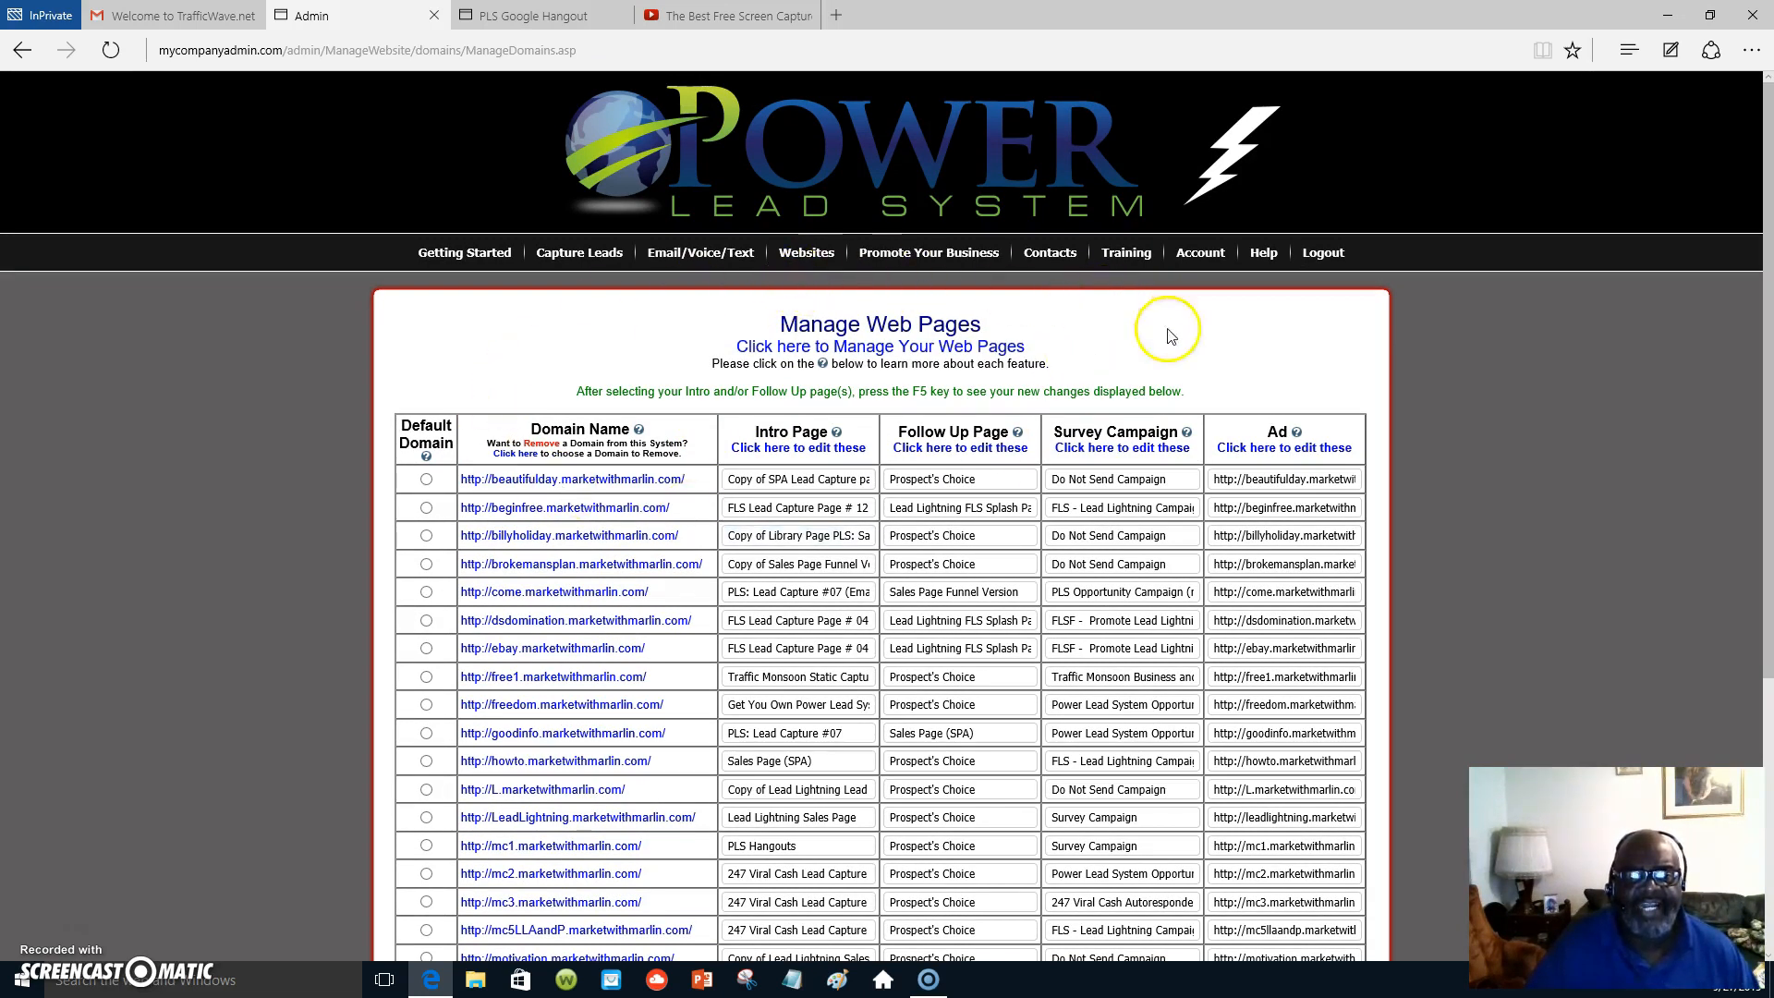
{"action": "mouse_move", "coordinate": [674, 528]}
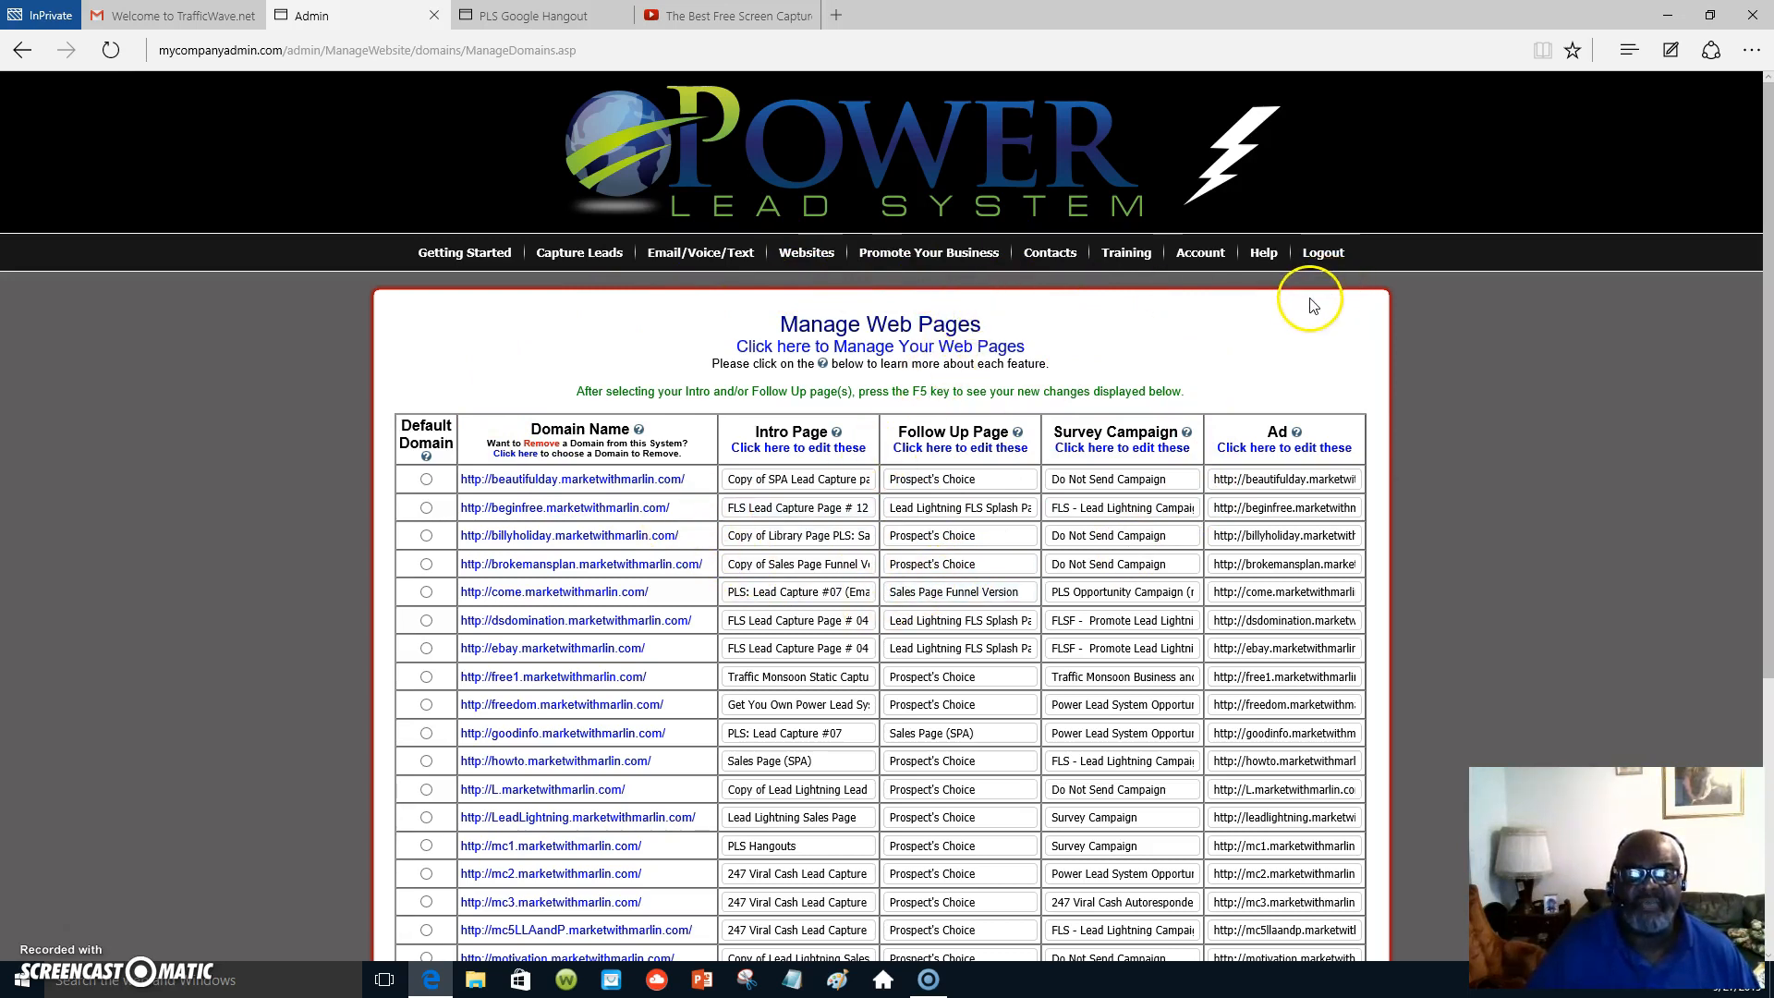
{"action": "mouse_move", "coordinate": [1234, 316]}
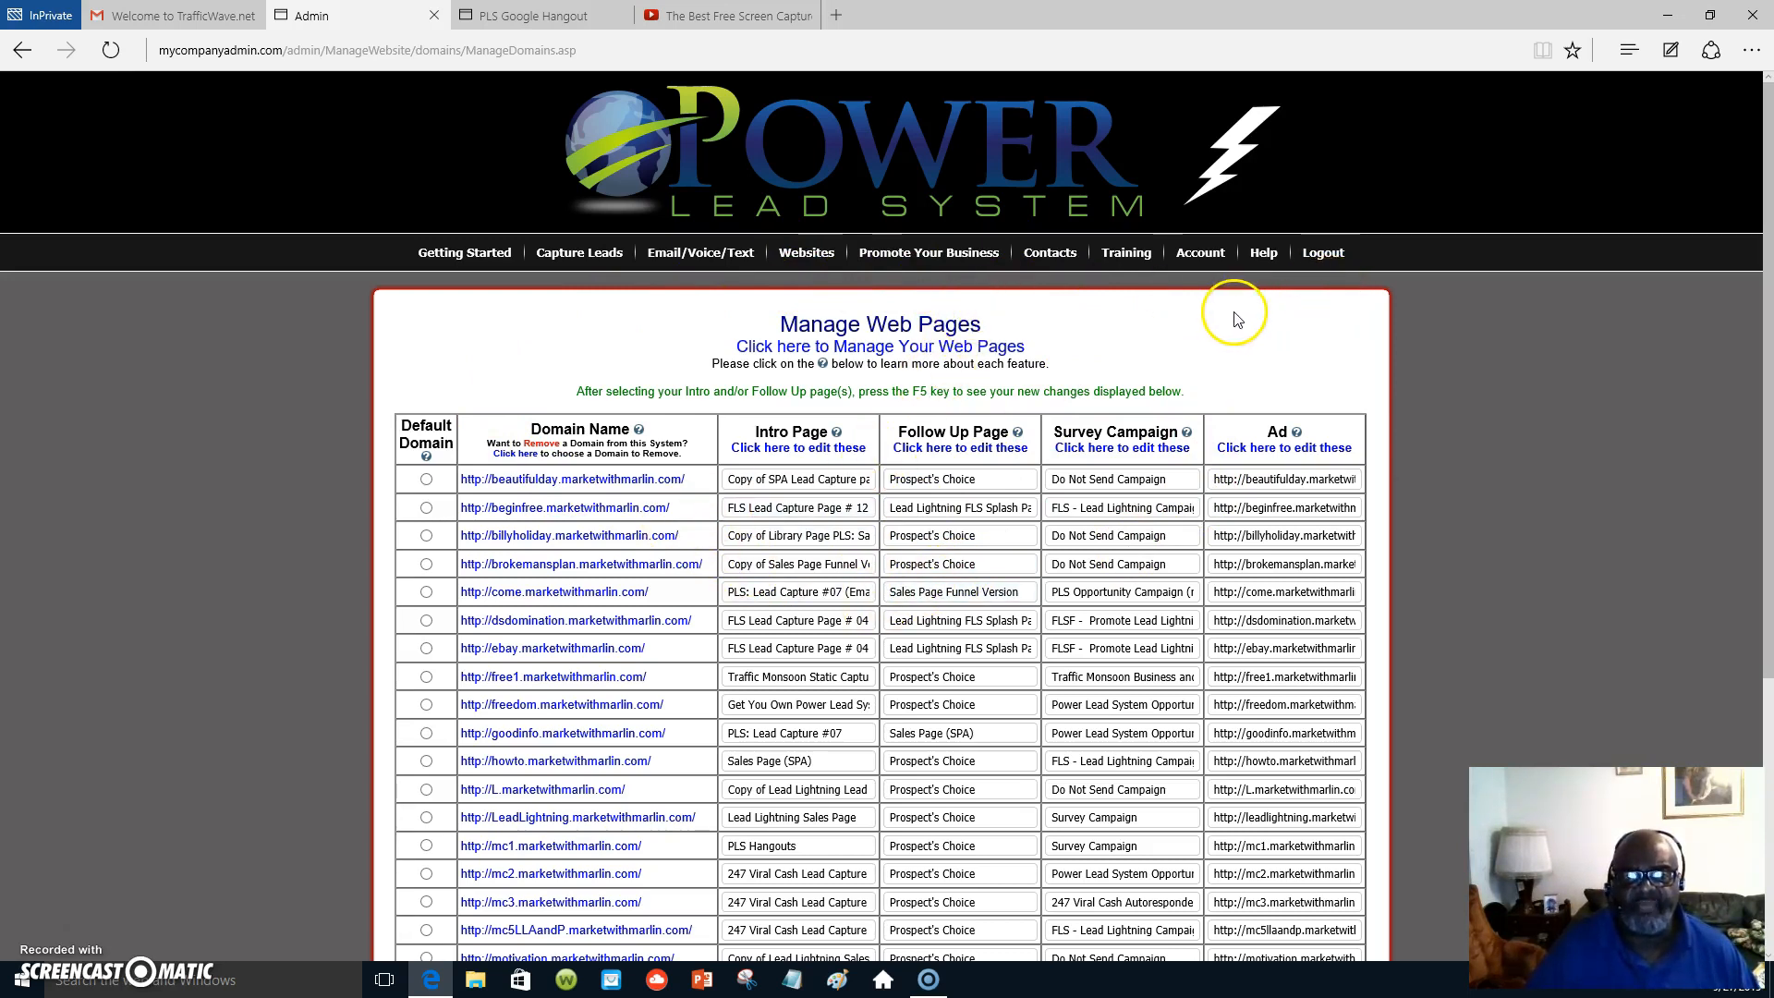
{"action": "mouse_move", "coordinate": [1265, 317]}
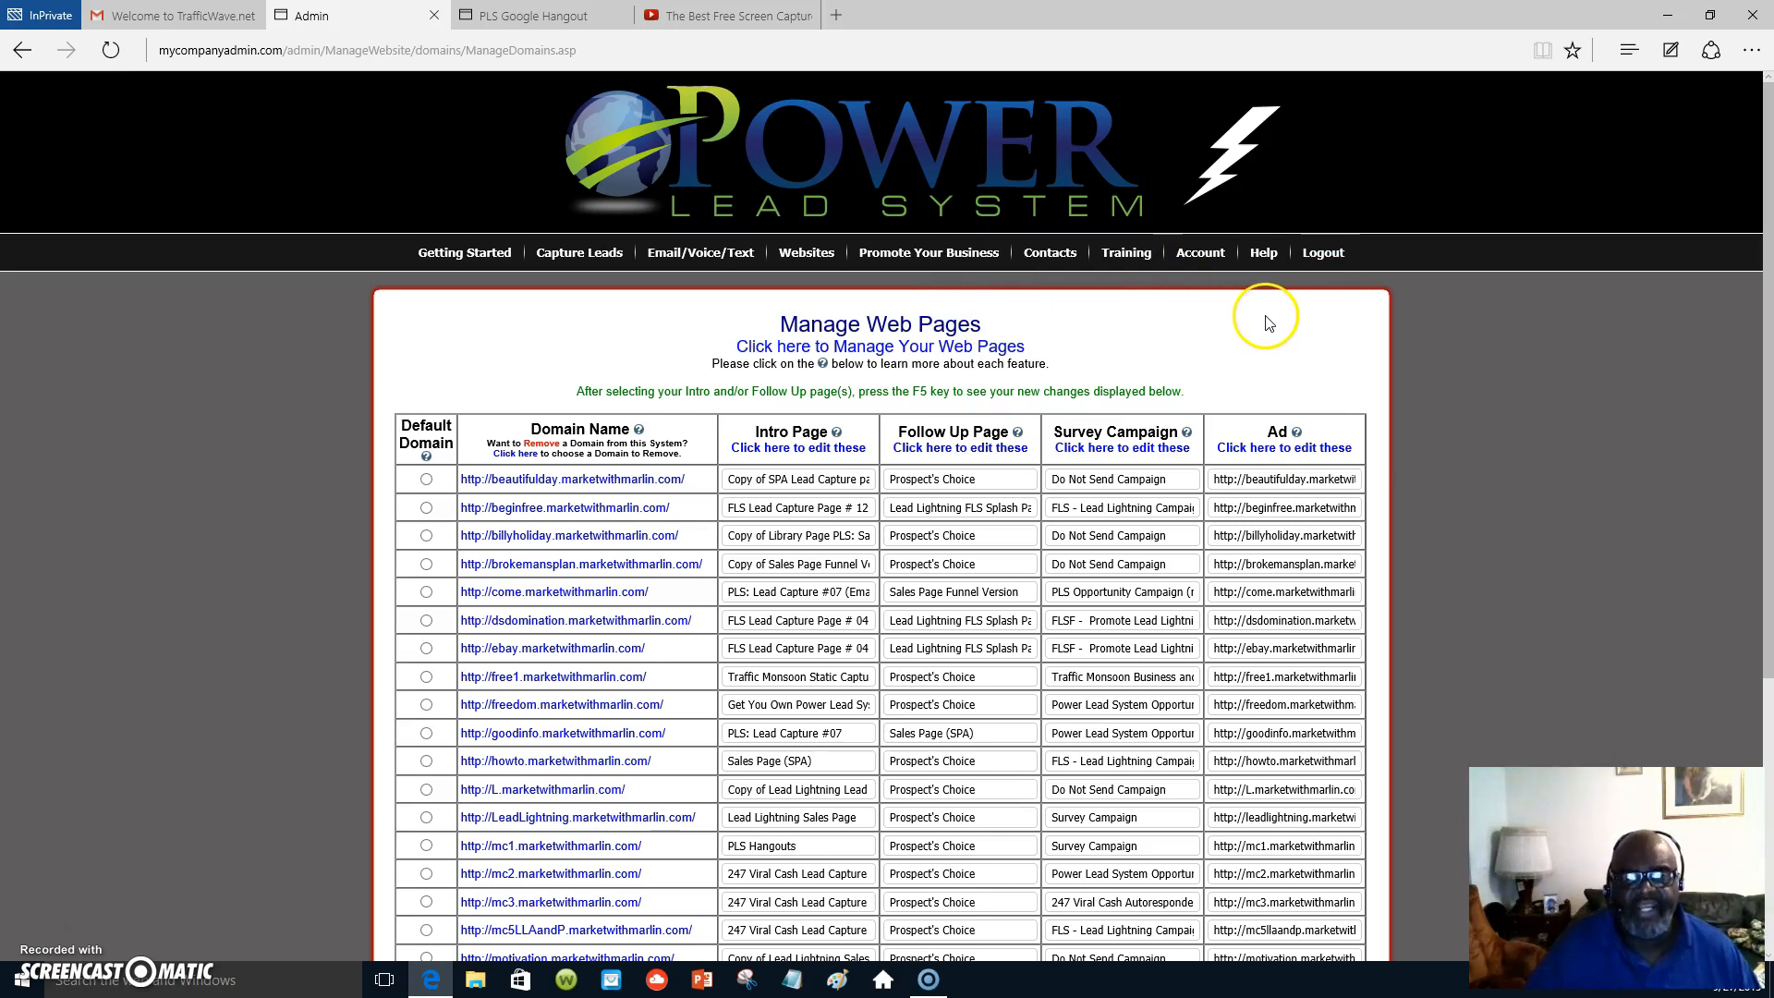
{"action": "mouse_move", "coordinate": [1290, 327]}
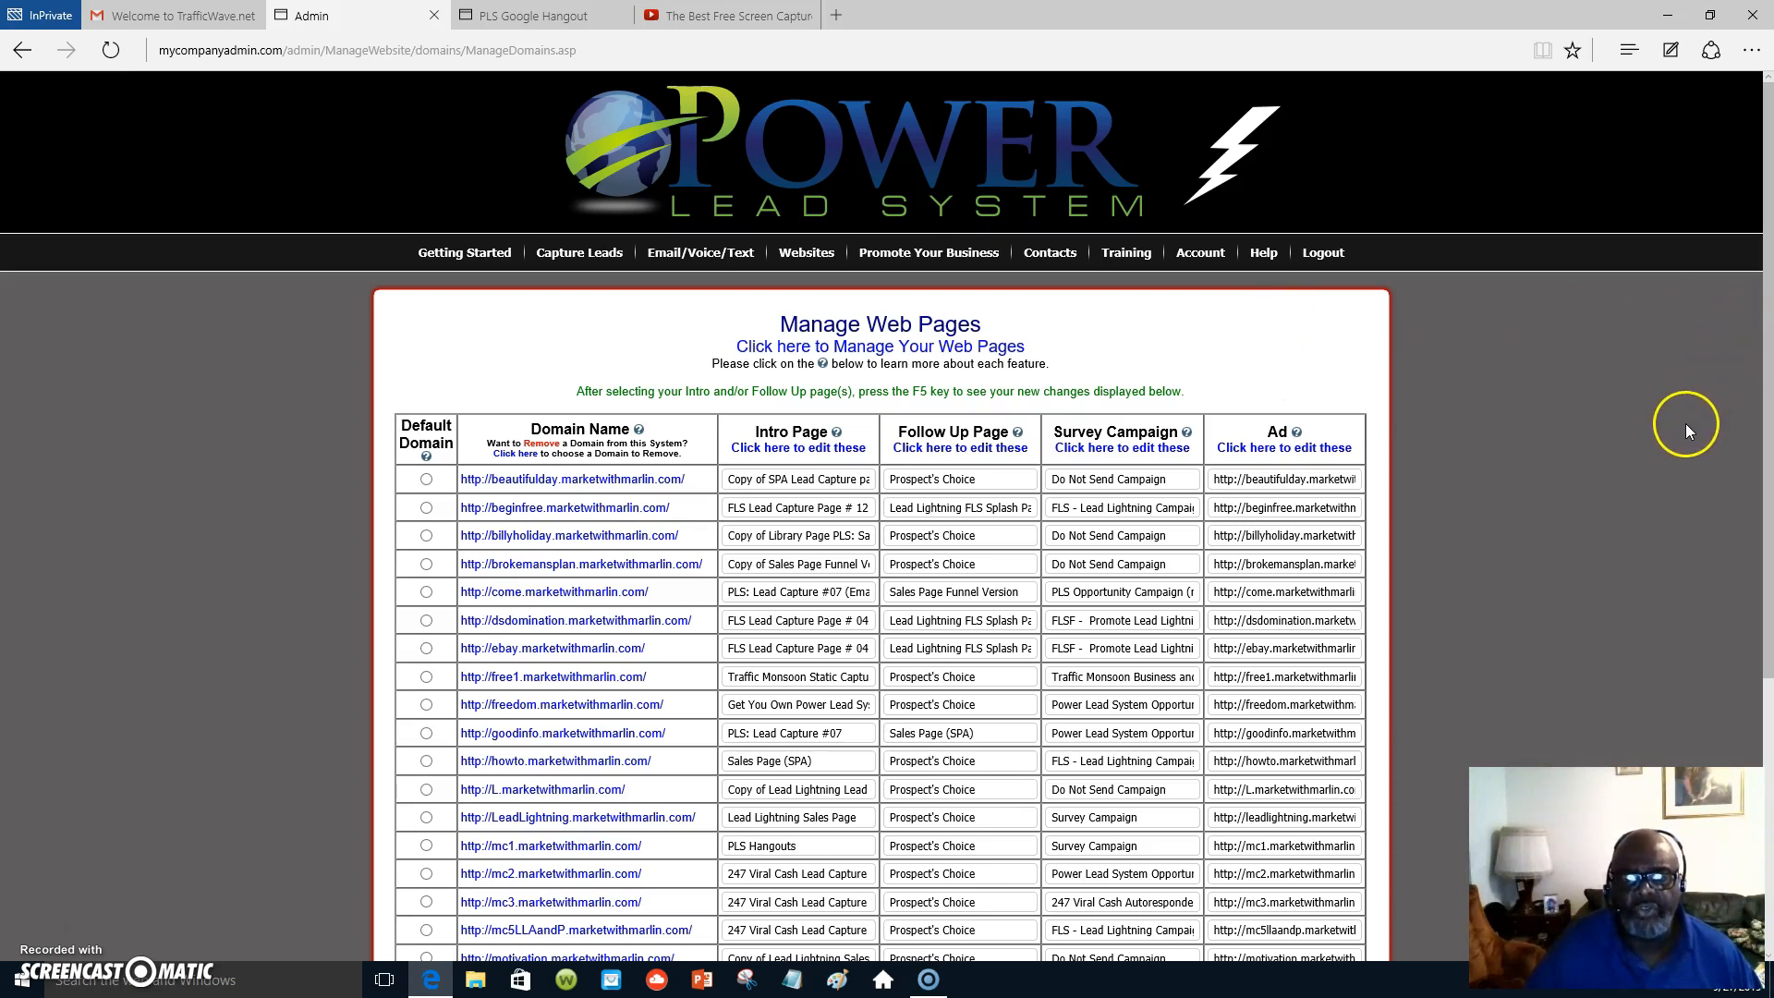
{"action": "mouse_move", "coordinate": [1530, 433]}
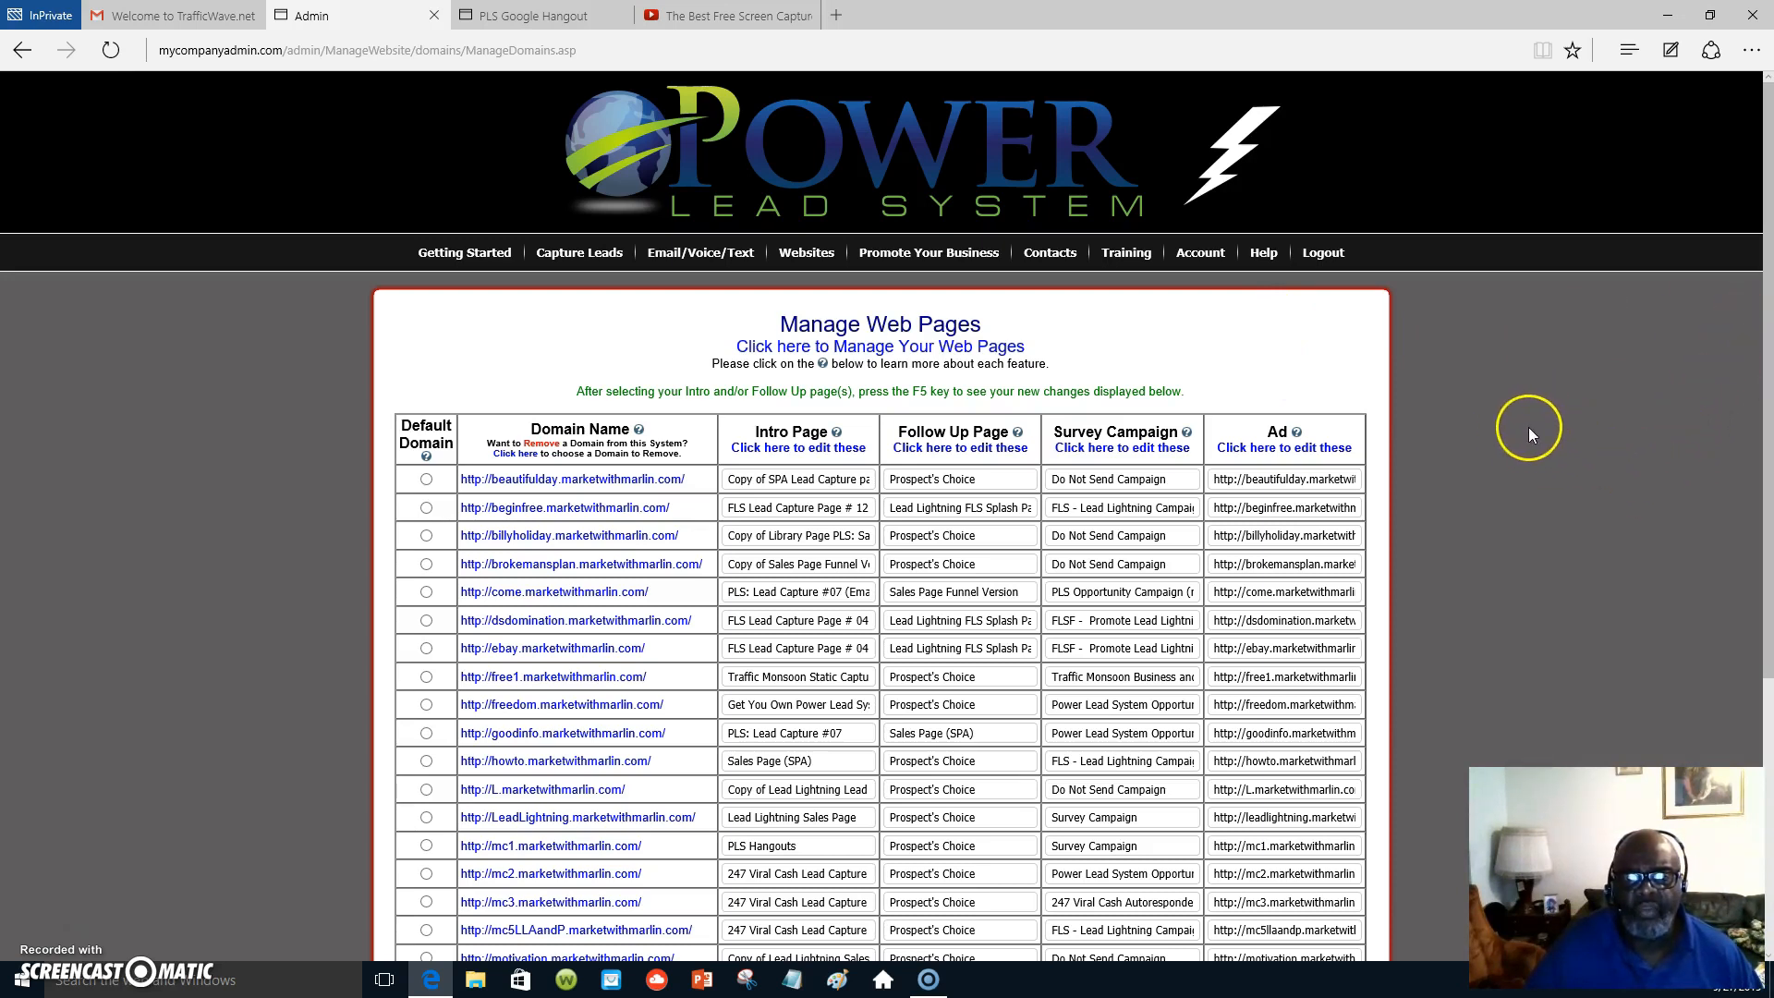
{"action": "mouse_move", "coordinate": [1364, 580]}
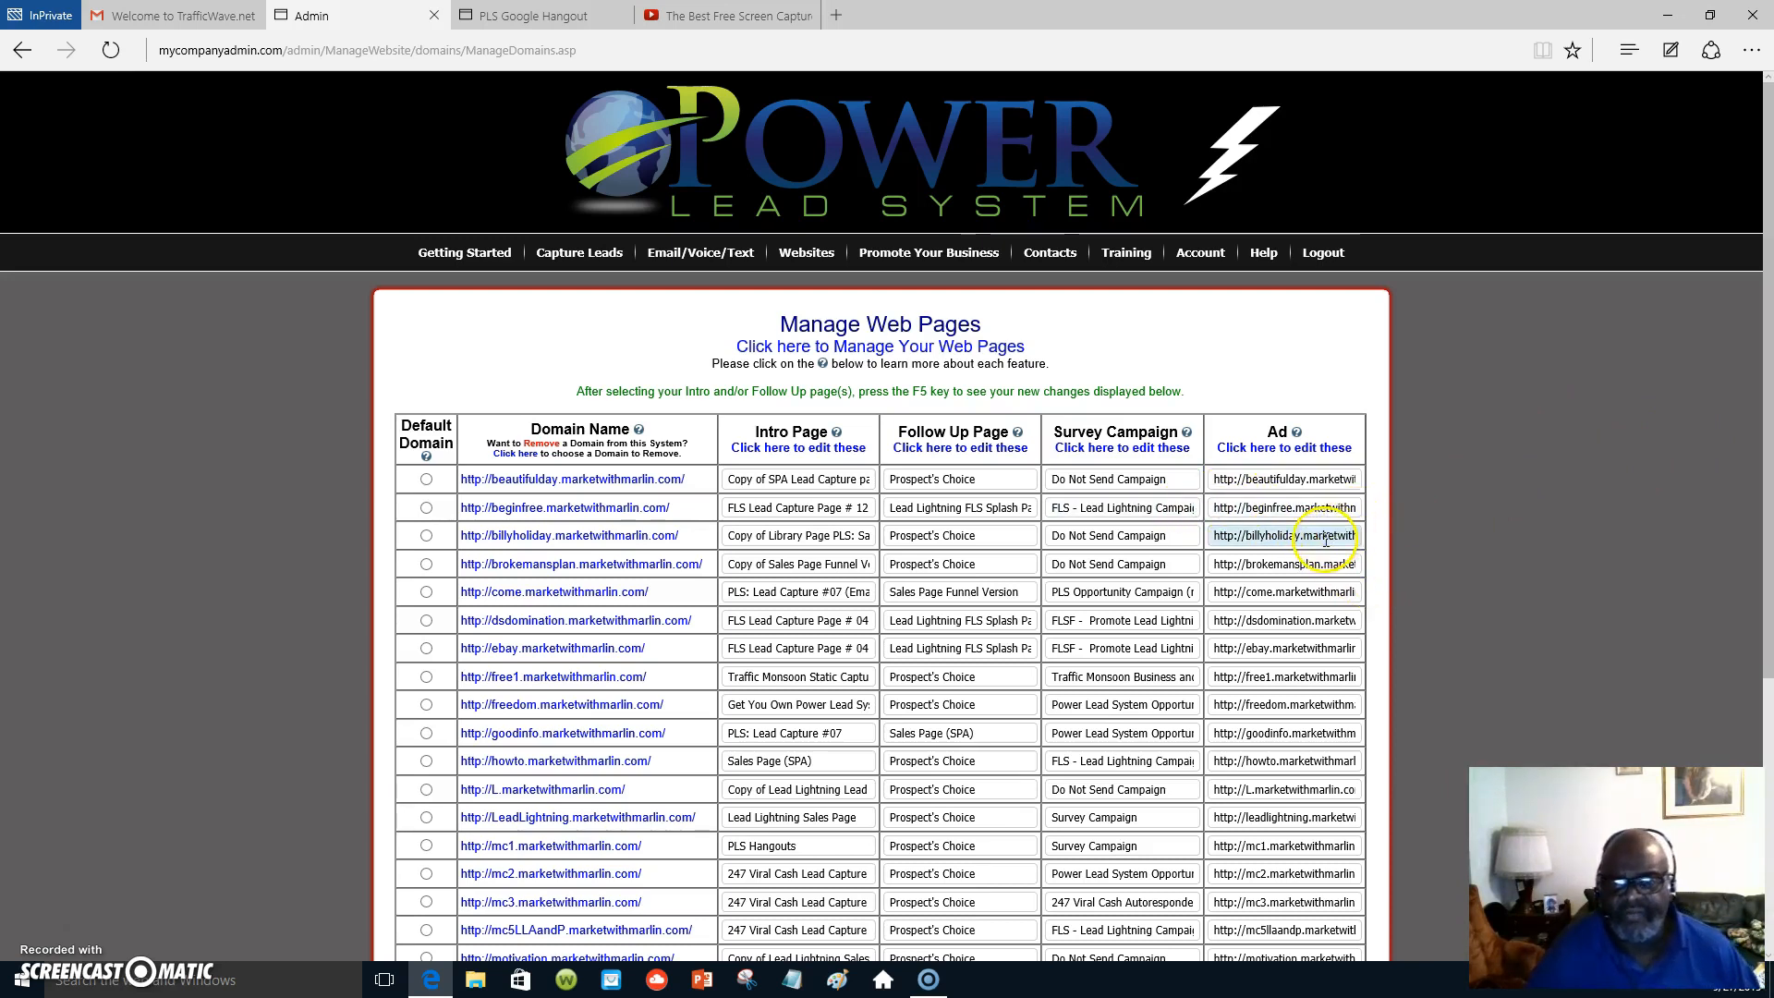
{"action": "scroll", "scroll_direction": "down", "scroll_amount": 3}
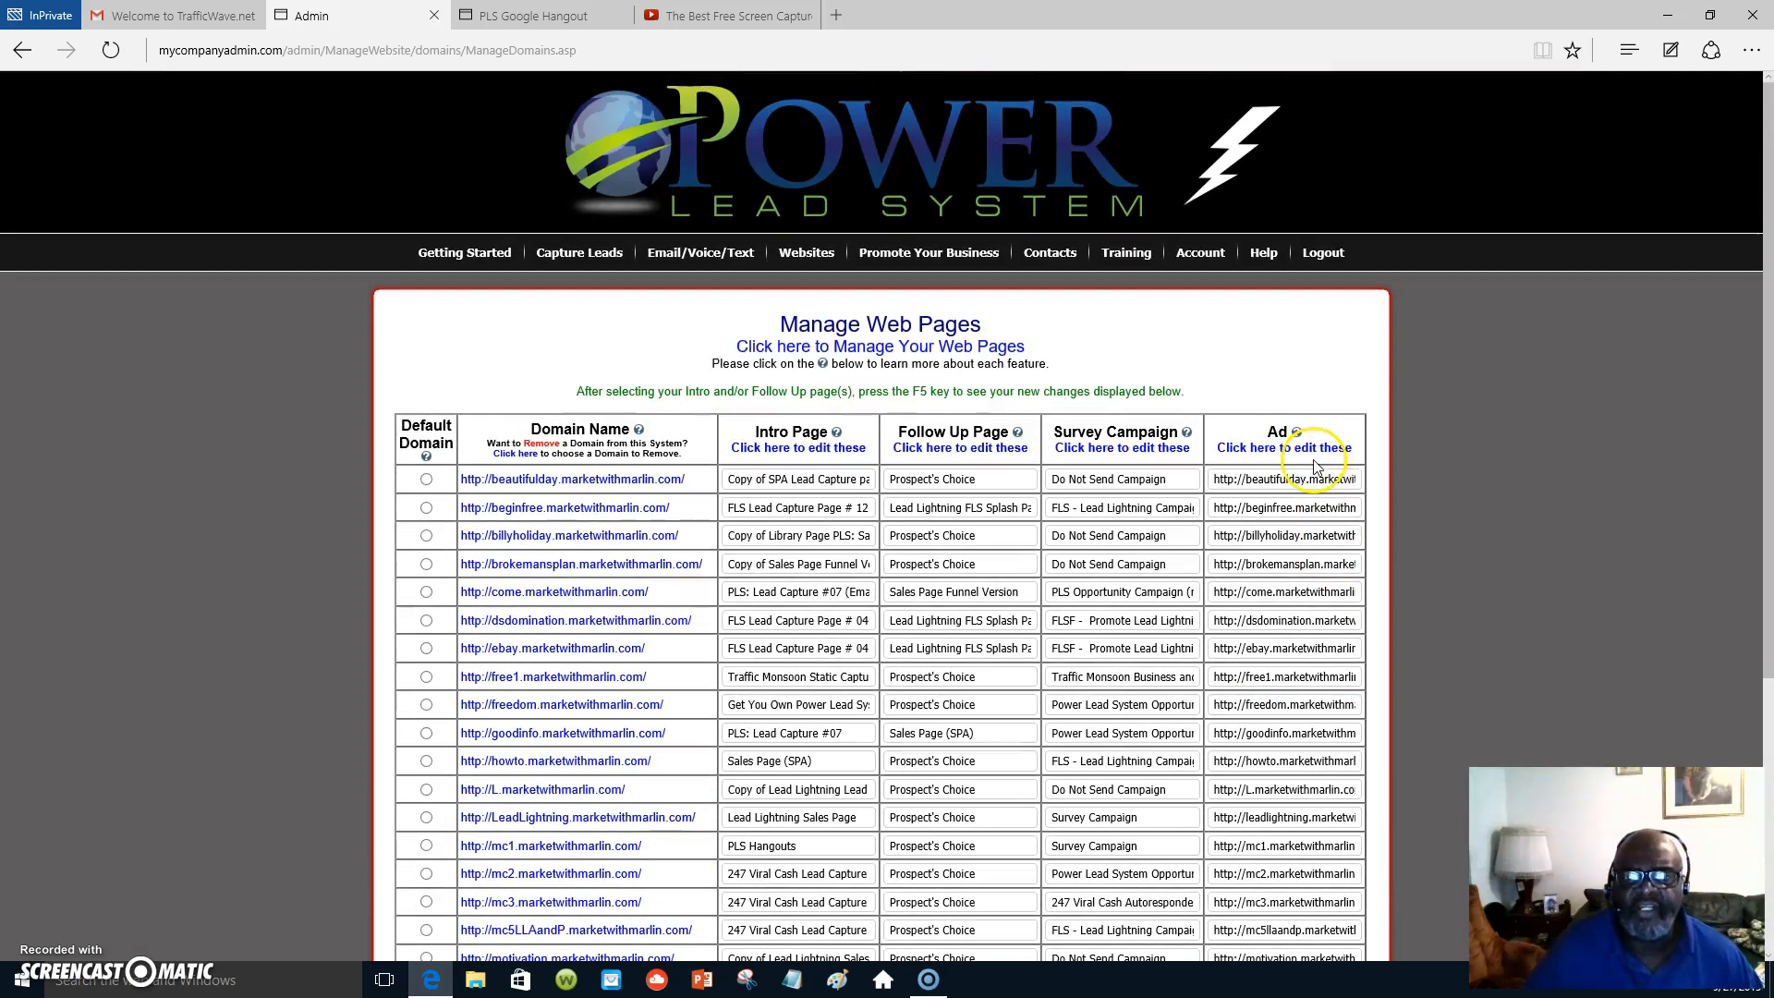
{"action": "mouse_move", "coordinate": [1738, 414]}
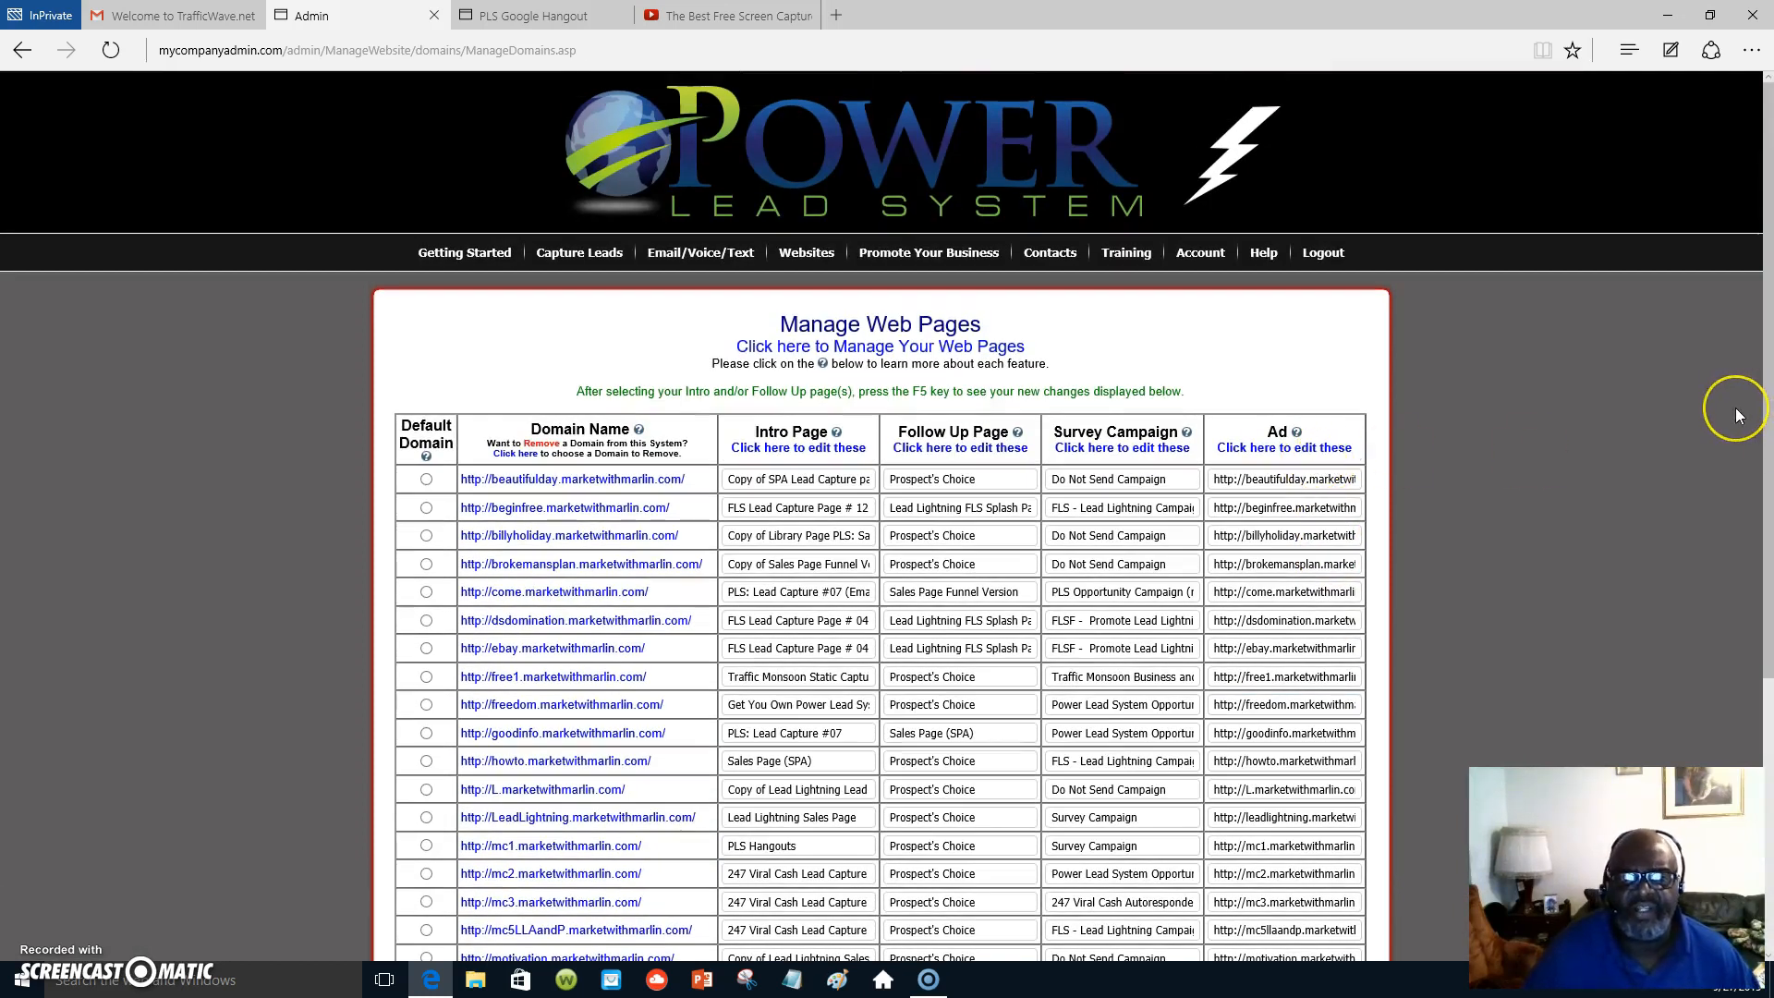
{"action": "mouse_move", "coordinate": [1734, 416]}
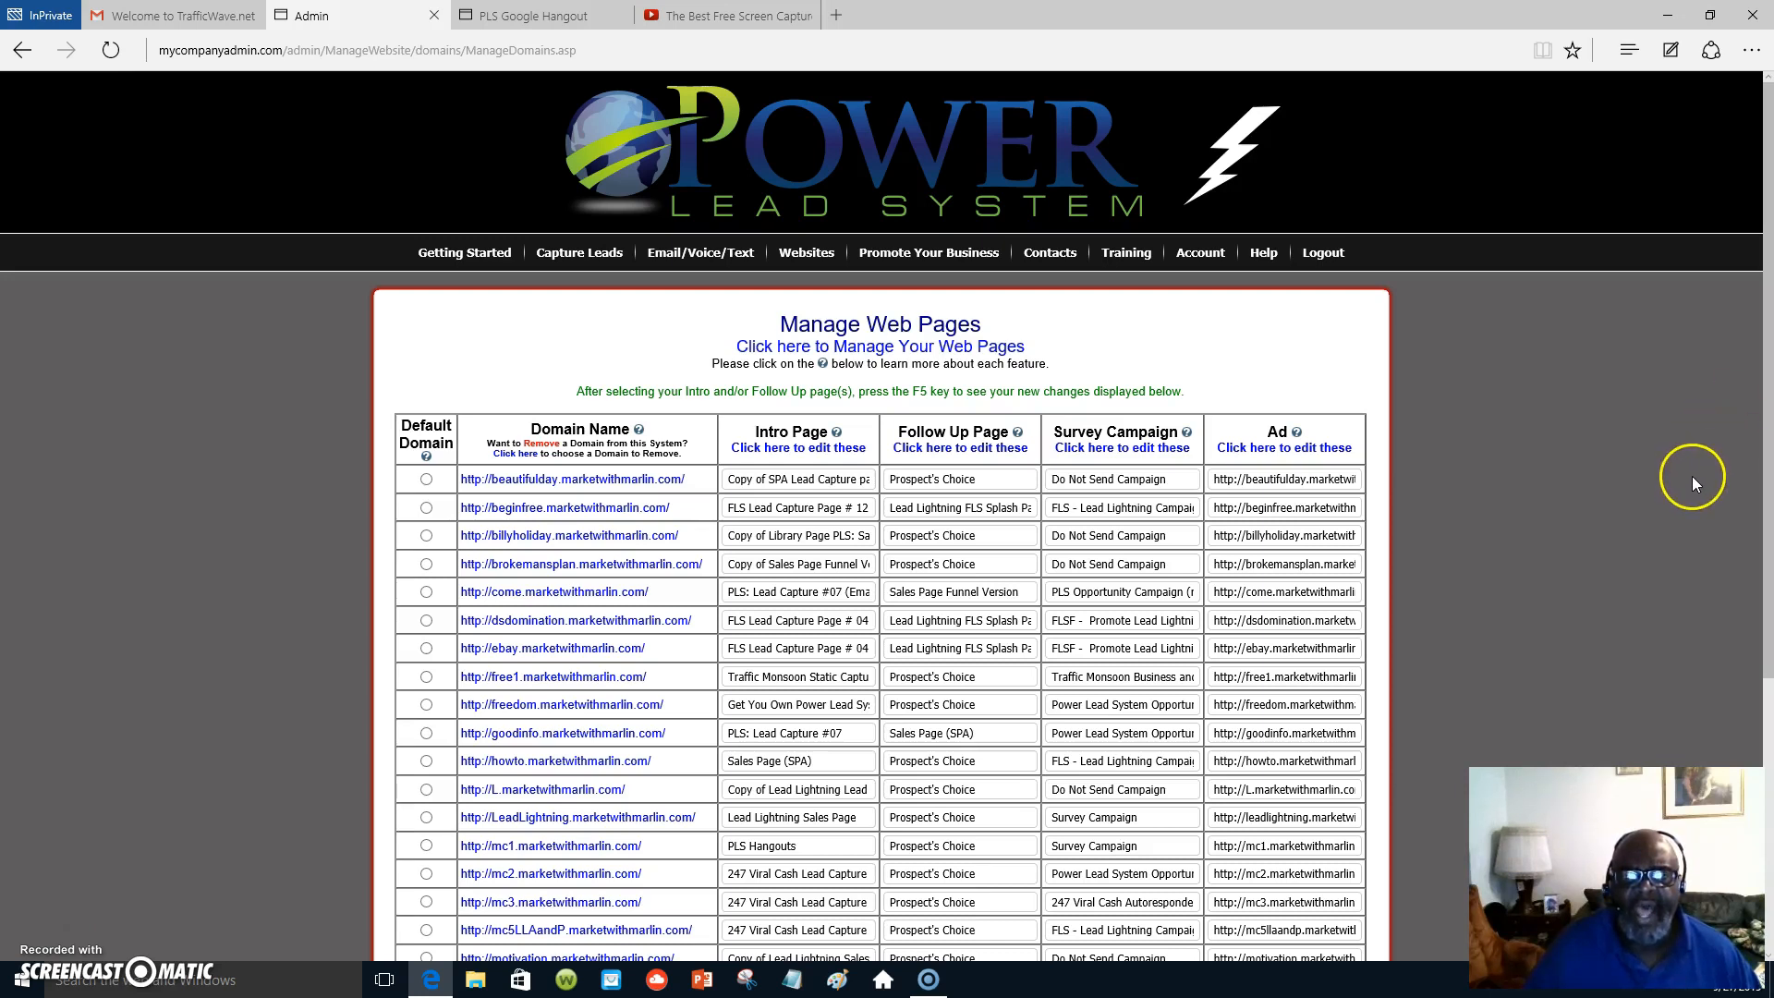
{"action": "mouse_move", "coordinate": [1667, 489]}
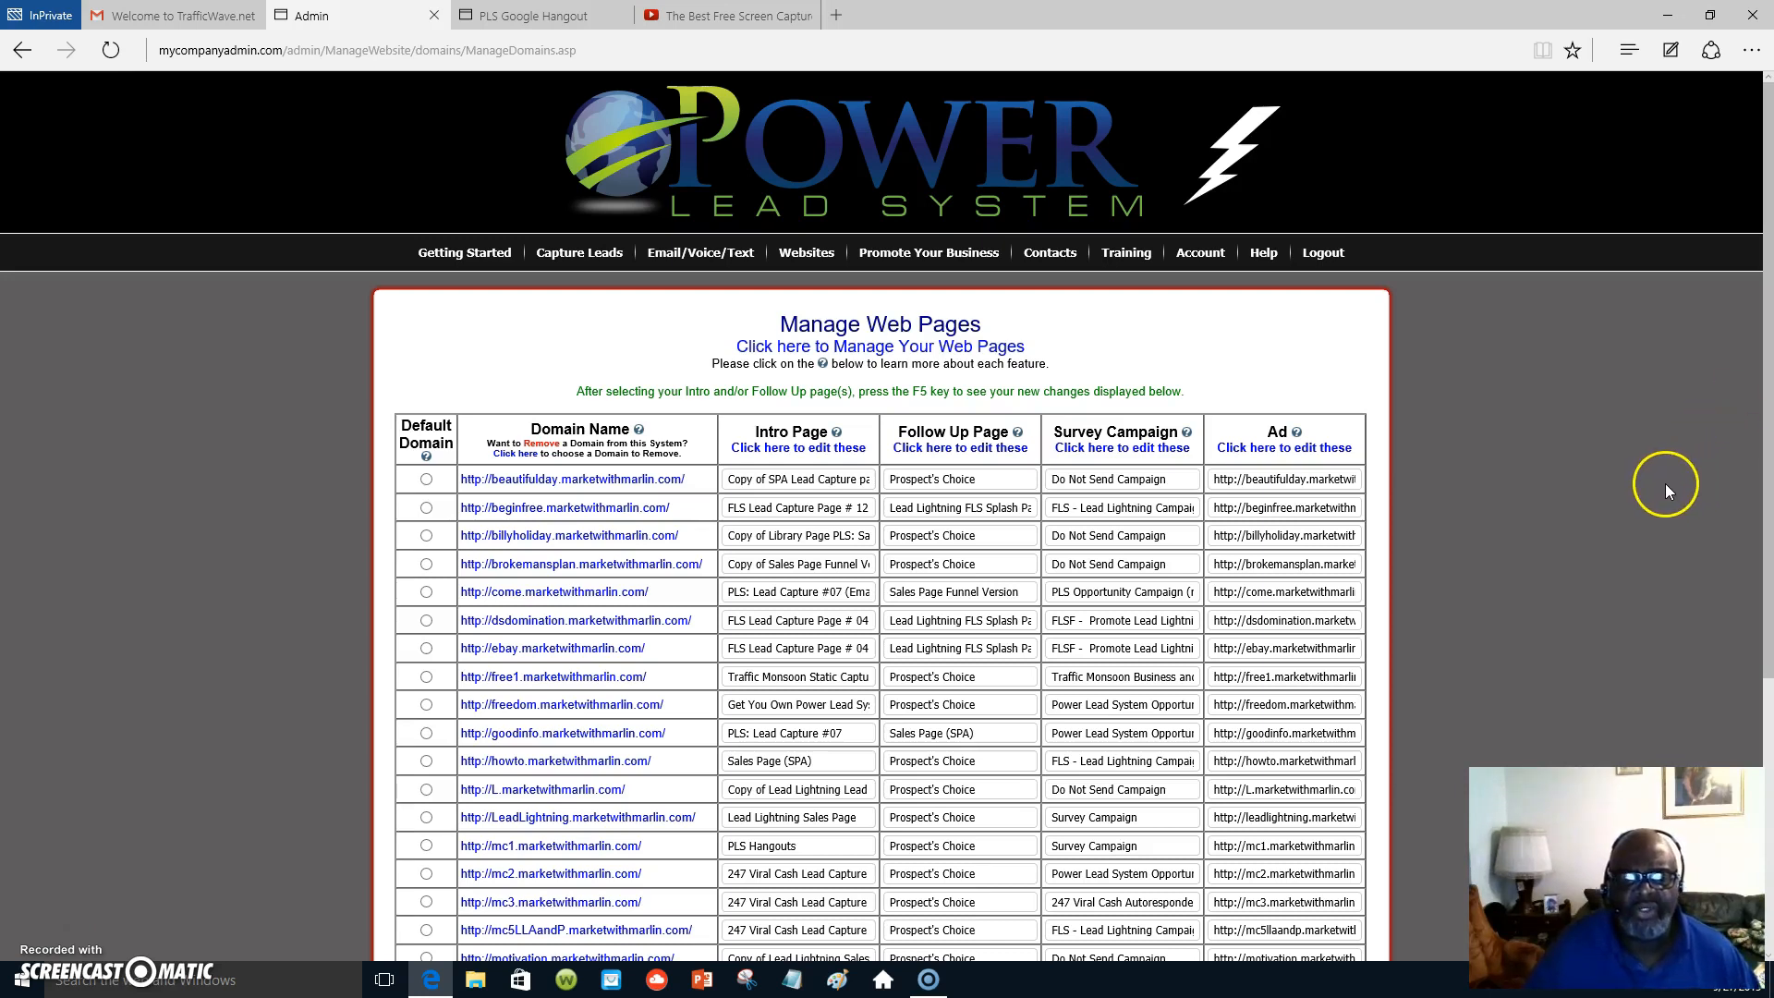
{"action": "mouse_move", "coordinate": [1665, 509]}
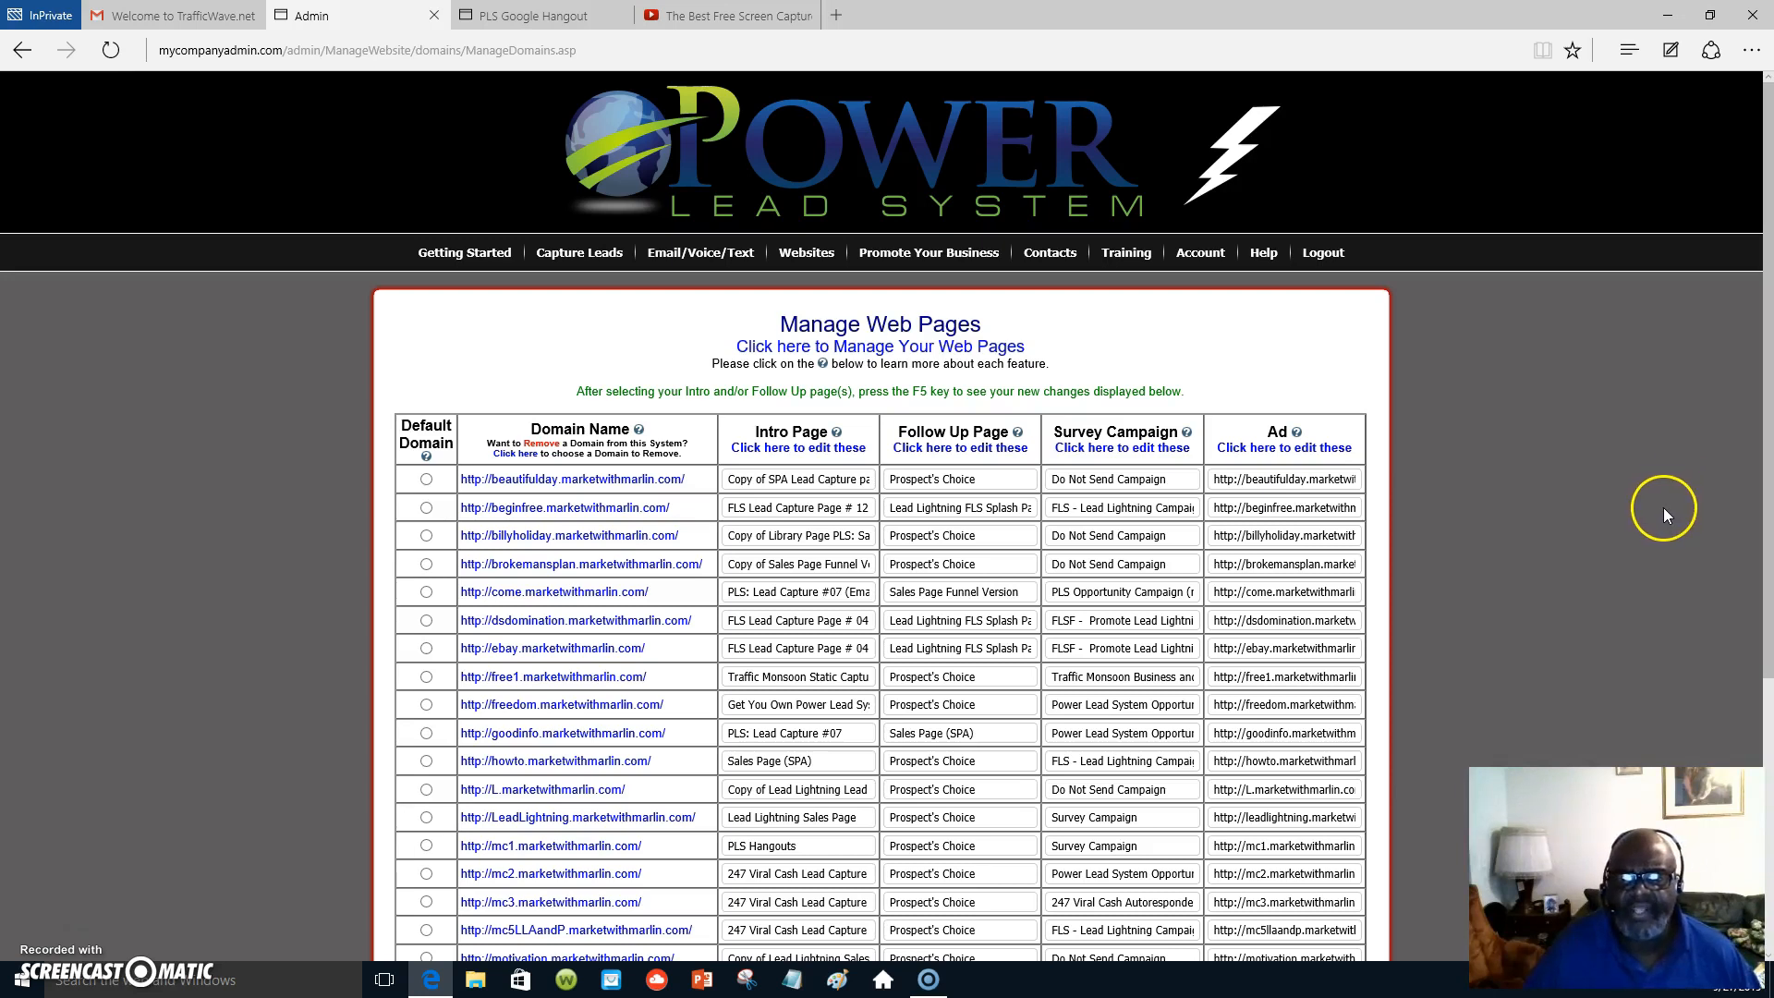
{"action": "mouse_move", "coordinate": [1581, 677]}
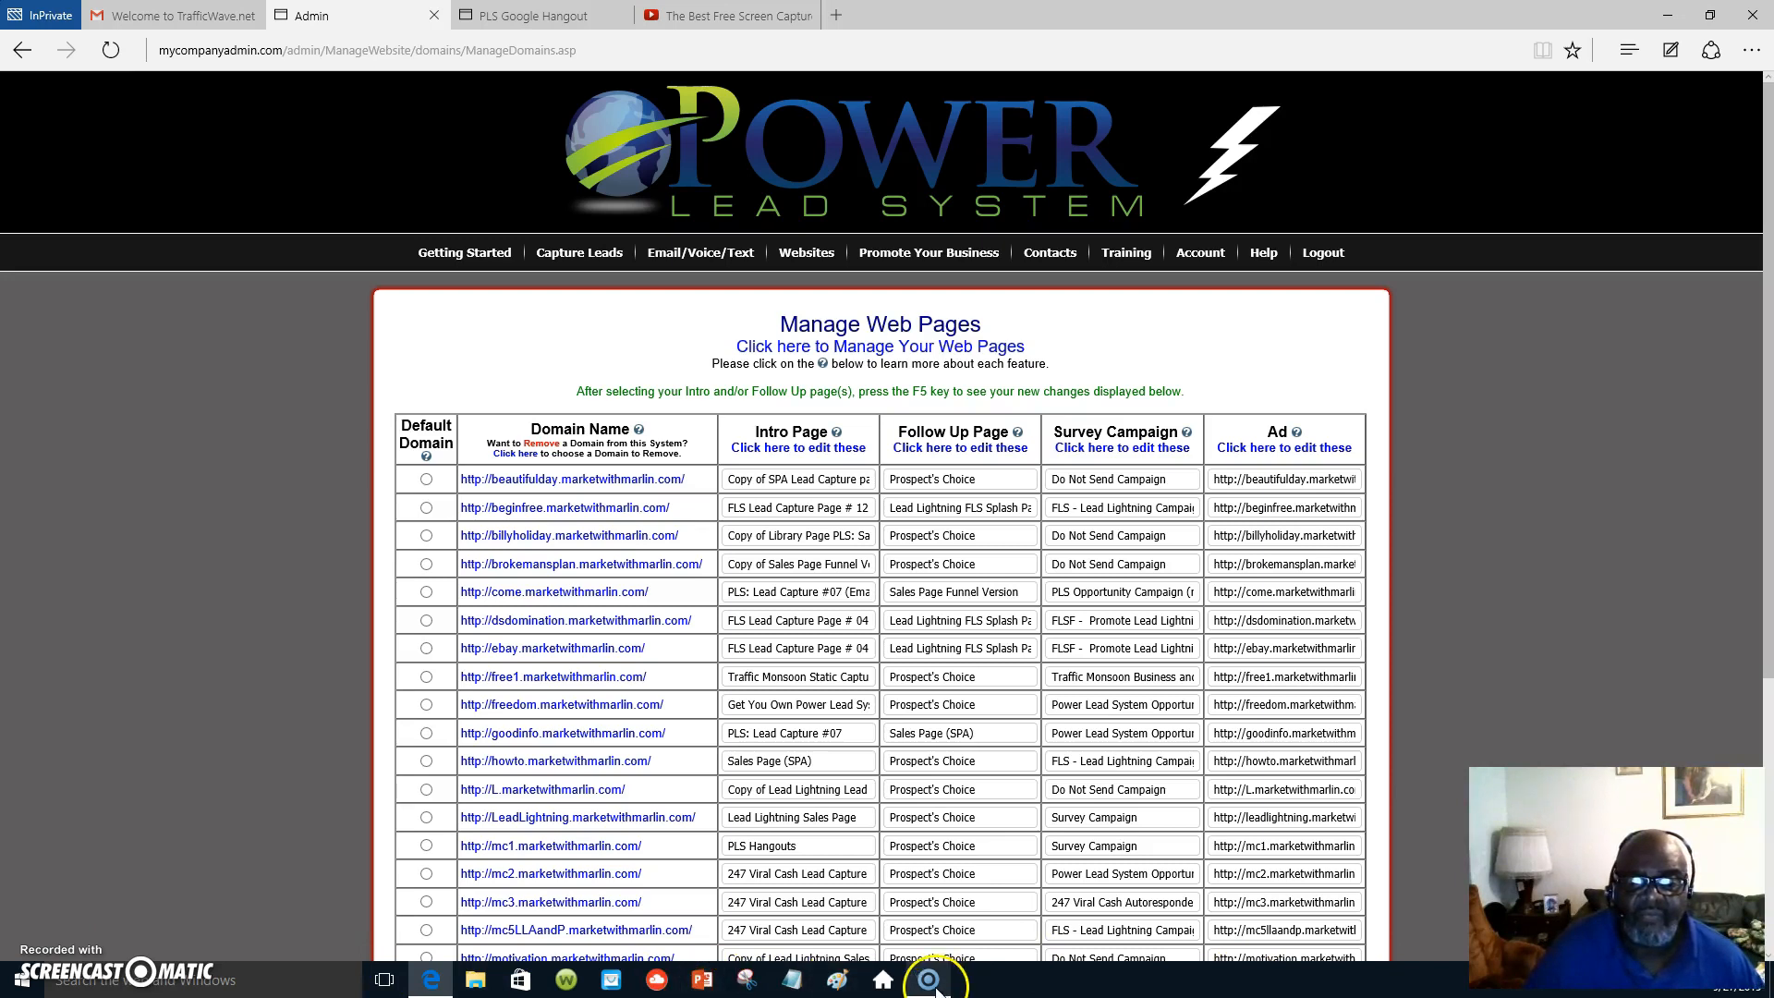
{"action": "right_click", "coordinate": [929, 979]}
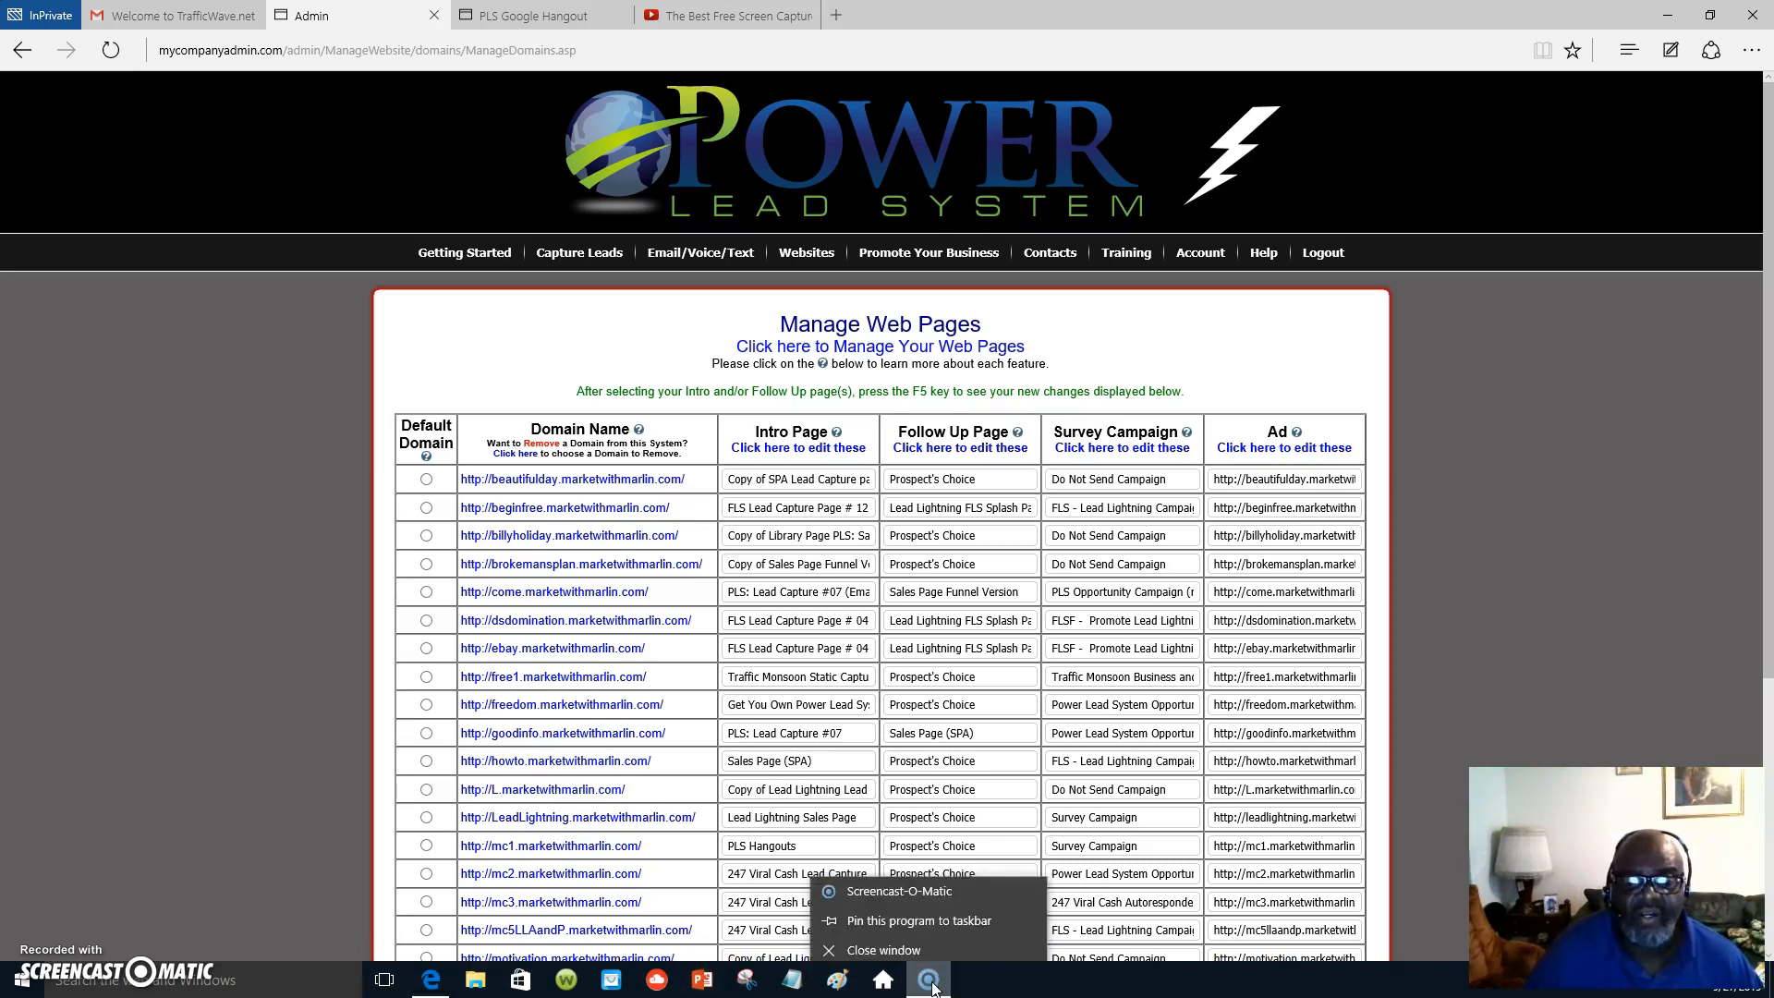